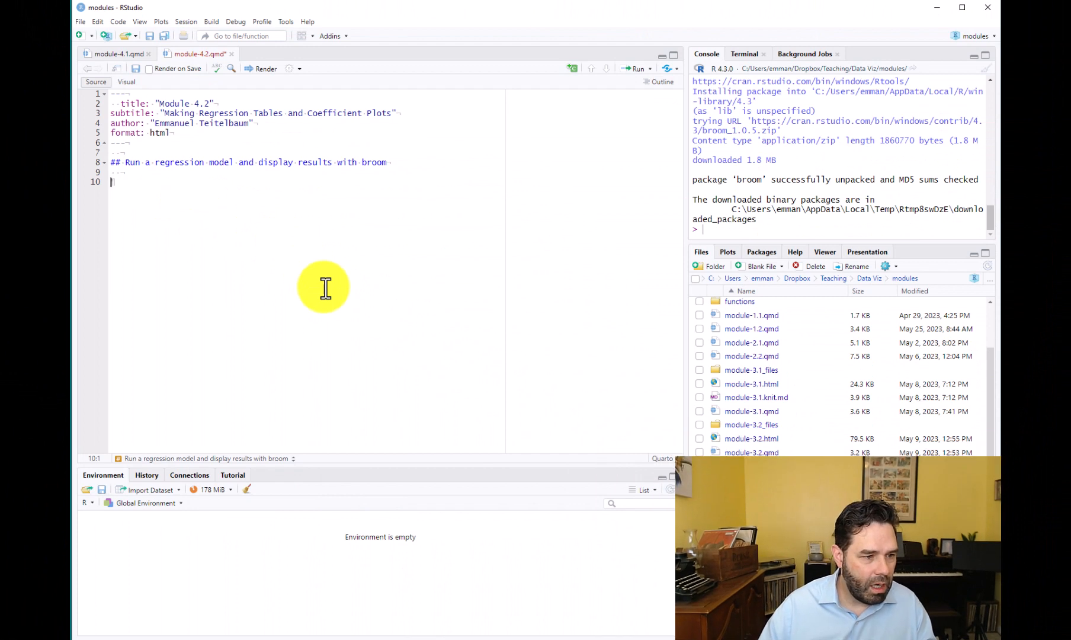
pyautogui.moveTo(360, 316)
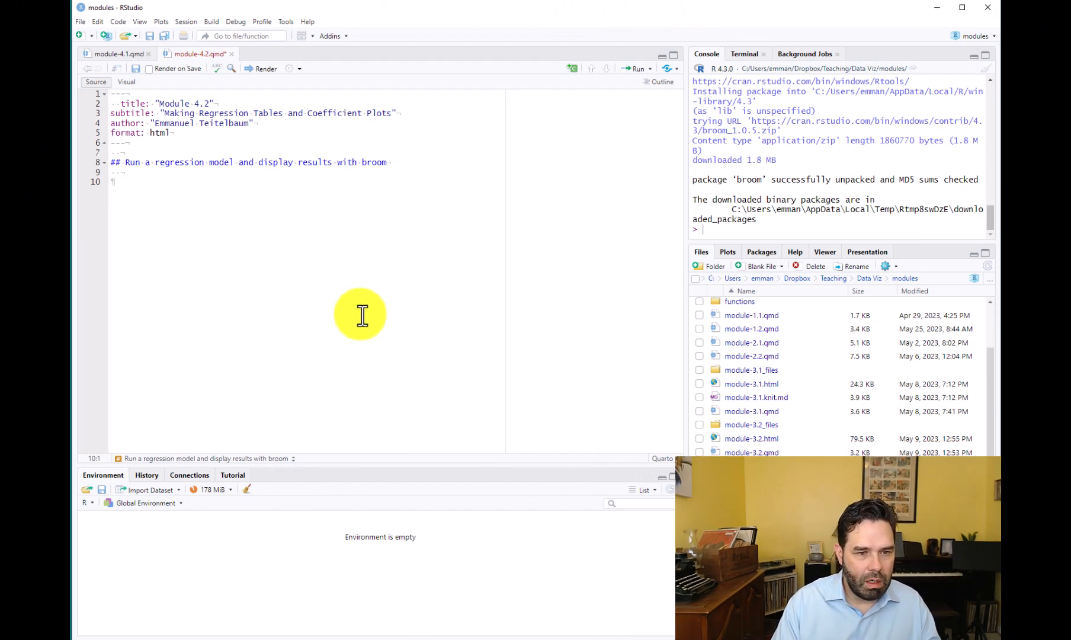
# Write the sentence about putting together a data frame with conflict variables using peacesciencer.
pyautogui.write("Let's")
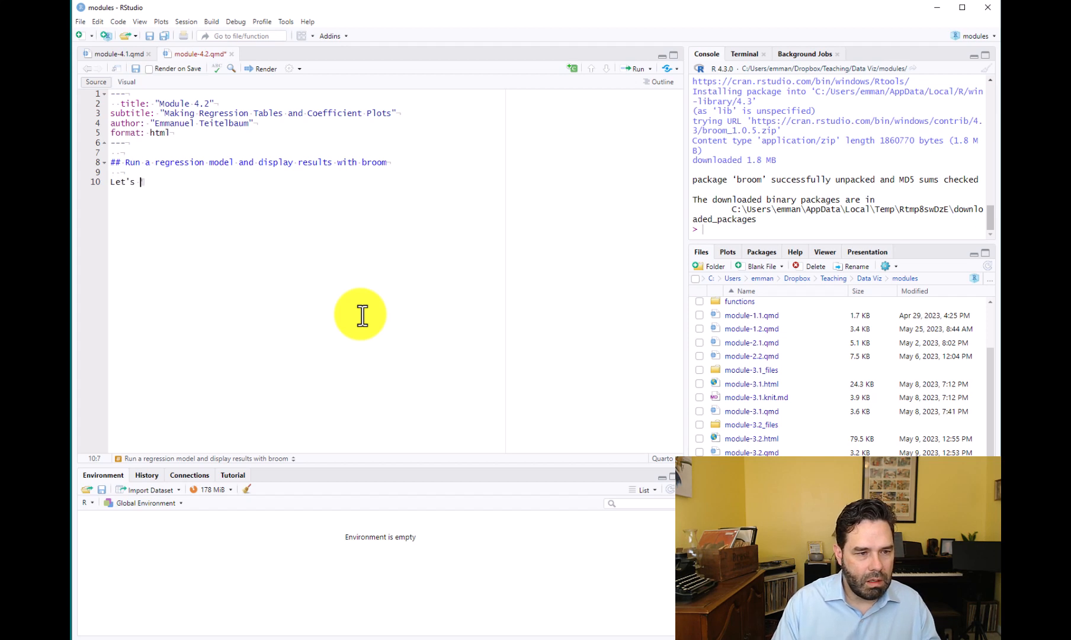
pyautogui.write('put')
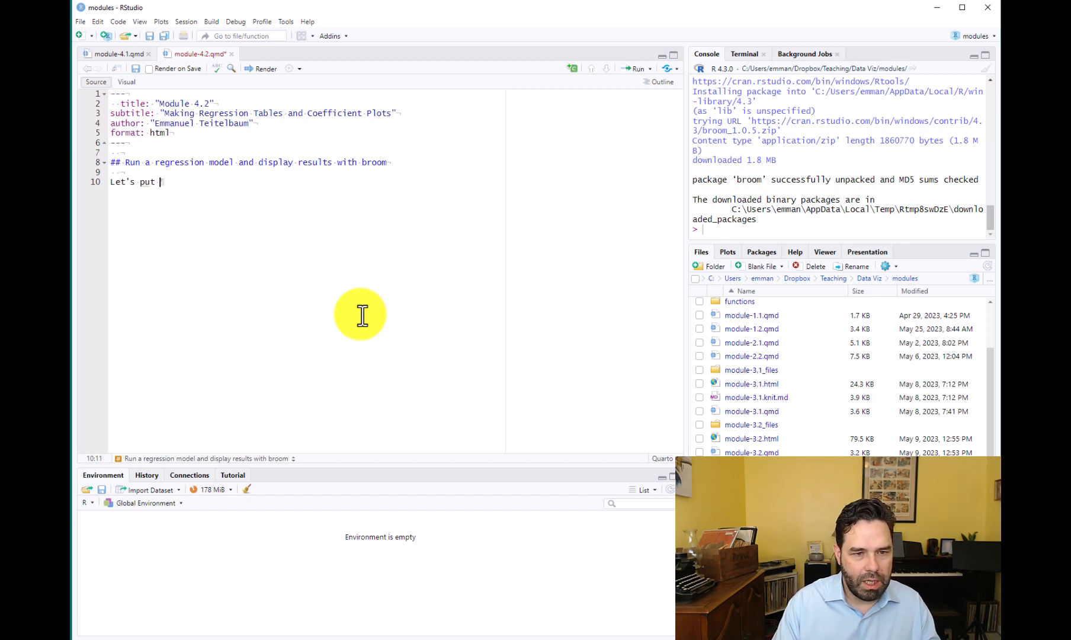
pyautogui.write('together a data fr')
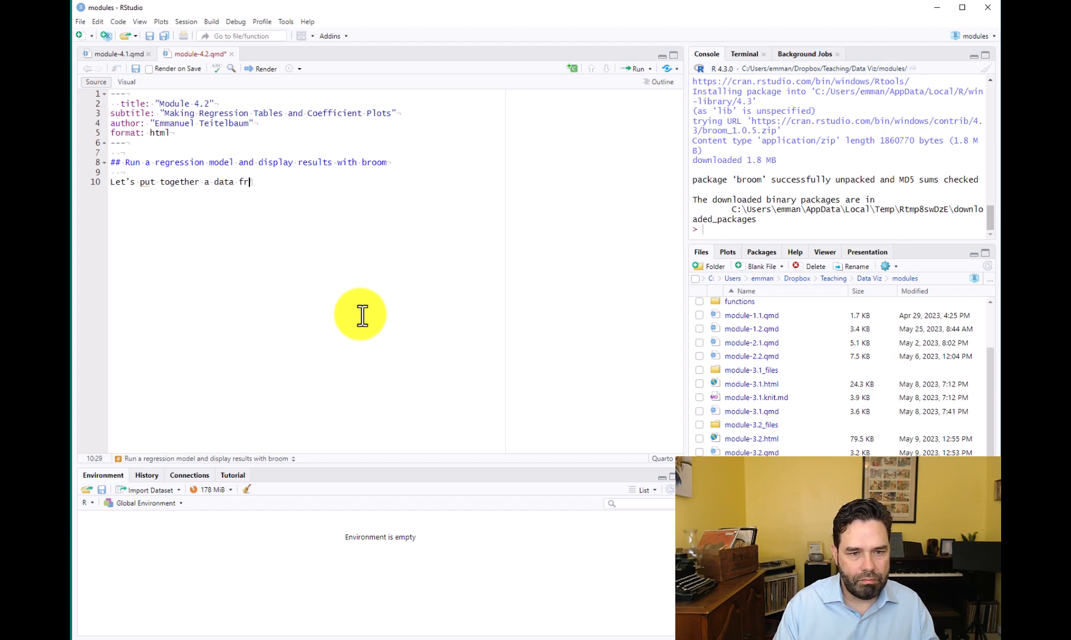
pyautogui.write('ame with conflict')
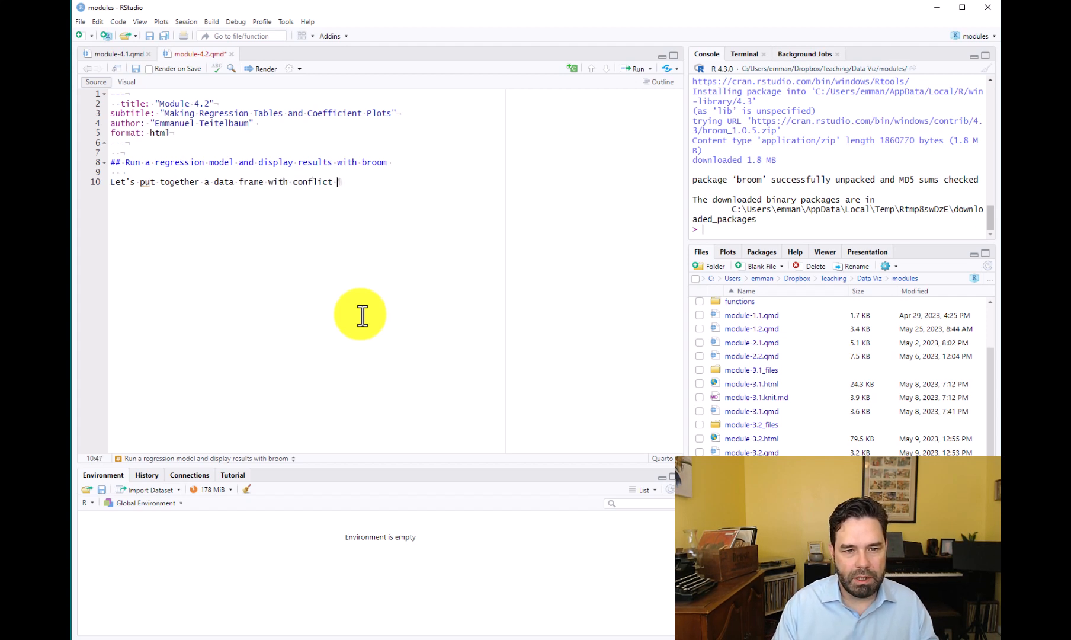
pyautogui.write('variabl')
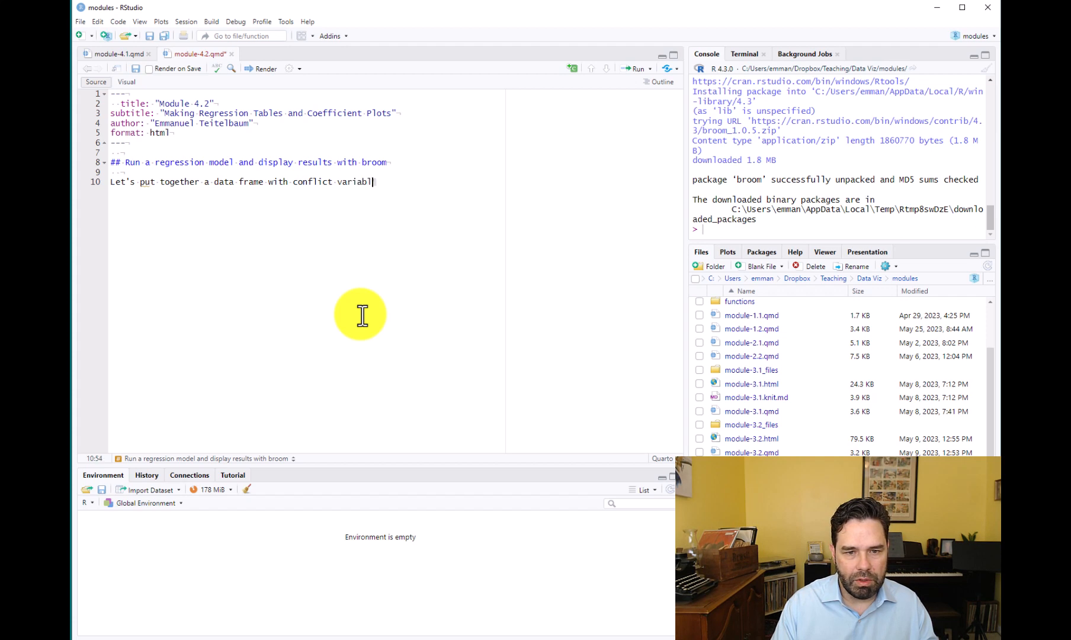
pyautogui.write('es using the `peac')
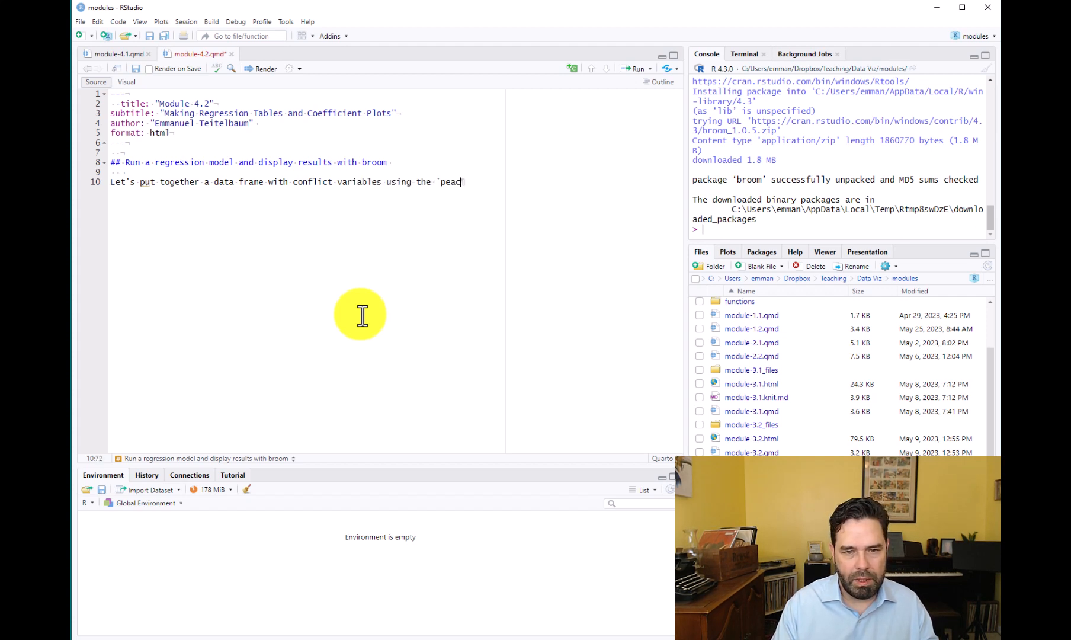
pyautogui.write('esciencers')
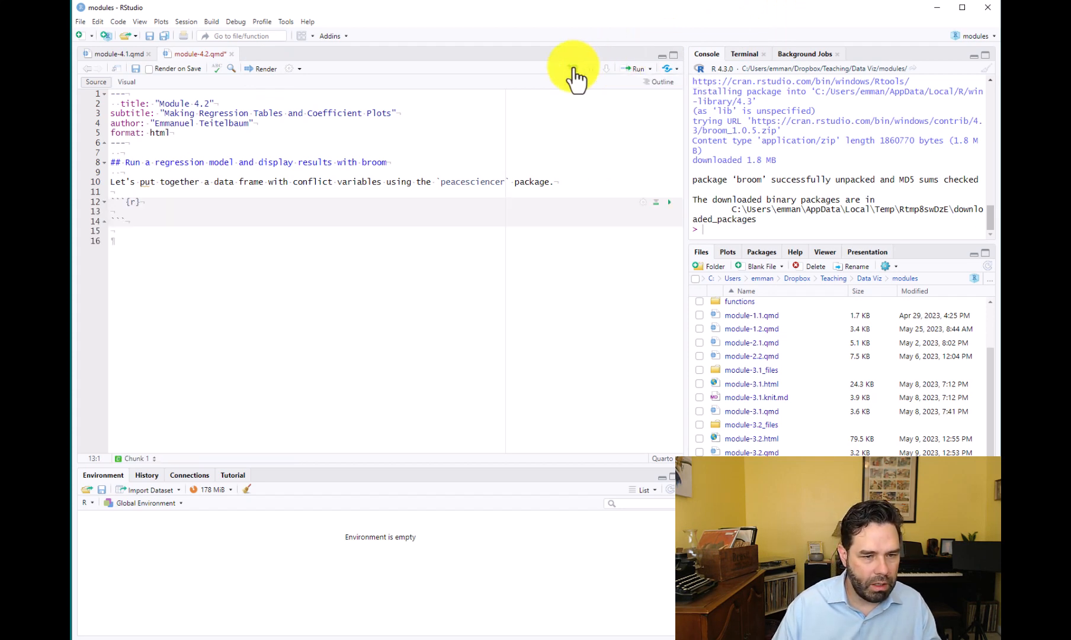
# Label the chunk make_df, load peacesciencer and dplyr, and begin the conflict_df line.
pyautogui.write('#|')
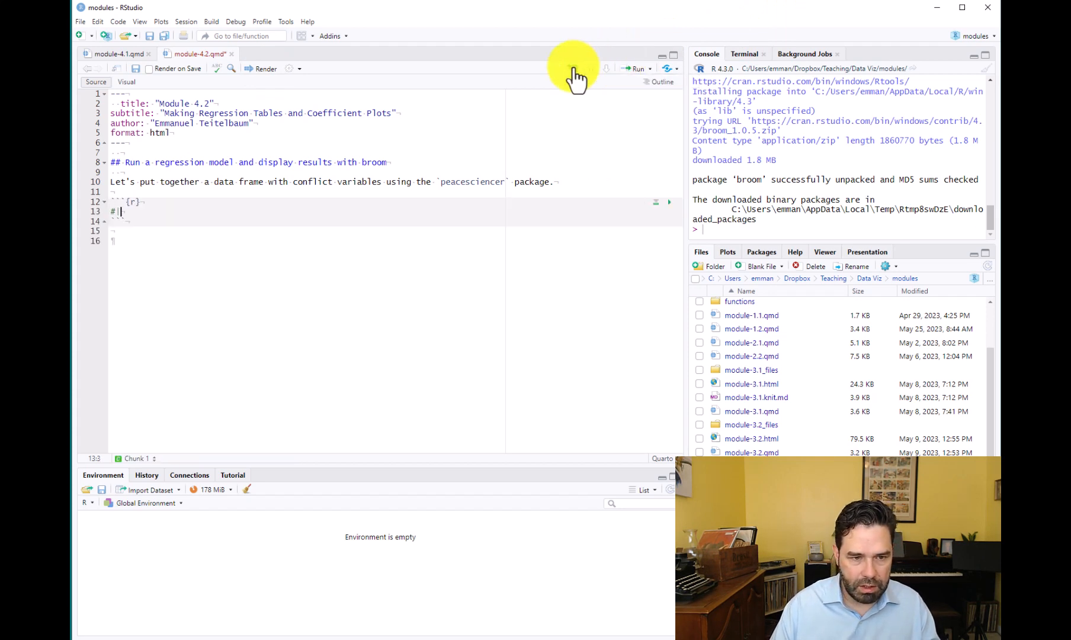
pyautogui.write('label:')
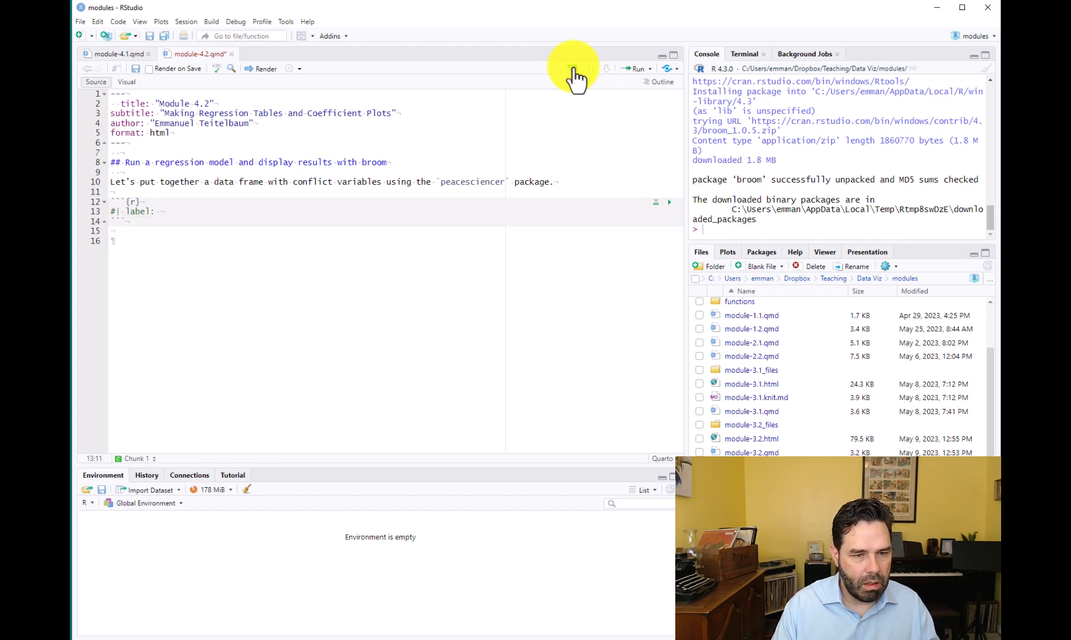
pyautogui.write('make_df')
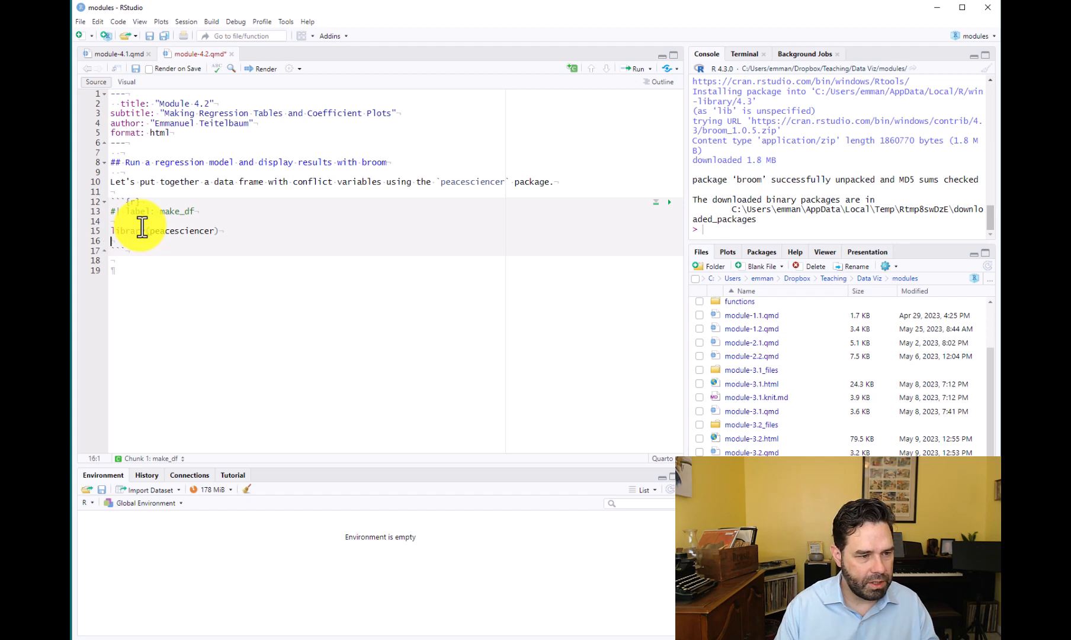
pyautogui.write('library(dplyr')
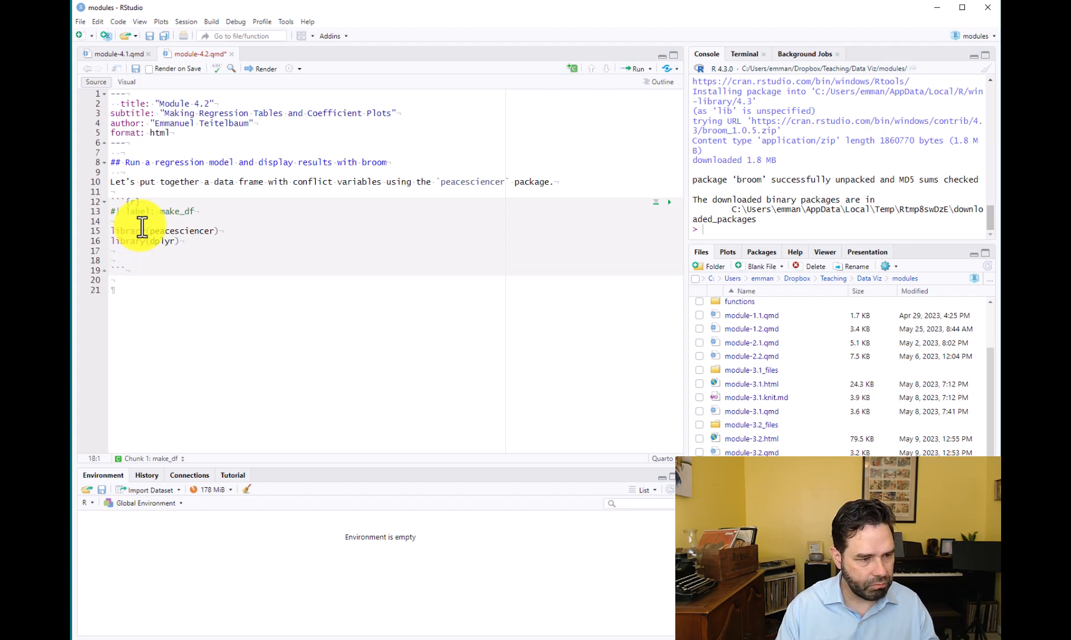
pyautogui.write('conflict_')
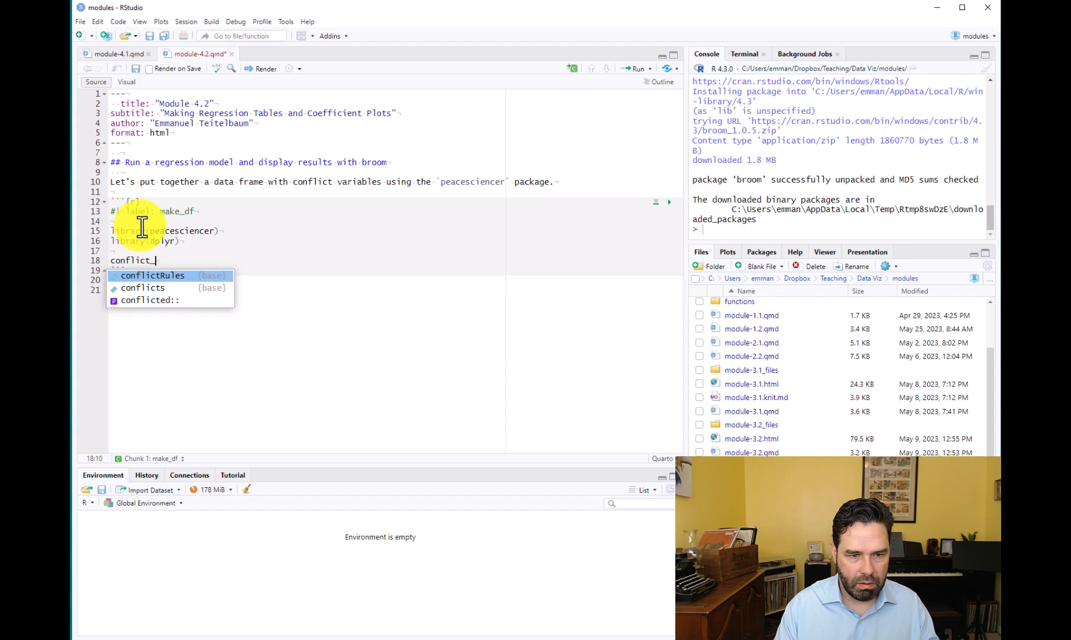
# Assign conflict_df from create_stateyears(system = 'gw') and pipe it onward.
pyautogui.write('df')
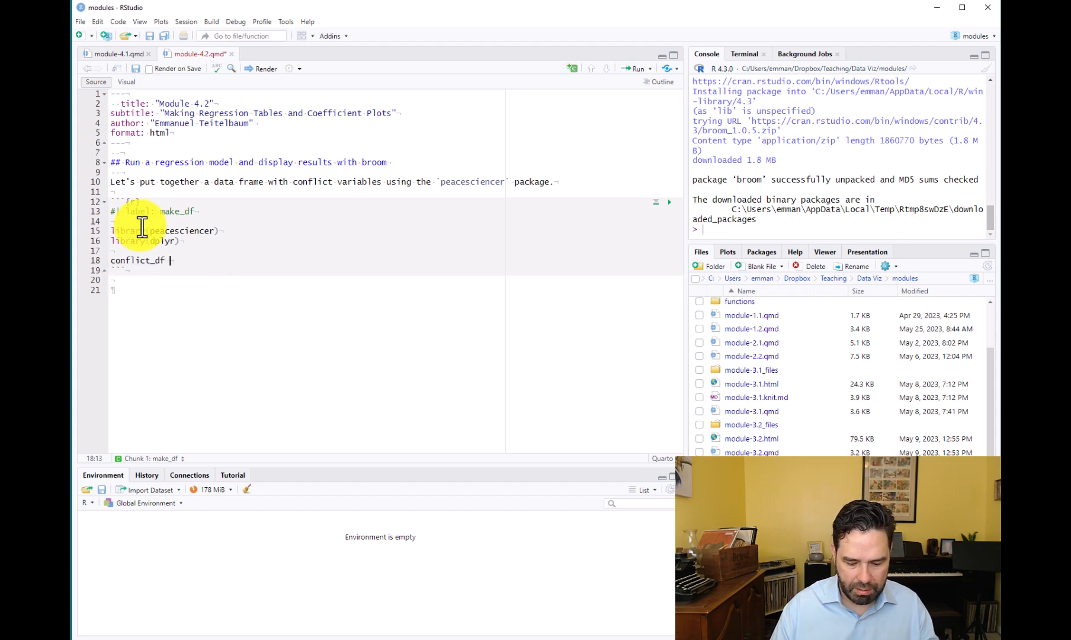
pyautogui.write('< creat')
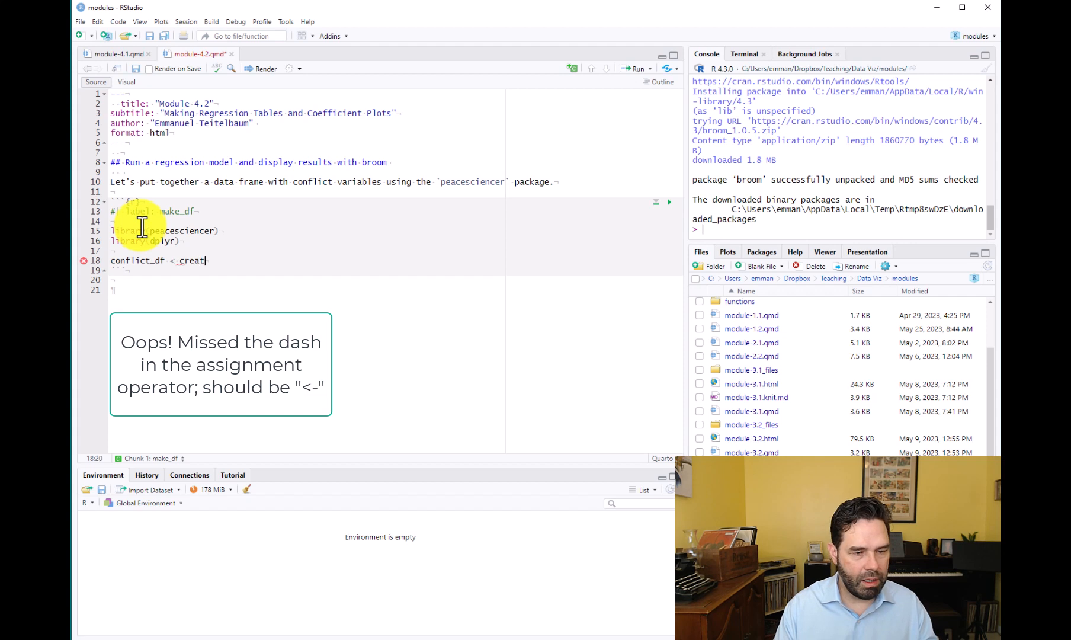
pyautogui.write('_')
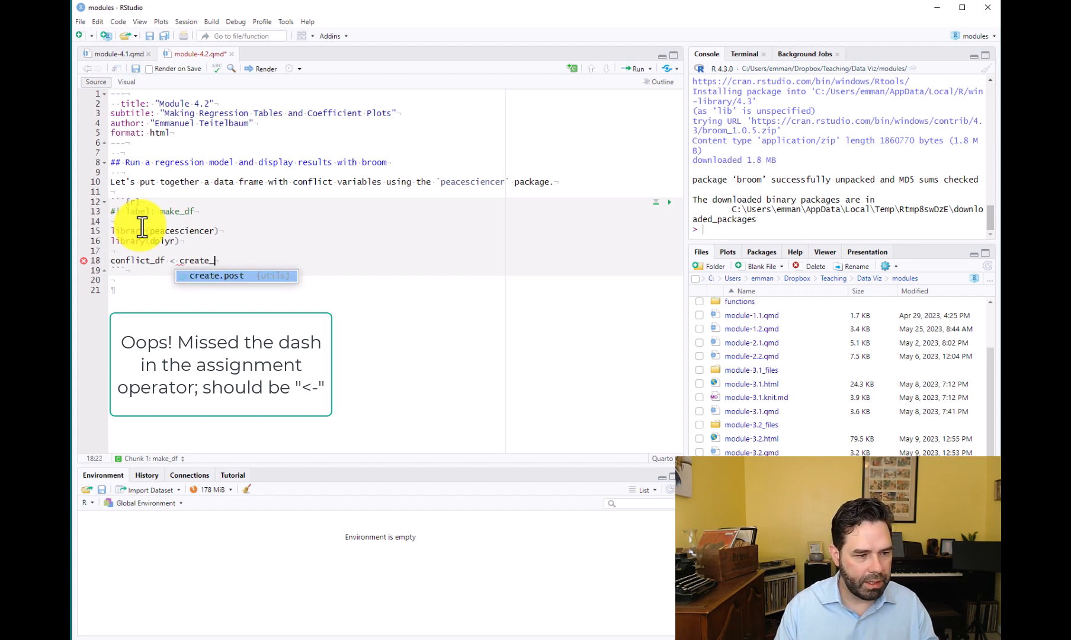
pyautogui.write('stateyears(')
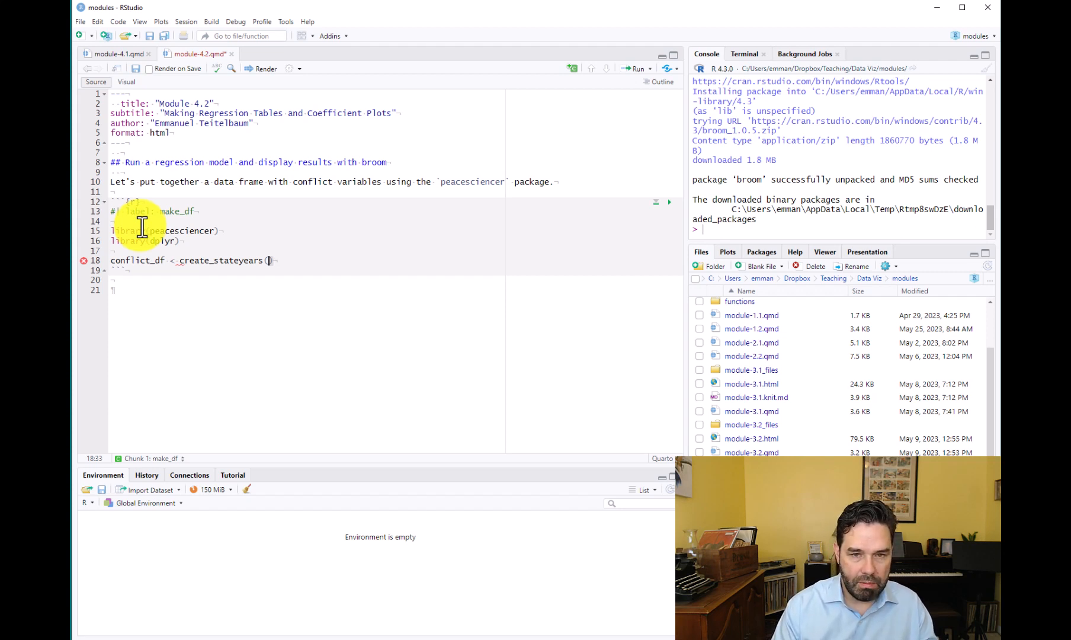
pyautogui.write('(')
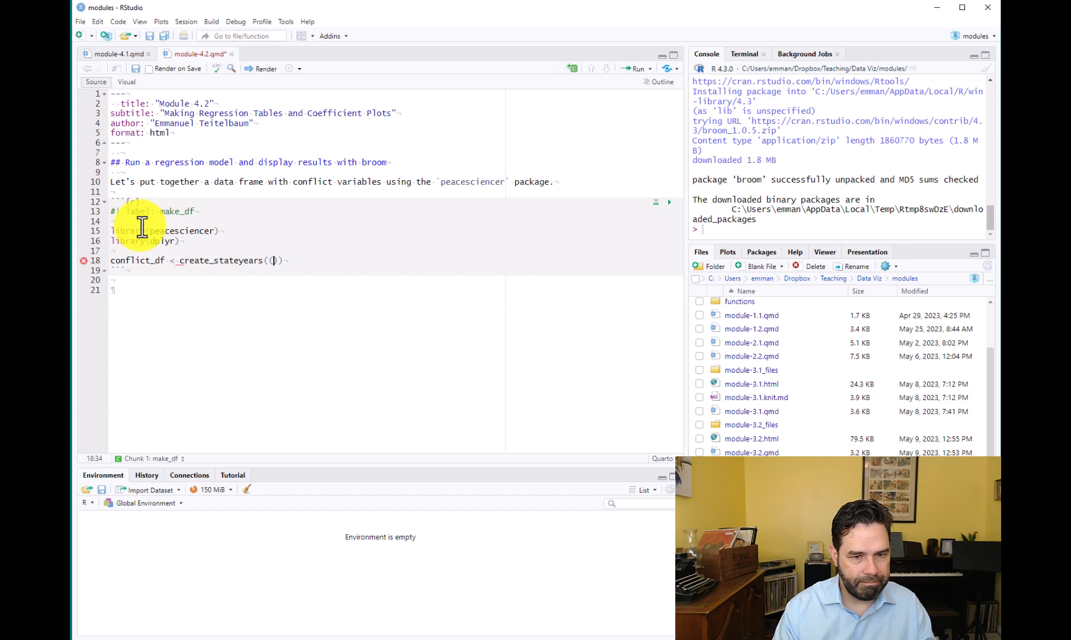
pyautogui.write('system')
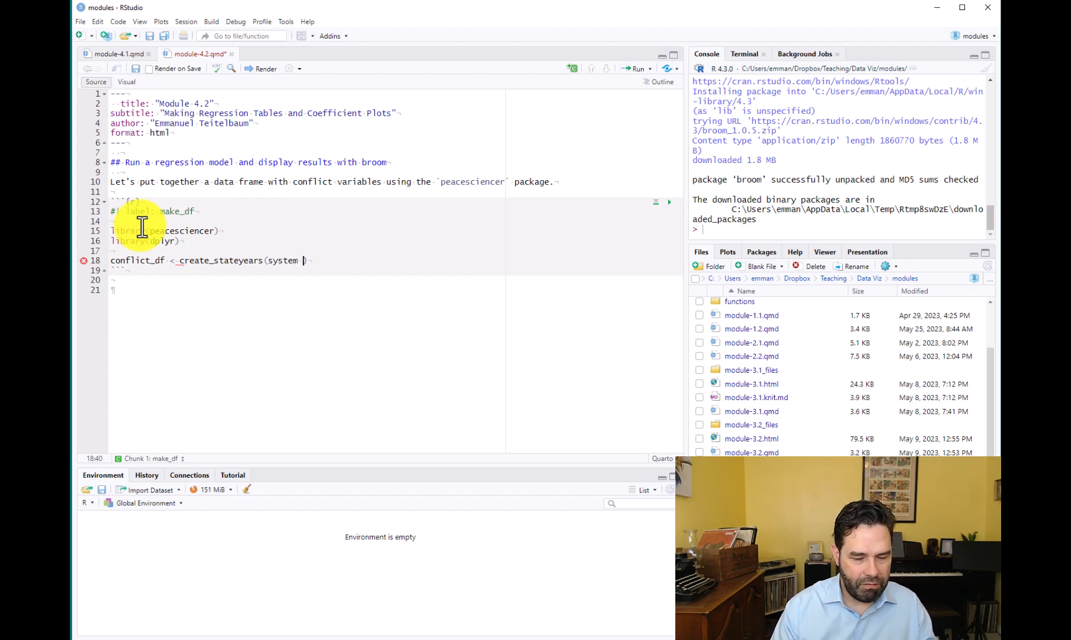
pyautogui.write('=')
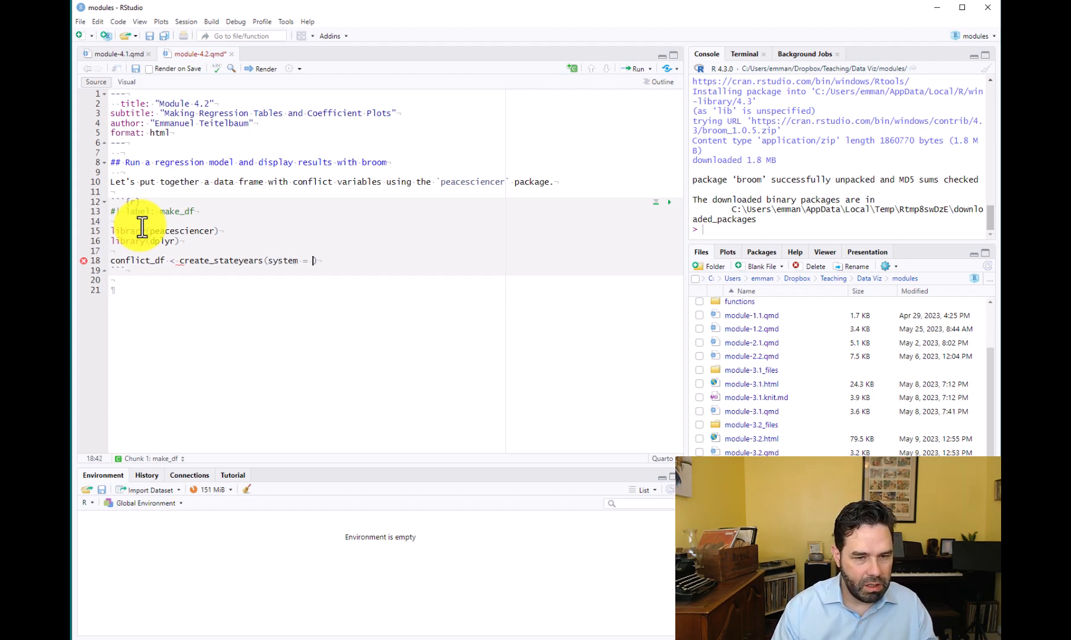
pyautogui.write('""')
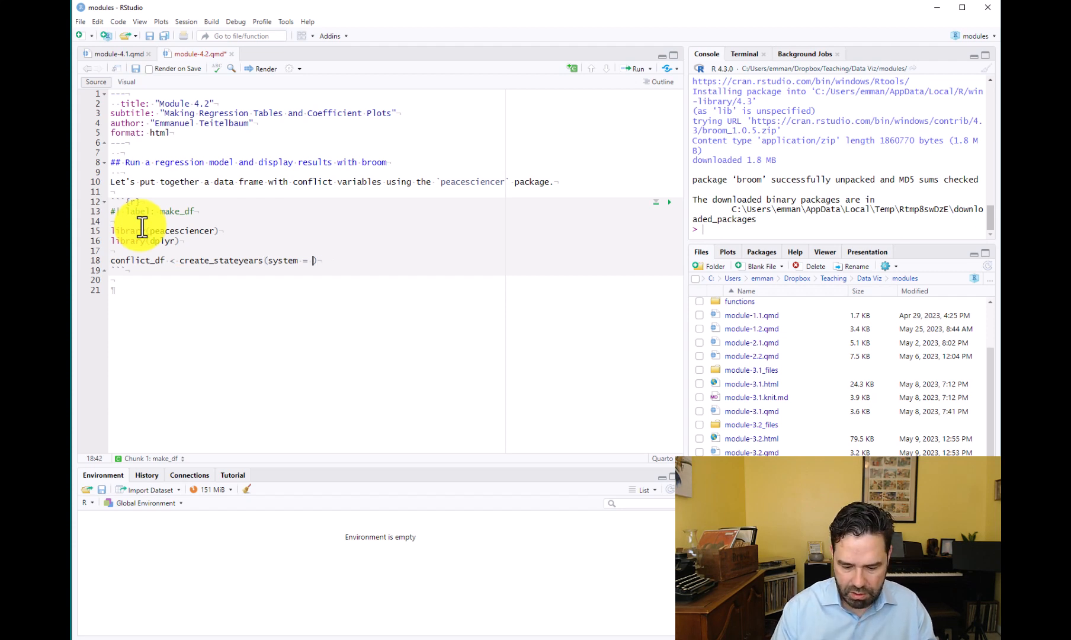
pyautogui.write("'gw'")
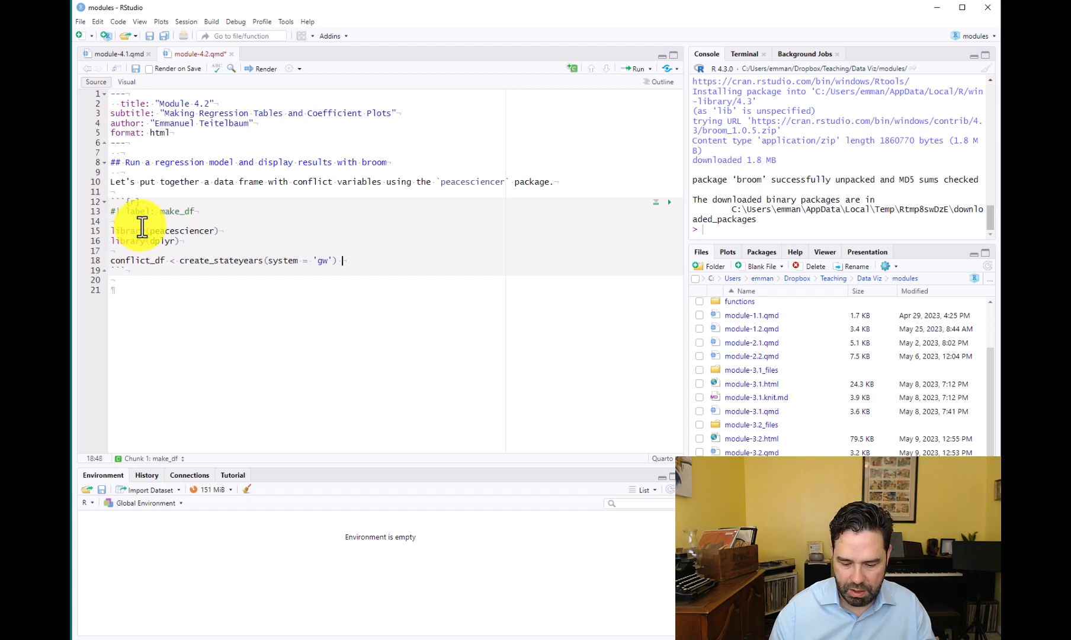
pyautogui.write('|>')
pyautogui.write('filter(')
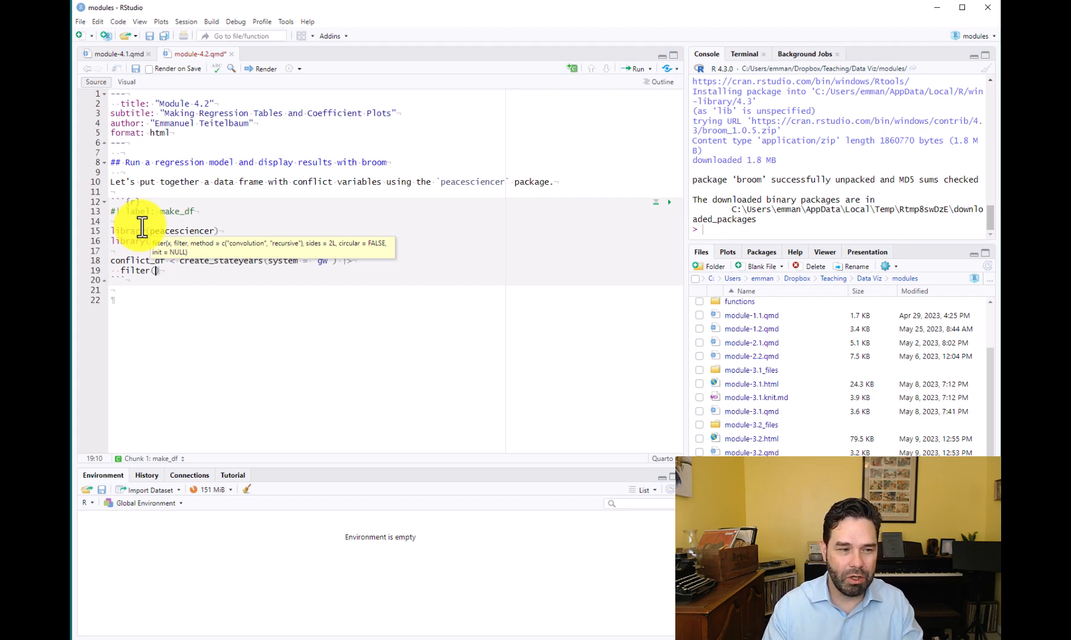
# Filter conflict_df to year %in% c(1946:1999).
pyautogui.write('year')
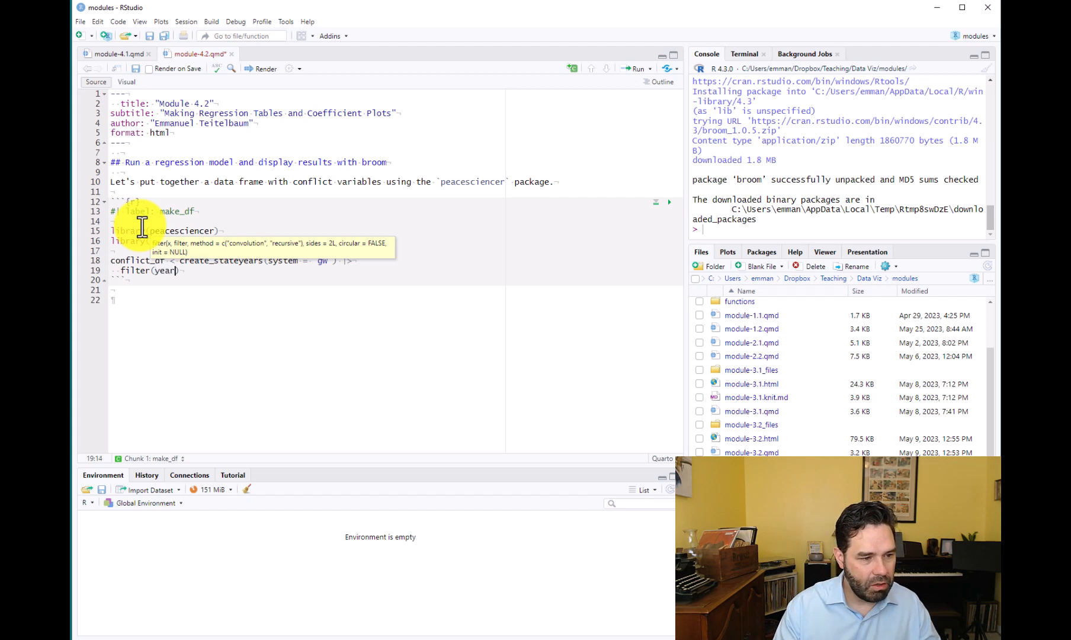
pyautogui.write('%')
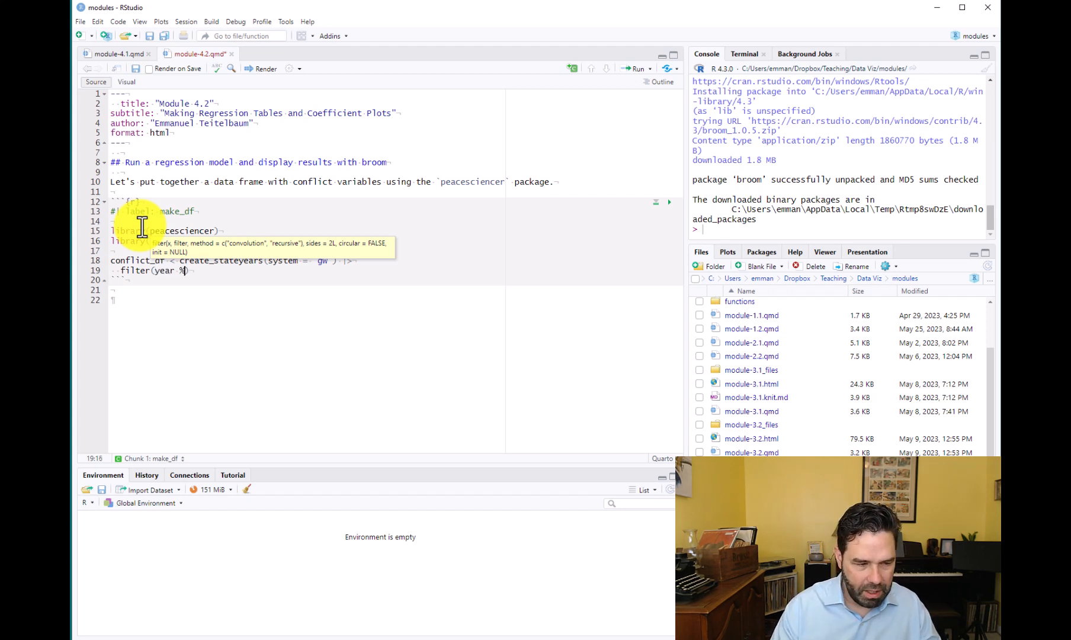
pyautogui.write('in%')
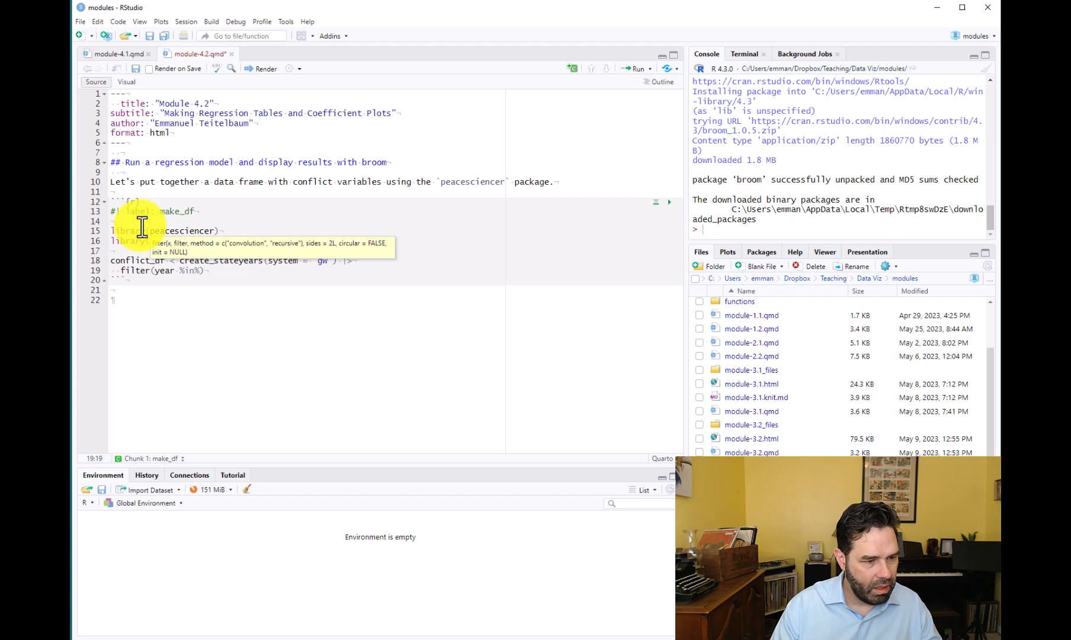
pyautogui.write('c()')
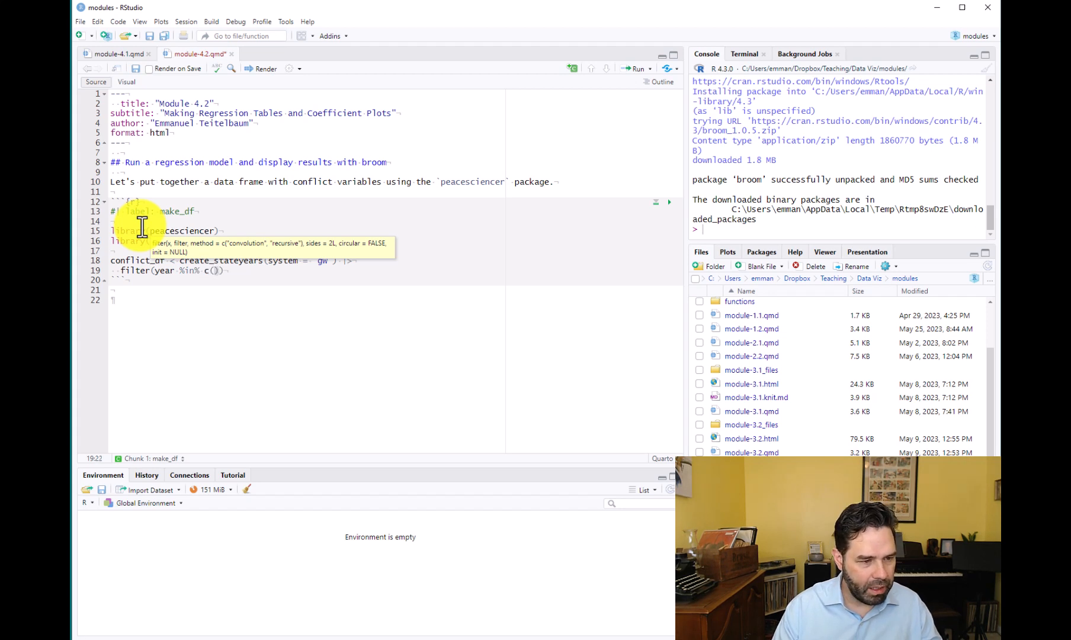
pyautogui.write('1946')
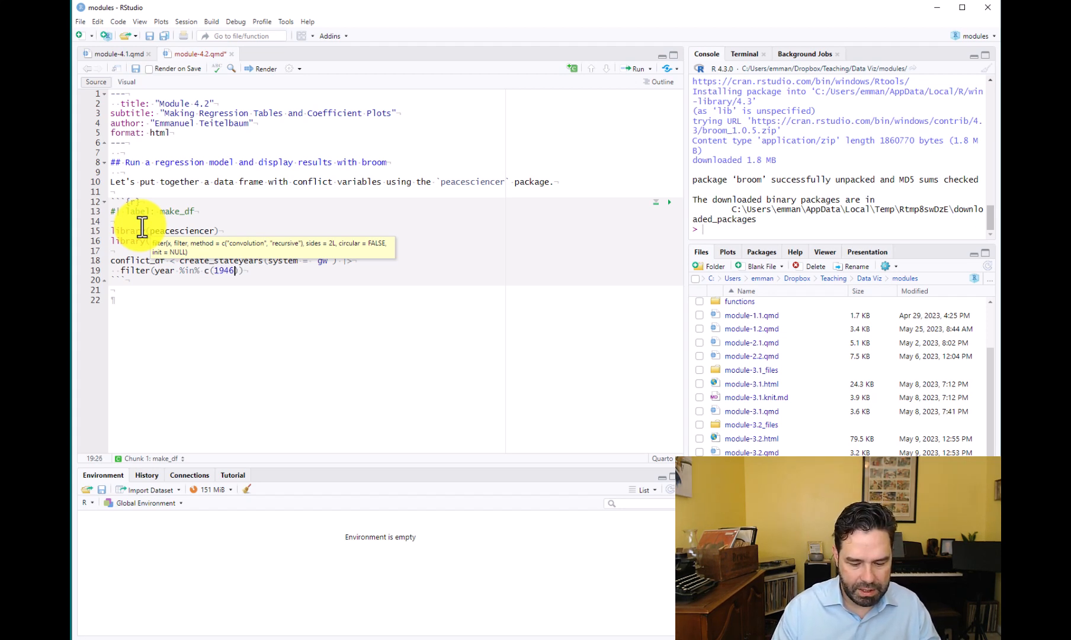
pyautogui.write(':1')
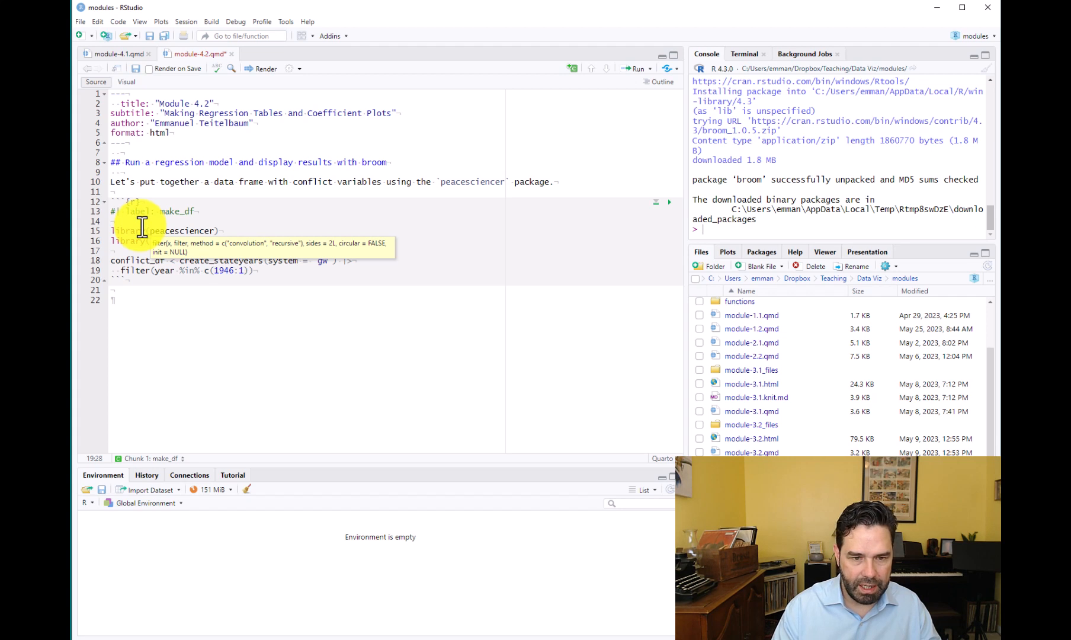
pyautogui.write('999')
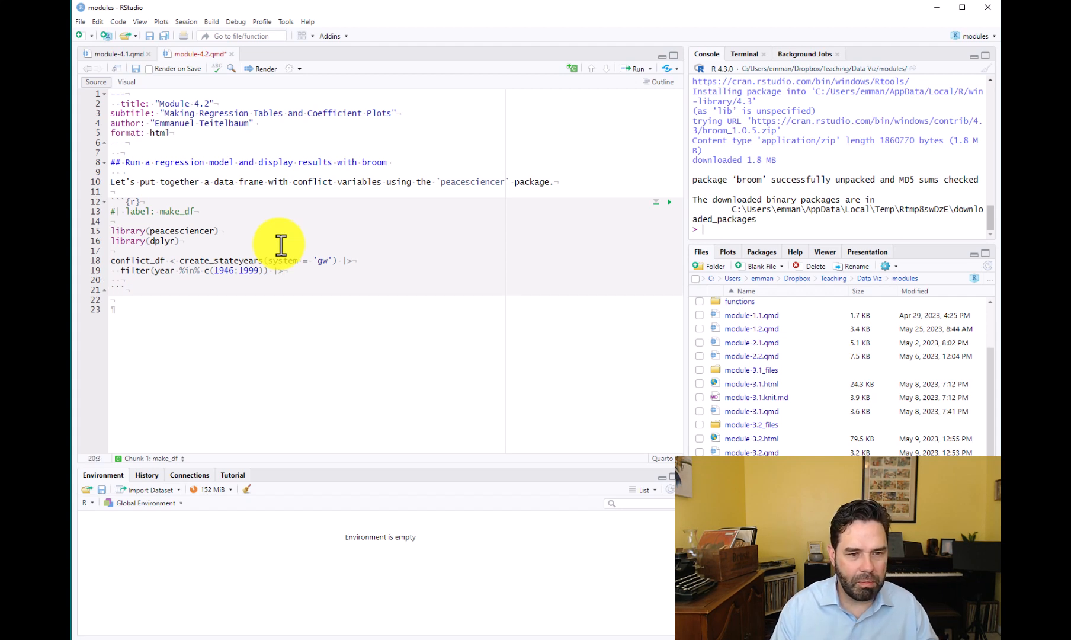
# Add the add_ucdp_acd step with type = c("intrastate").
pyautogui.write('add')
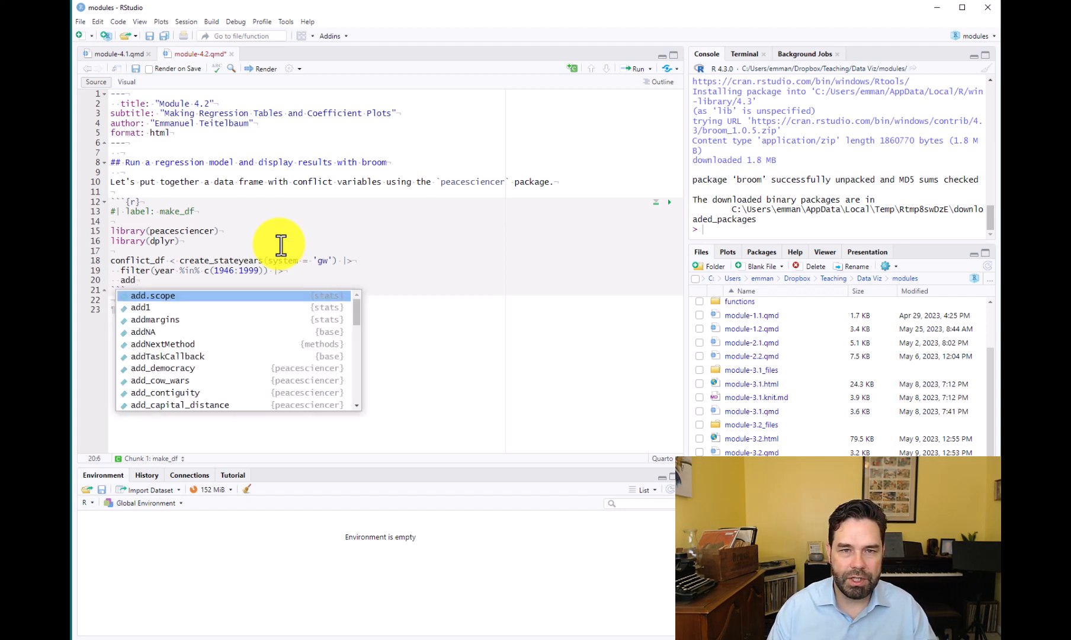
pyautogui.moveTo(153, 295)
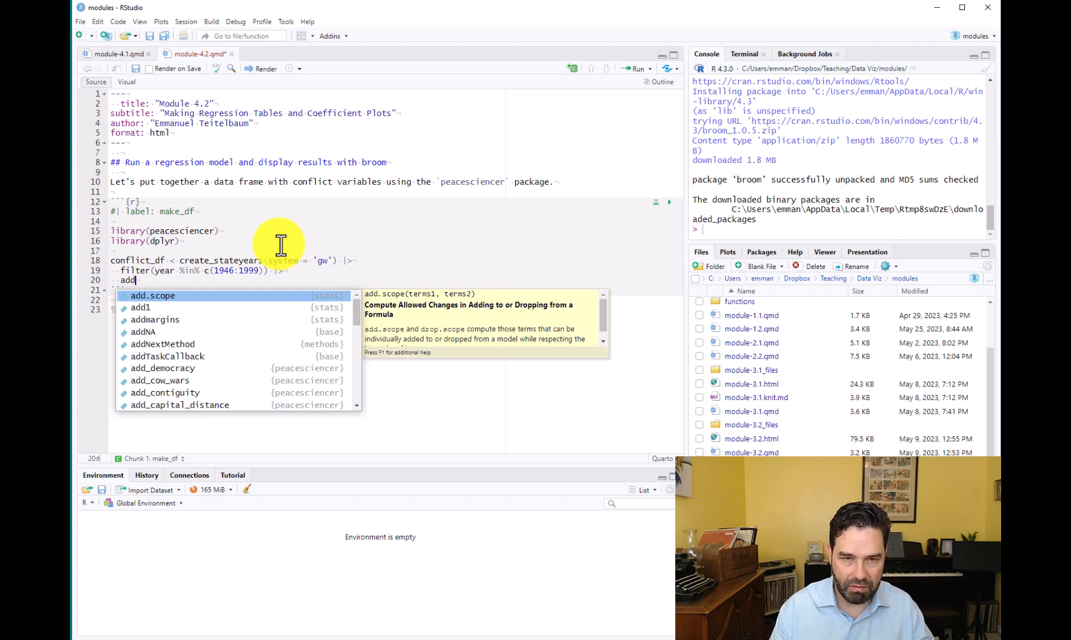
pyautogui.write('ucd')
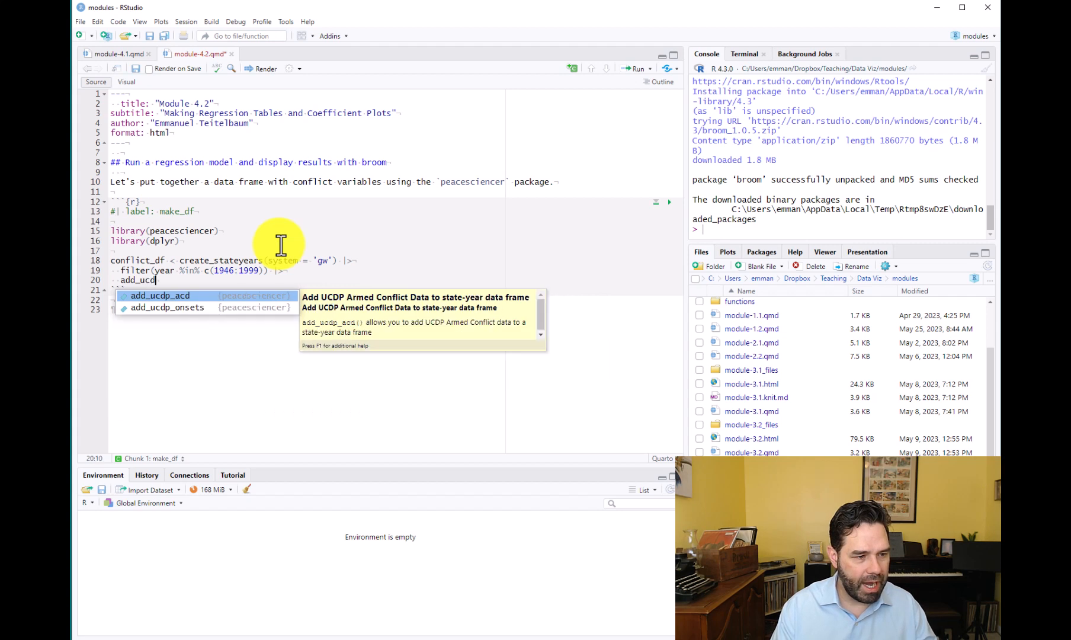
pyautogui.write('_')
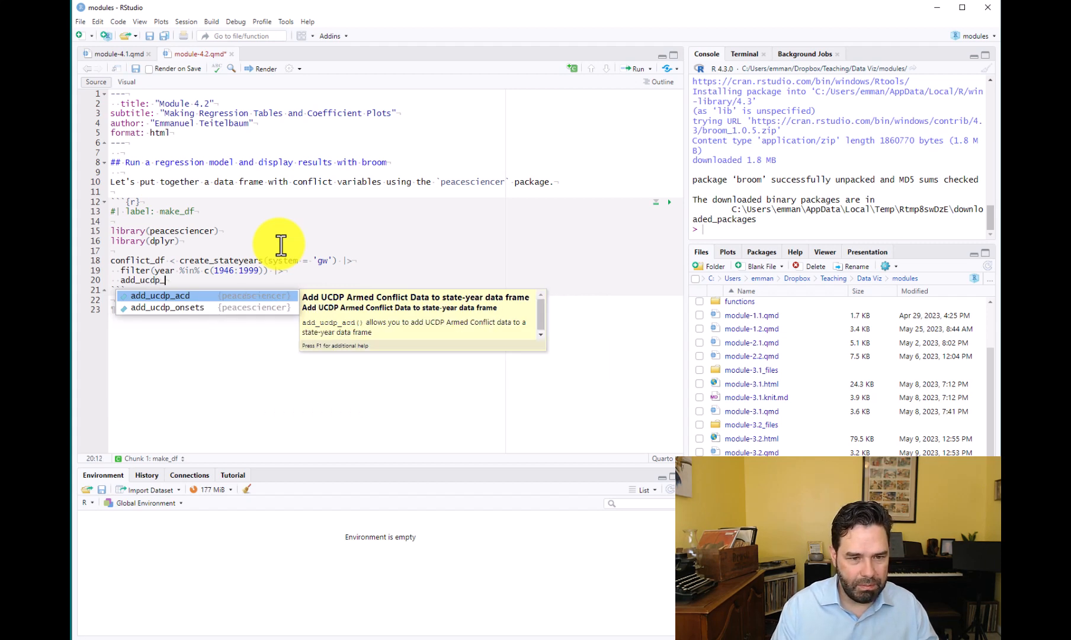
pyautogui.write('a')
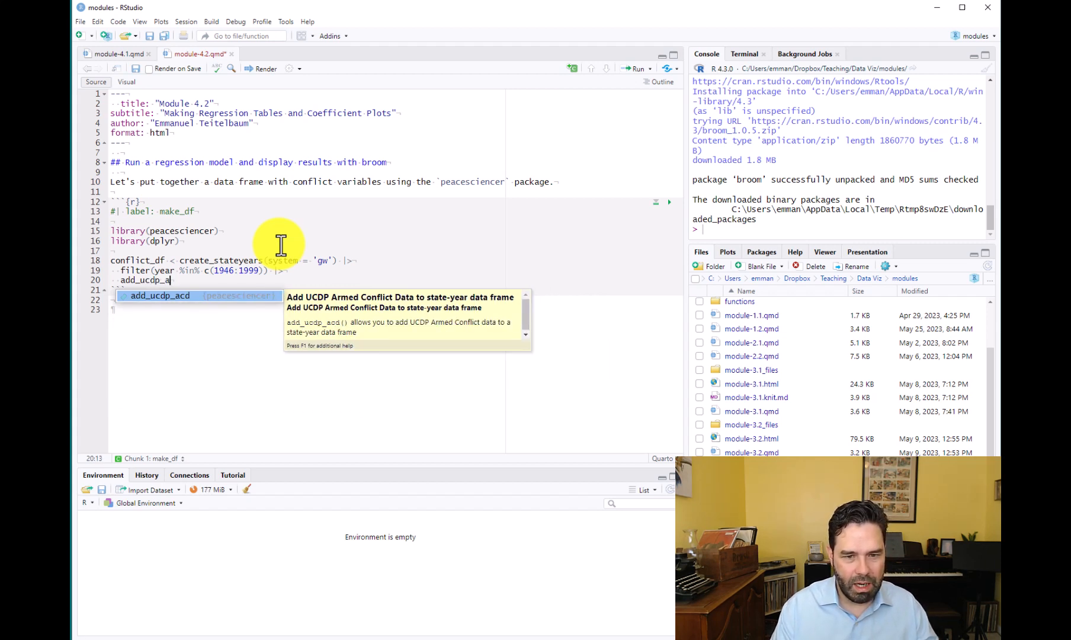
pyautogui.moveTo(448, 340)
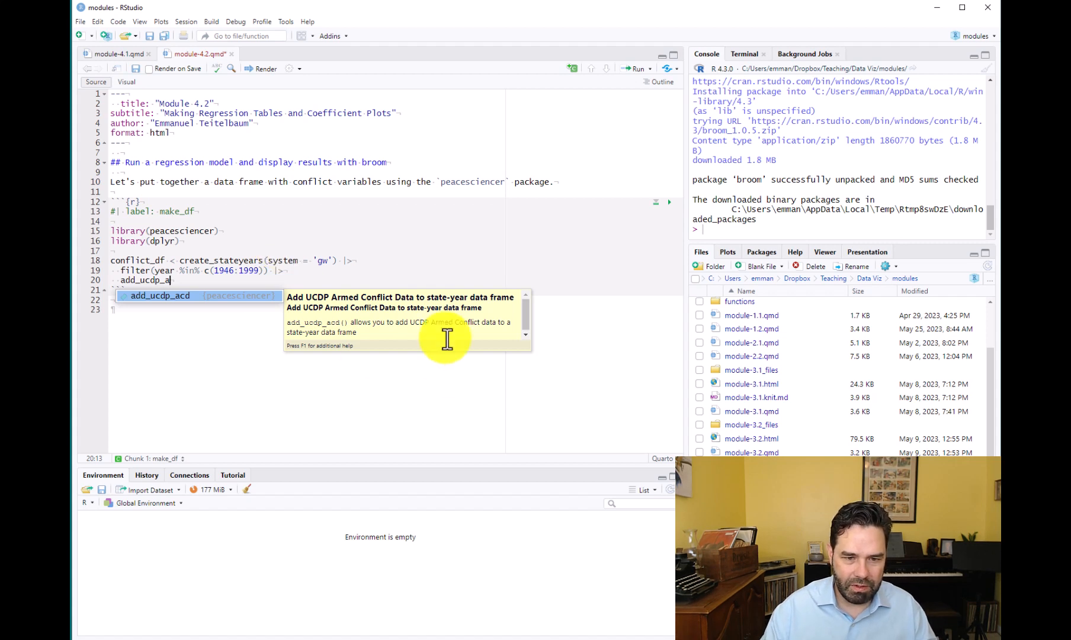
pyautogui.moveTo(394, 302)
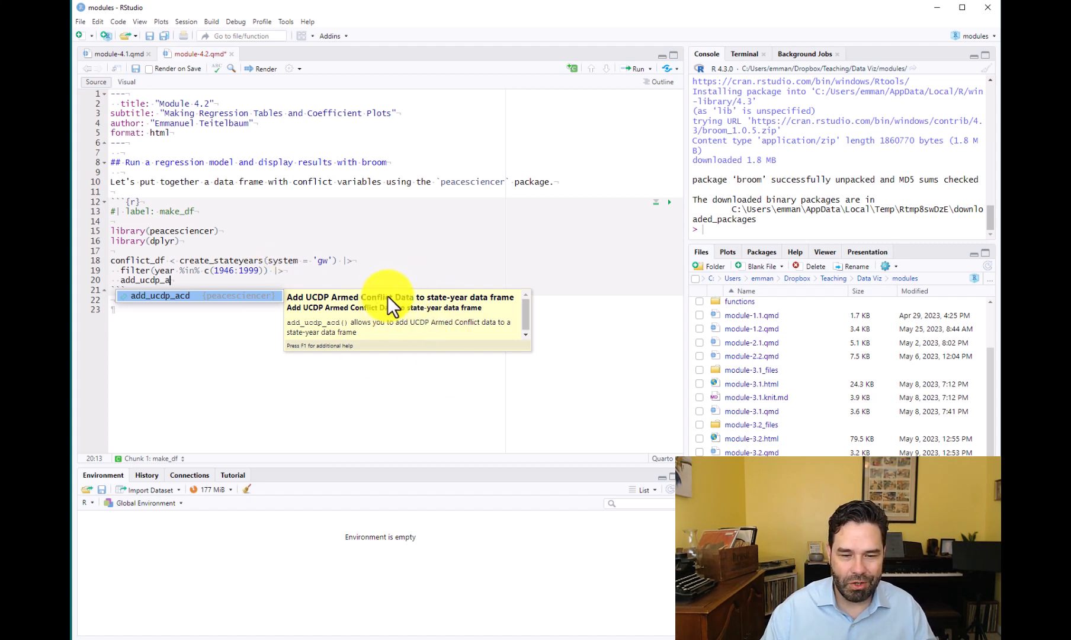
pyautogui.moveTo(362, 313)
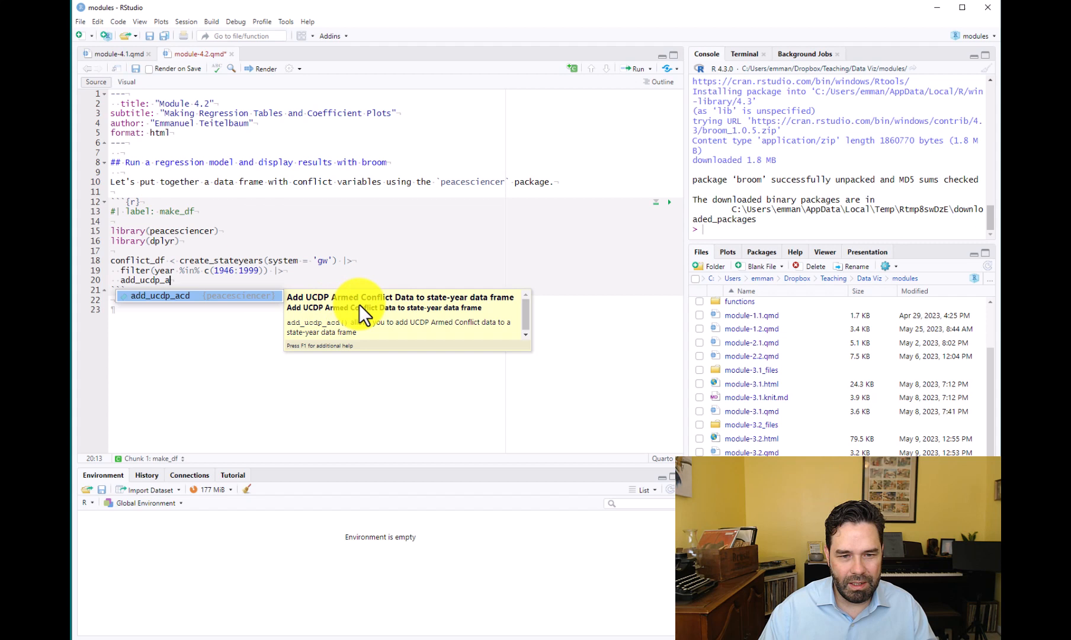
pyautogui.moveTo(463, 283)
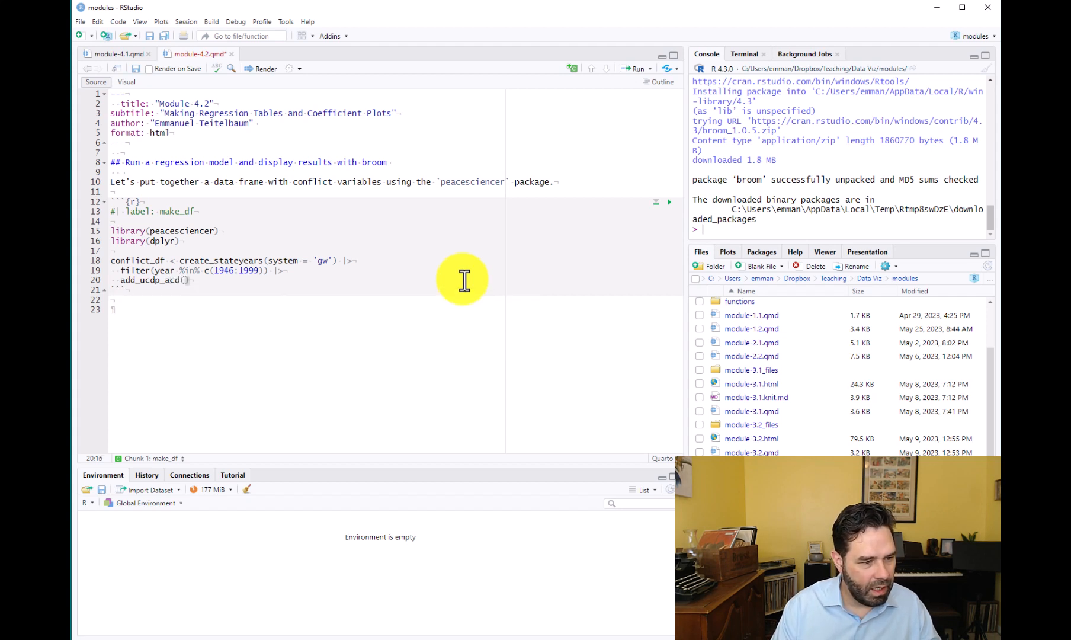
pyautogui.write('ty')
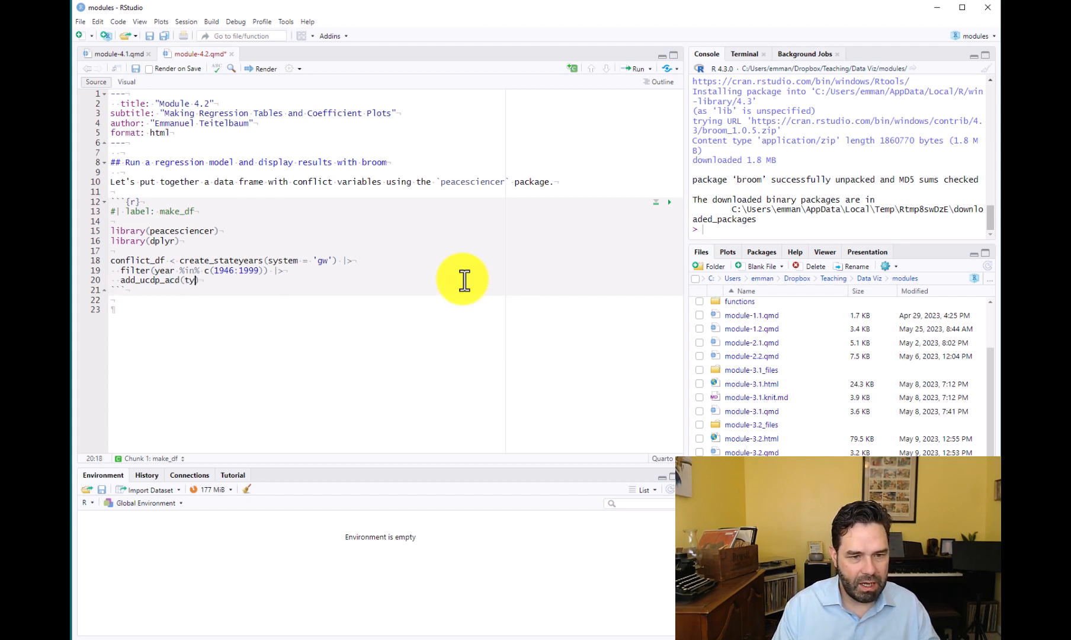
pyautogui.write('pe =')
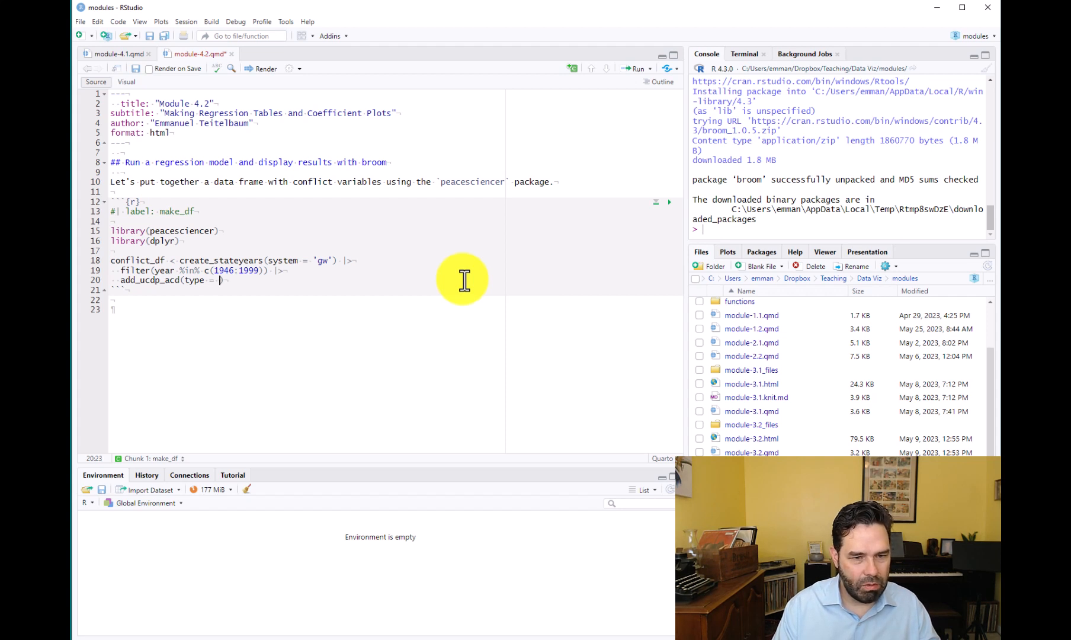
pyautogui.write('c("')
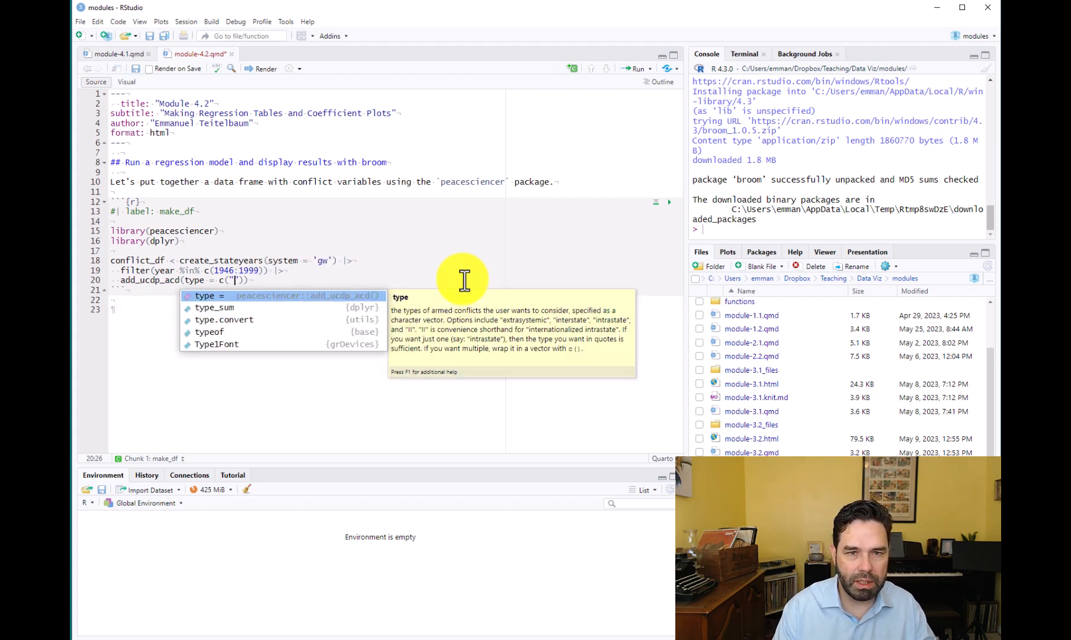
# Finish add_ucdp_acd with only_wars = FALSE and pipe to a new line.
pyautogui.write('intrastate')
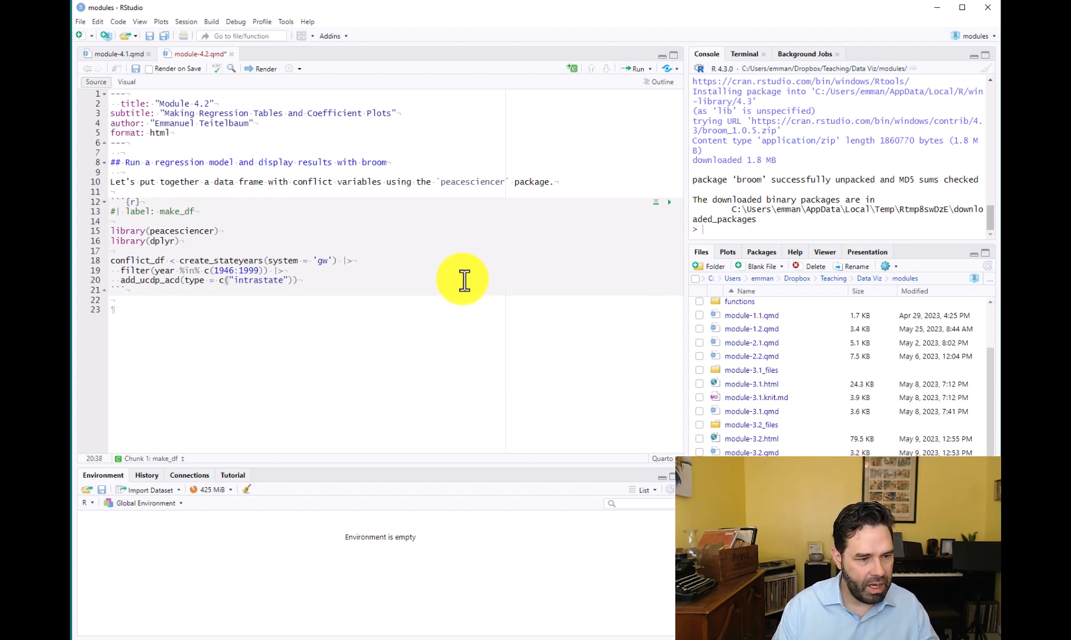
pyautogui.write(', only_wars')
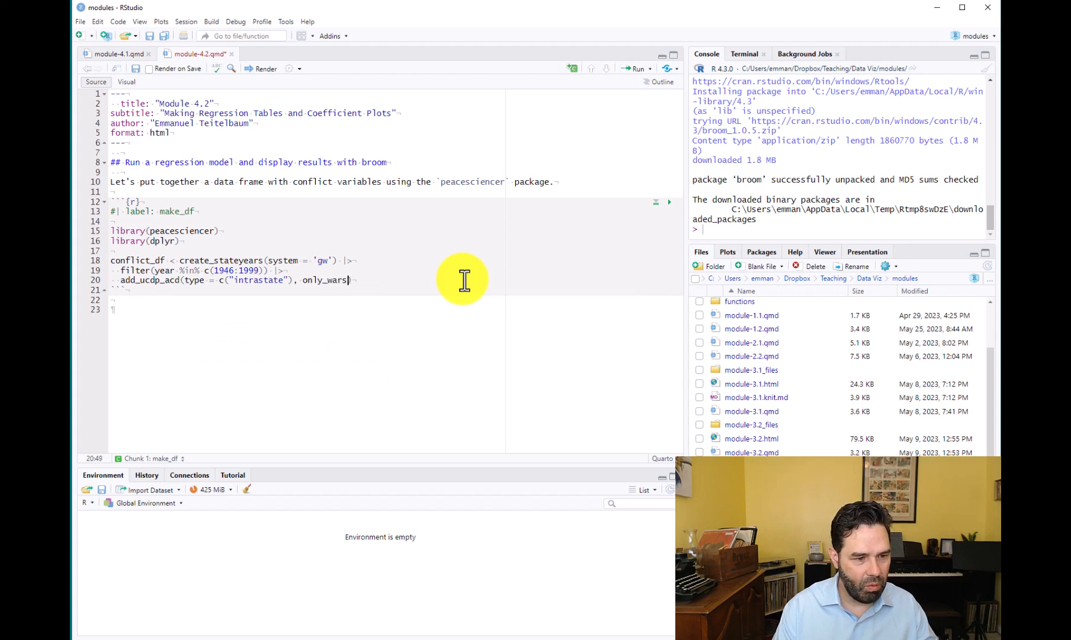
pyautogui.write('= FA')
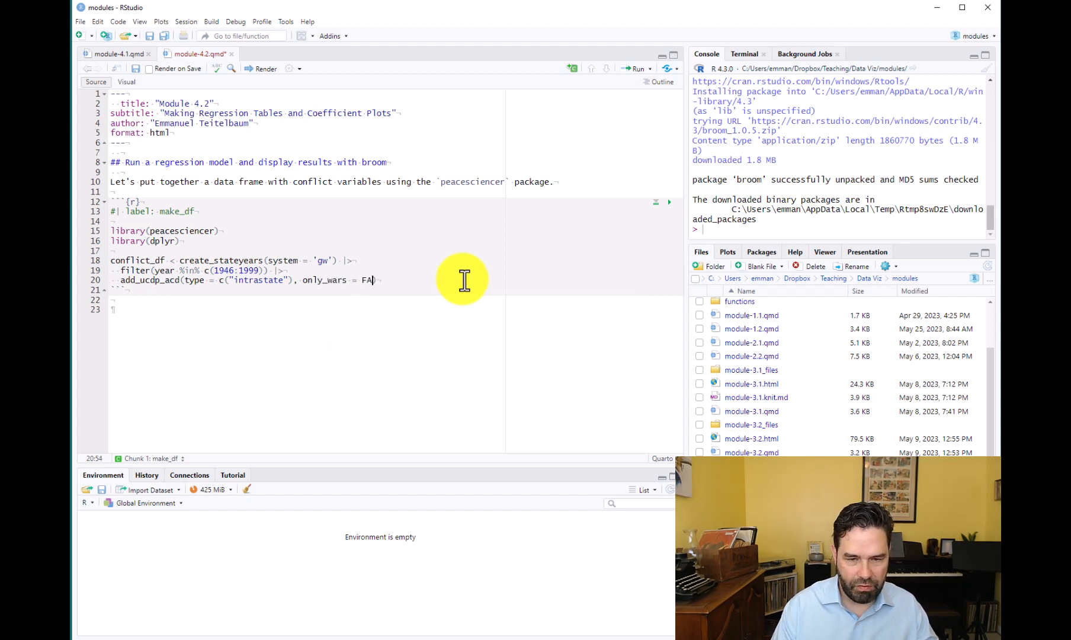
pyautogui.write('LSE)')
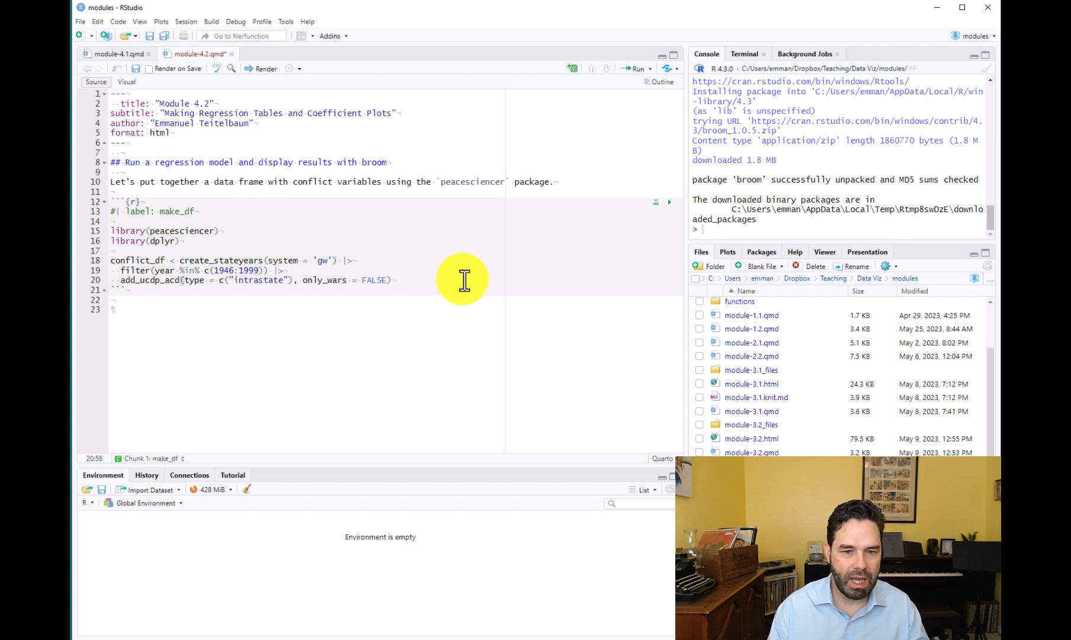
pyautogui.write('|>')
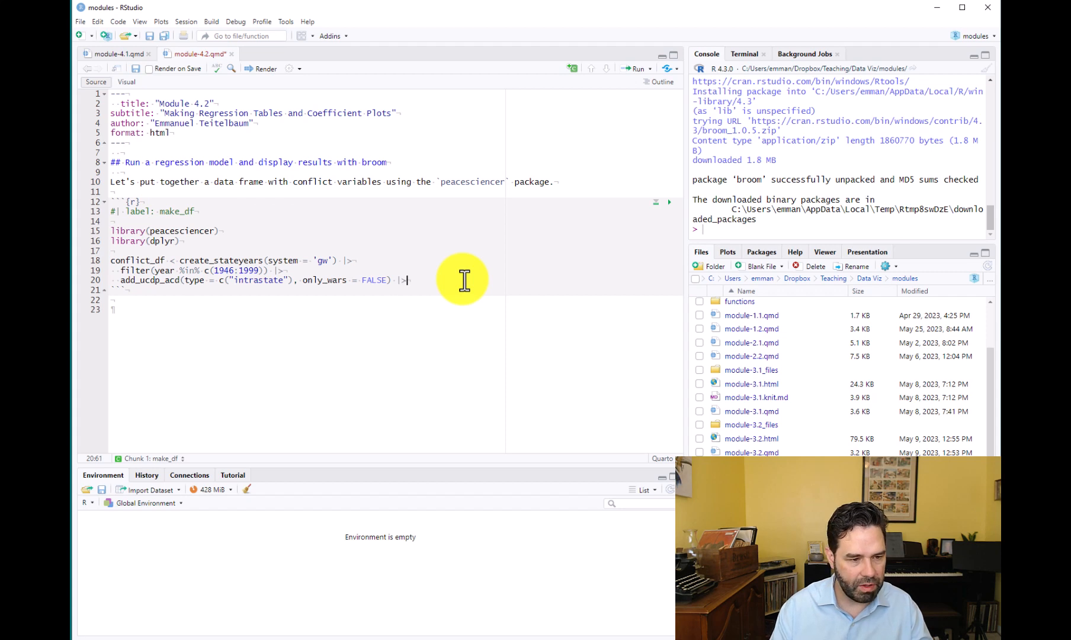
pyautogui.press('Return')
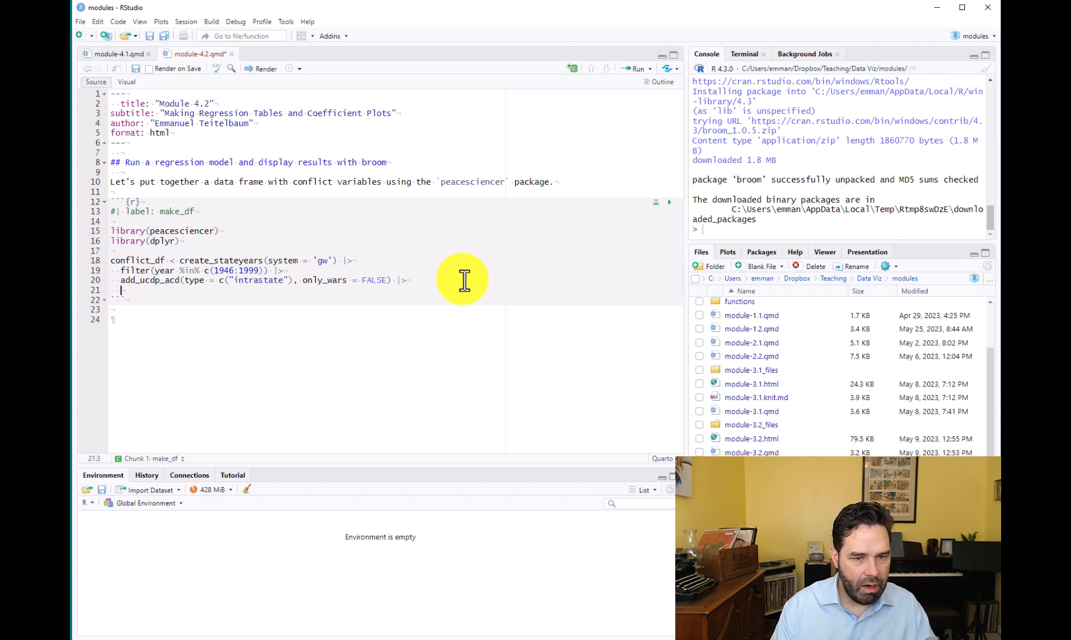
# Pipe into add_democracy() and add_creg_fractionalization().
pyautogui.write('add_')
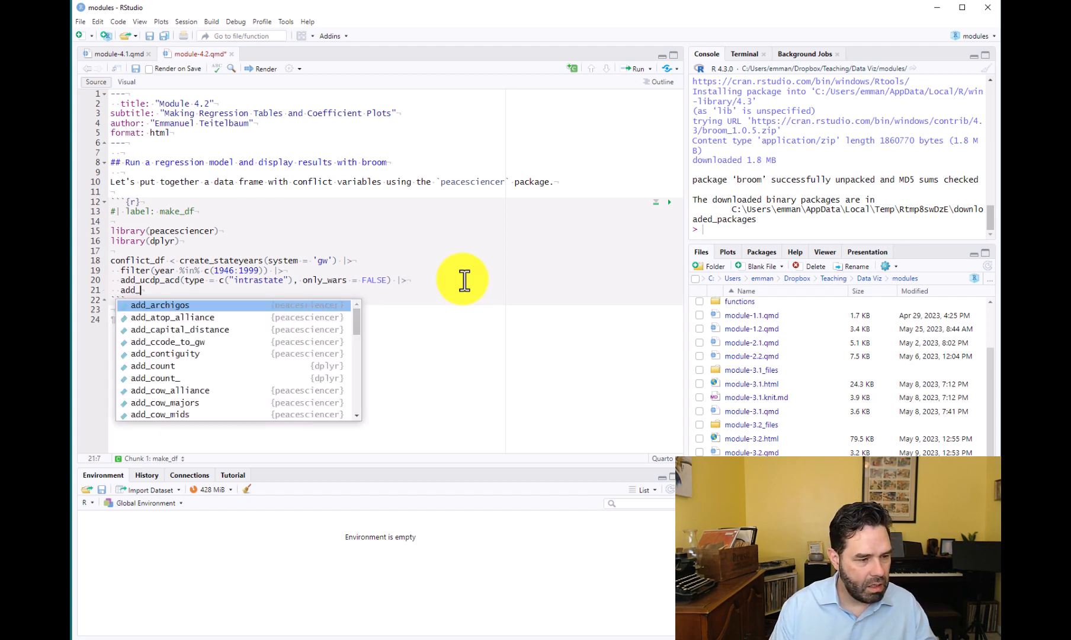
pyautogui.write('democ')
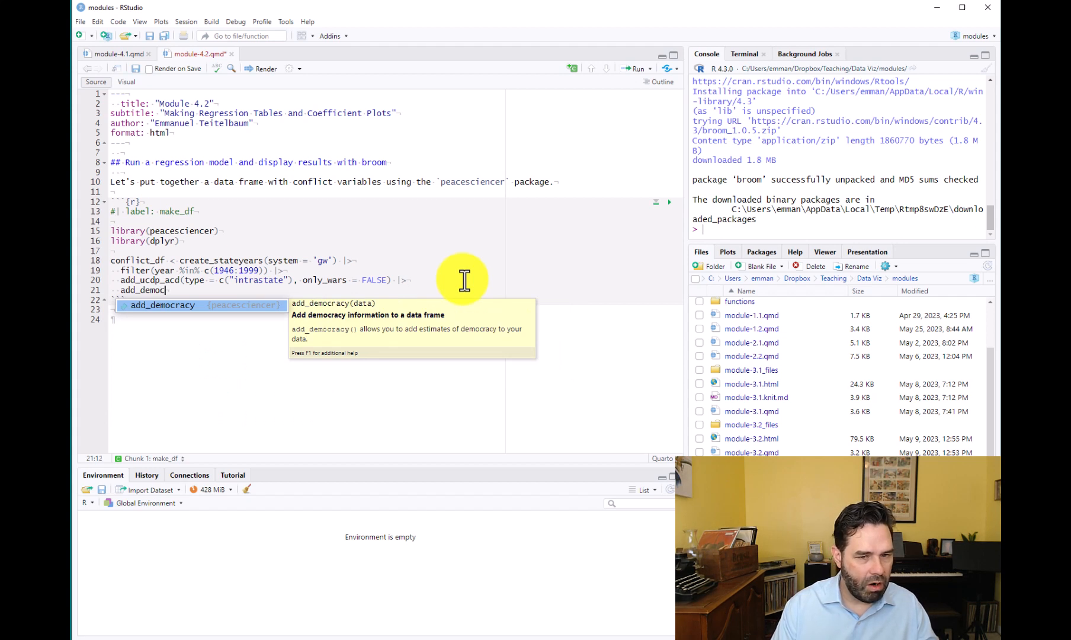
pyautogui.moveTo(423, 348)
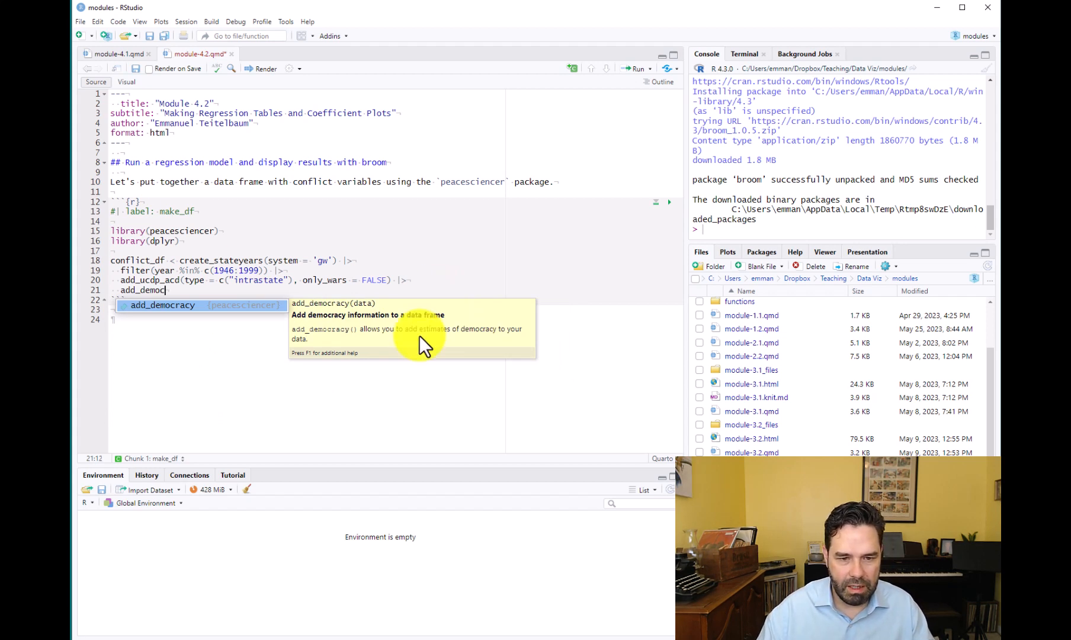
pyautogui.moveTo(474, 344)
pyautogui.write('racy() |>')
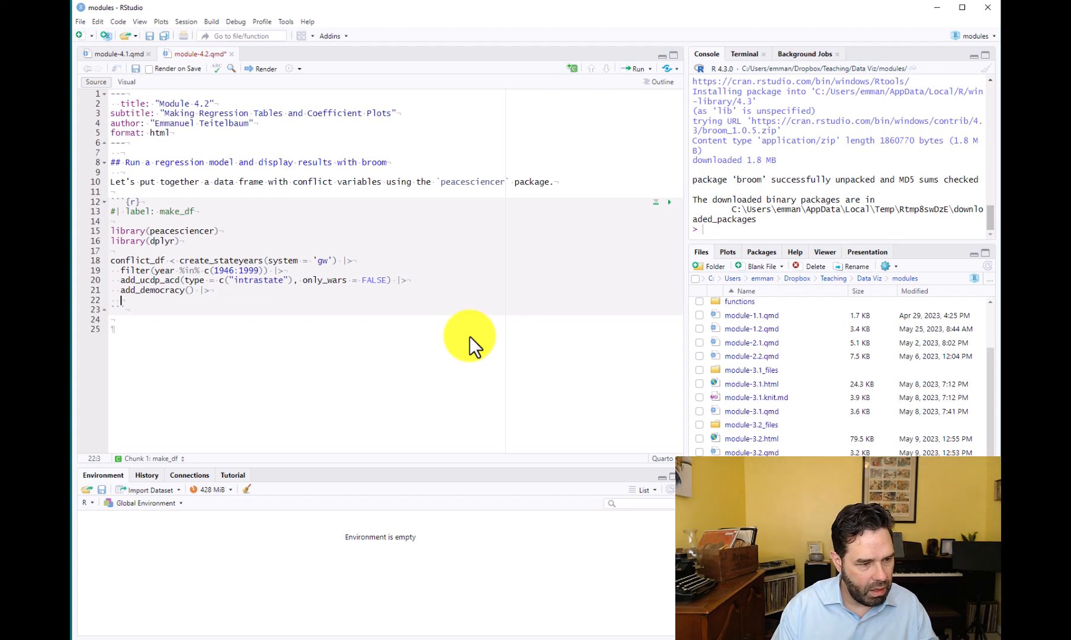
pyautogui.write('add_c')
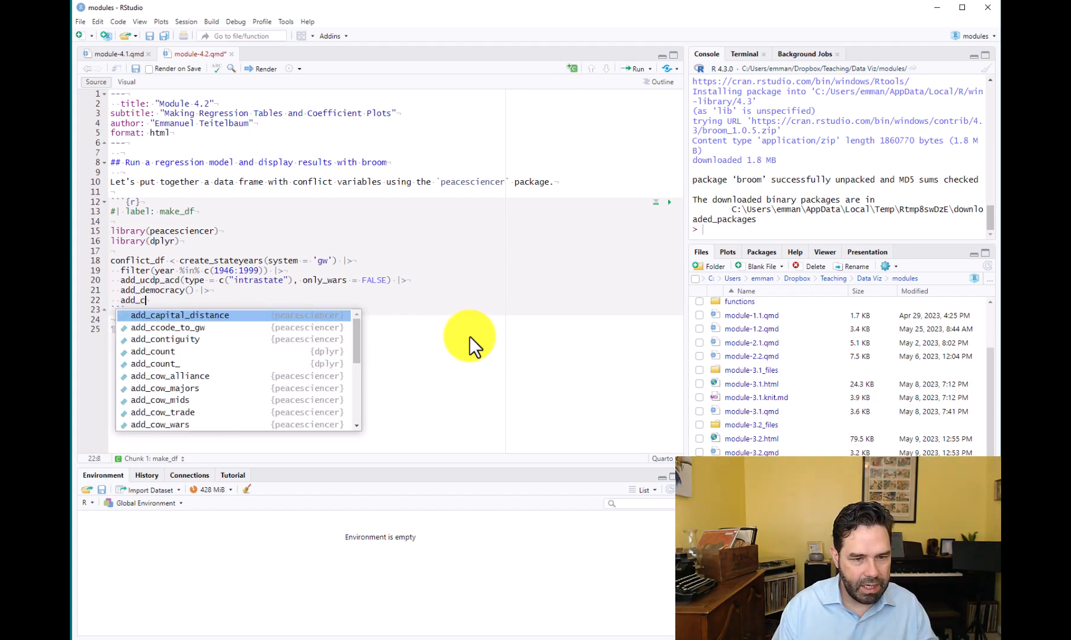
pyautogui.write('reg_fractionalization(')
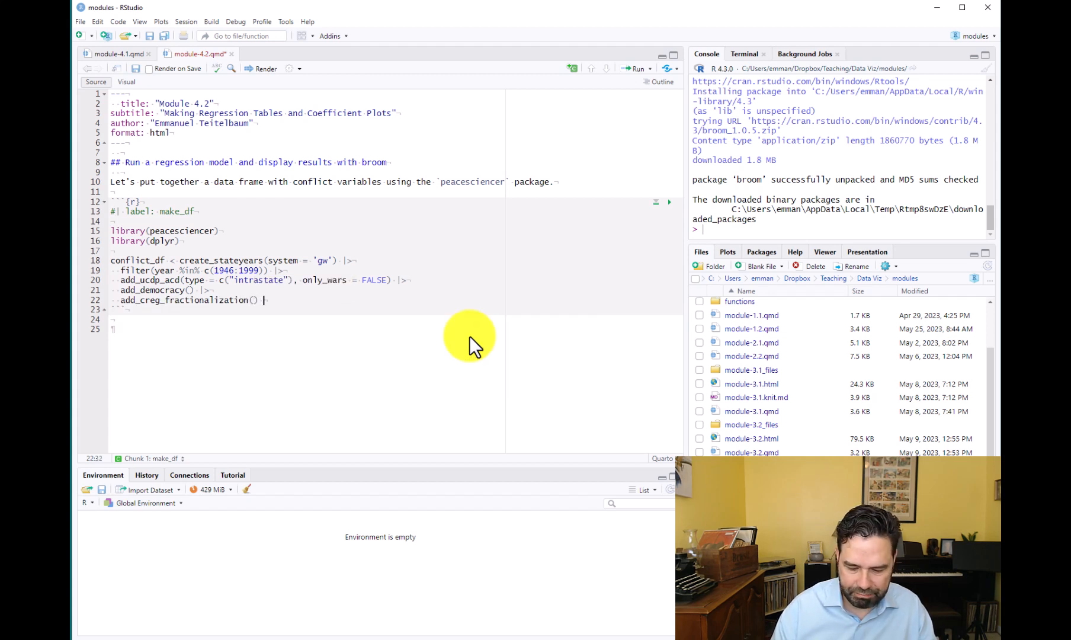
pyautogui.press('enter')
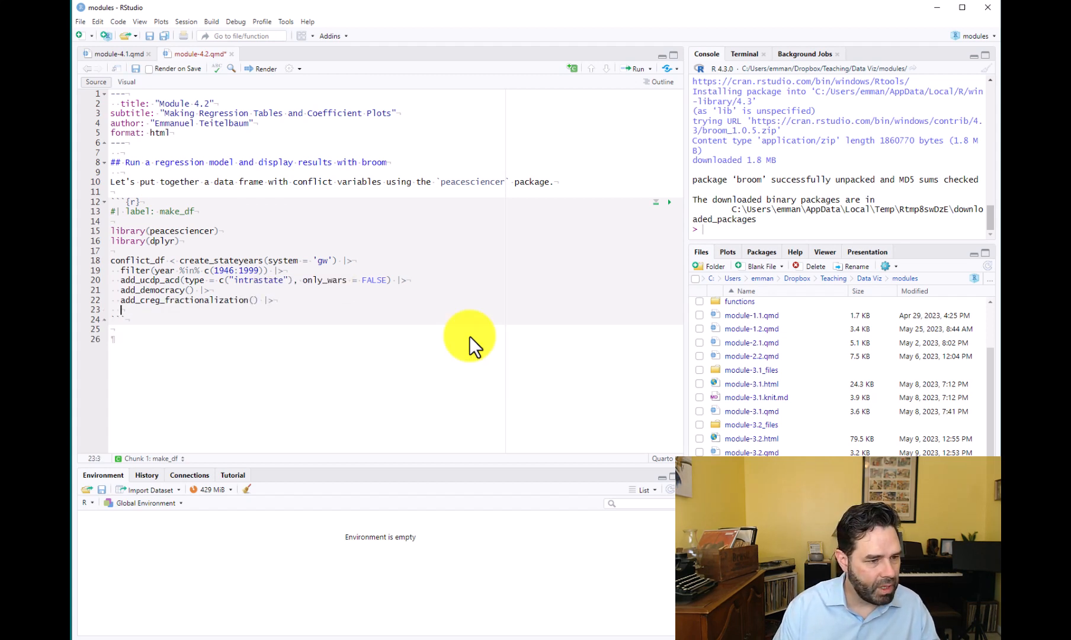
# Pipe into add_sdp_gdp() and add_rugged_terrain() from autocomplete.
pyautogui.write('add')
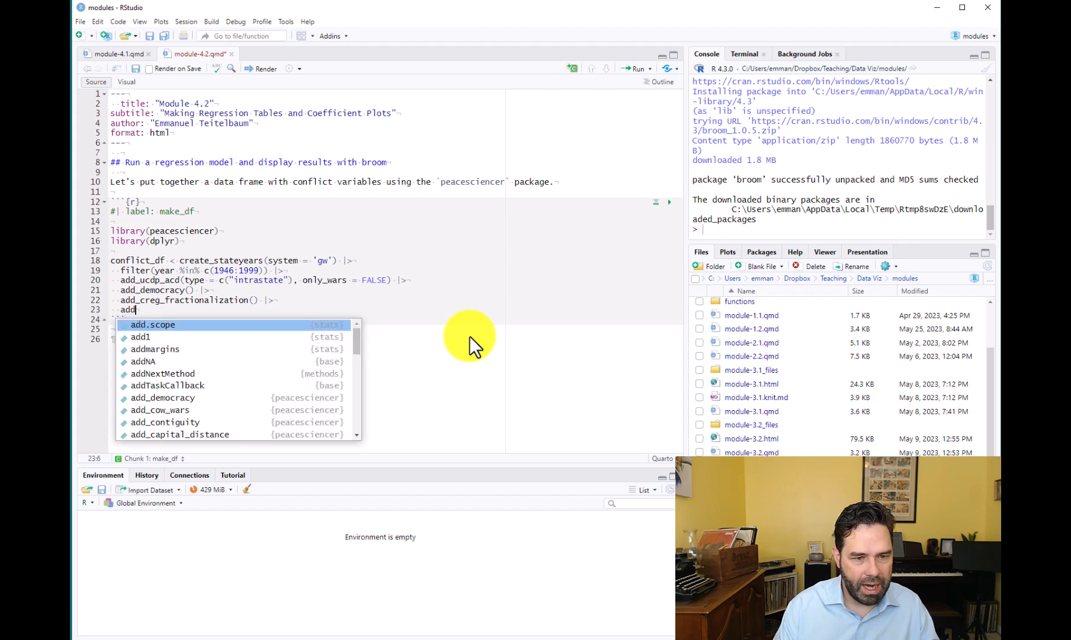
pyautogui.write('_s')
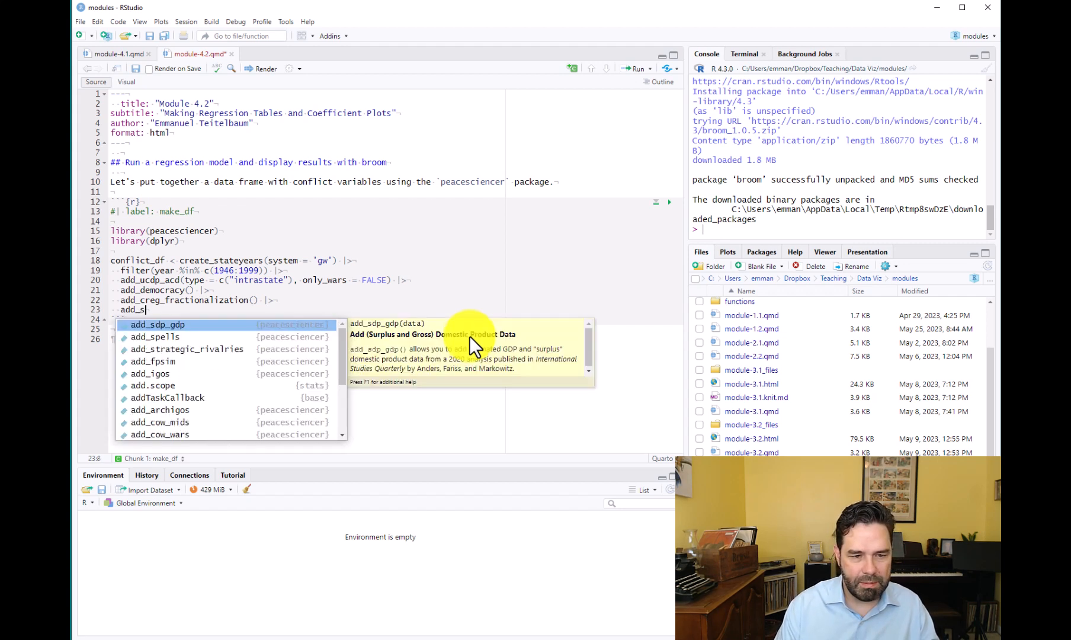
pyautogui.click(158, 325)
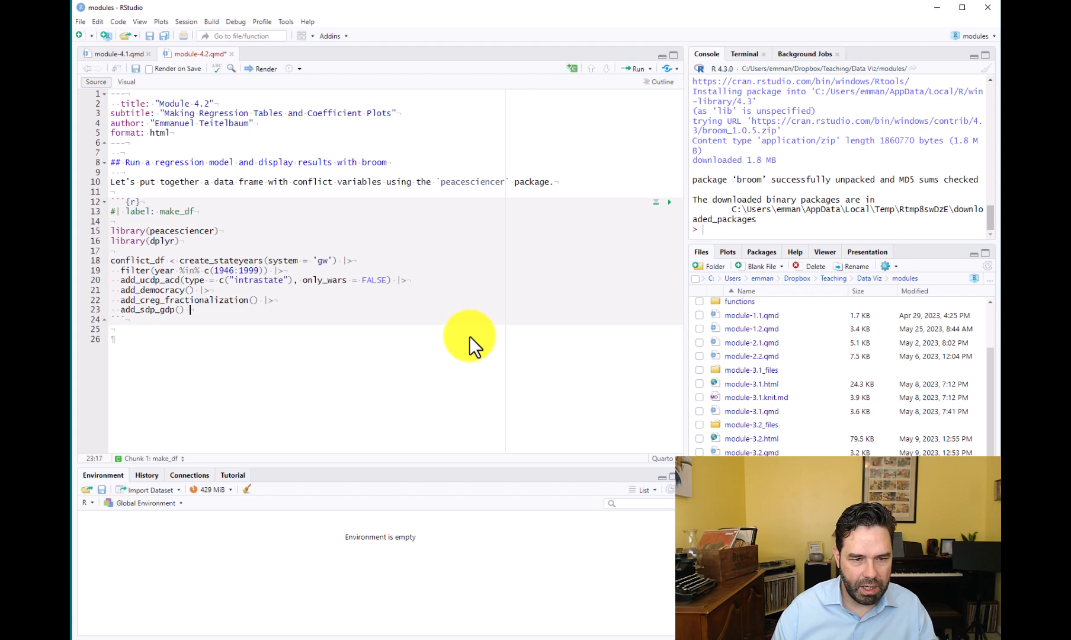
pyautogui.write('|>')
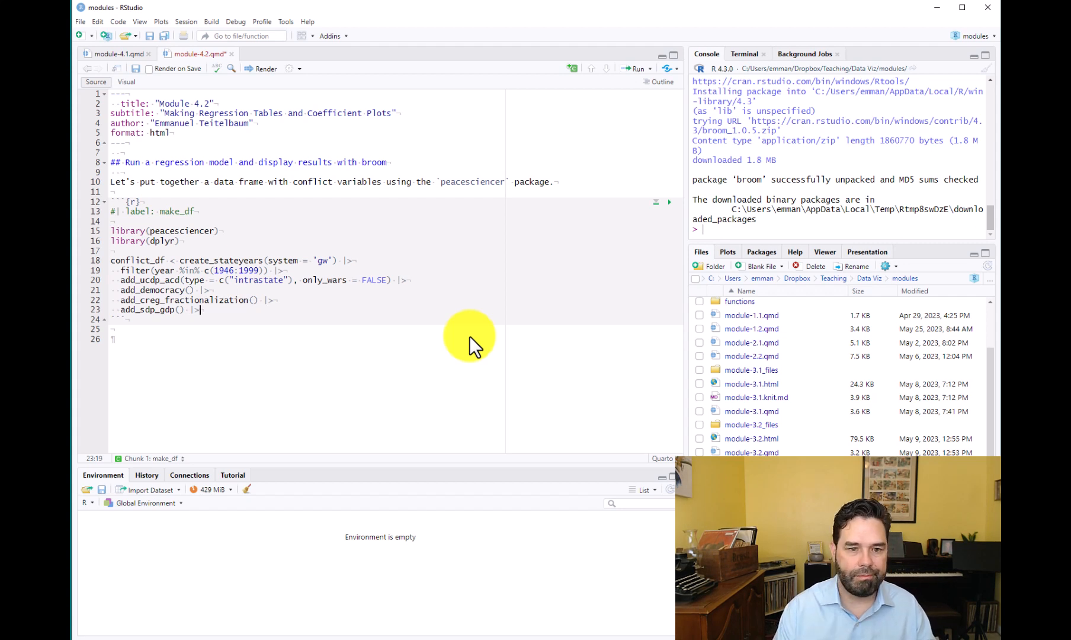
pyautogui.press('enter')
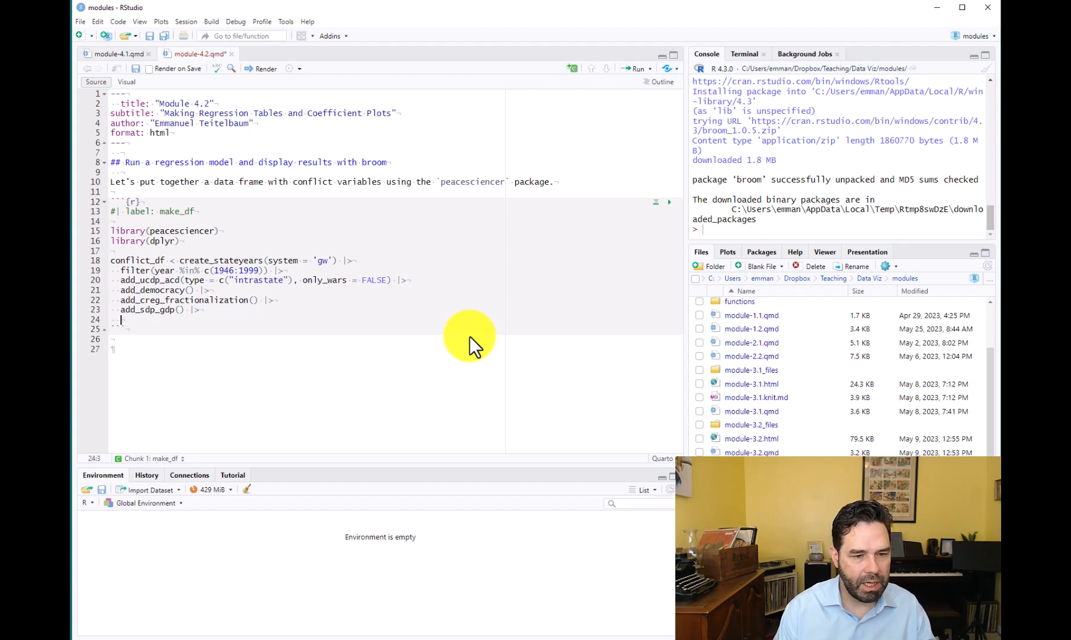
pyautogui.write('add_')
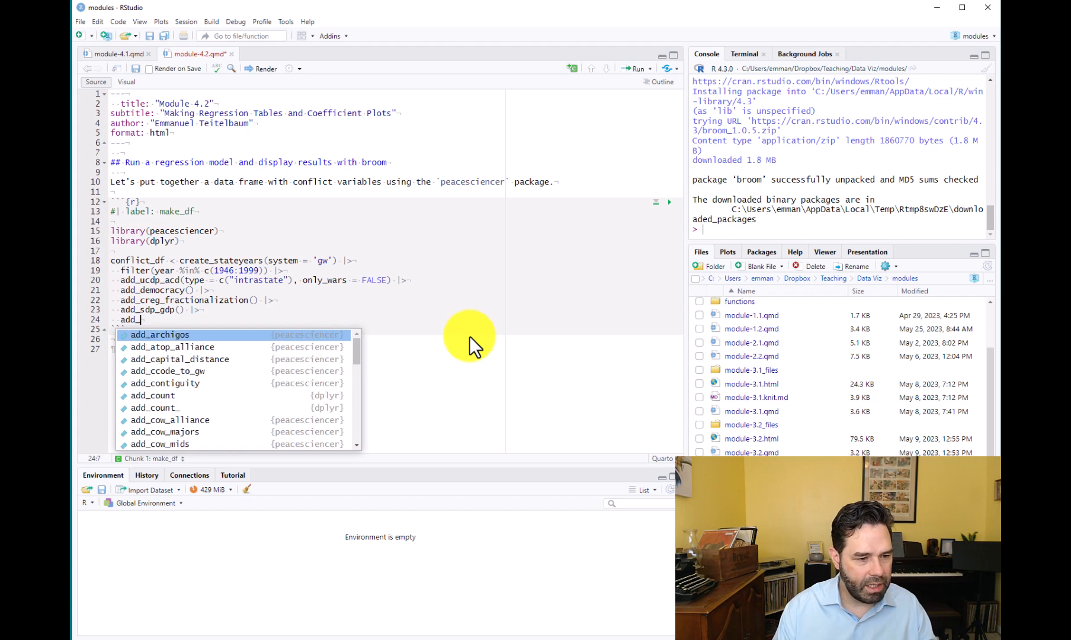
pyautogui.write('r')
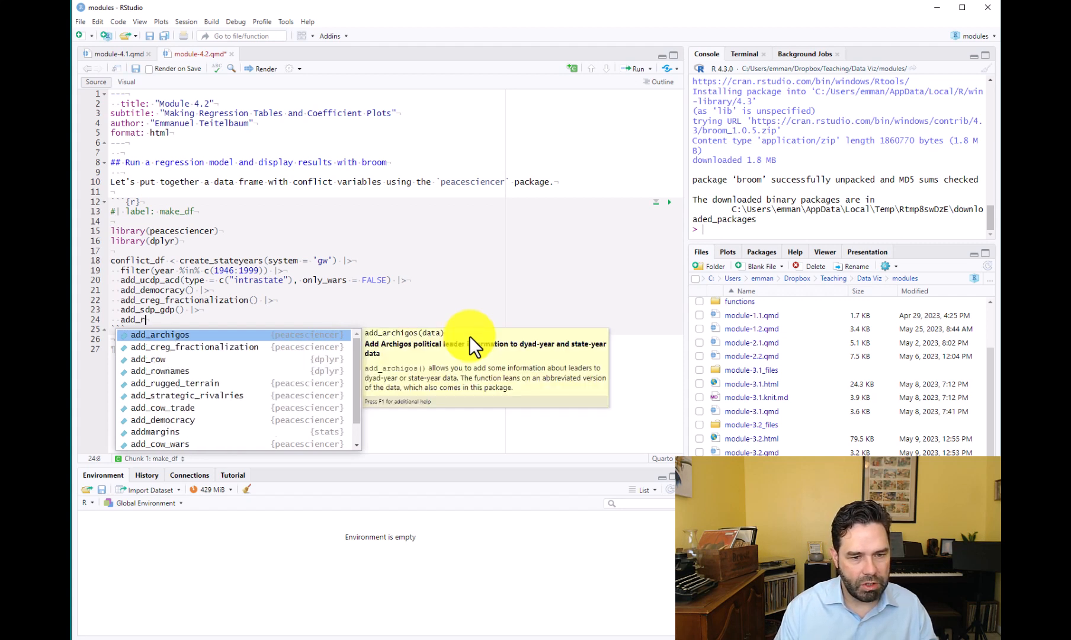
pyautogui.click(175, 383)
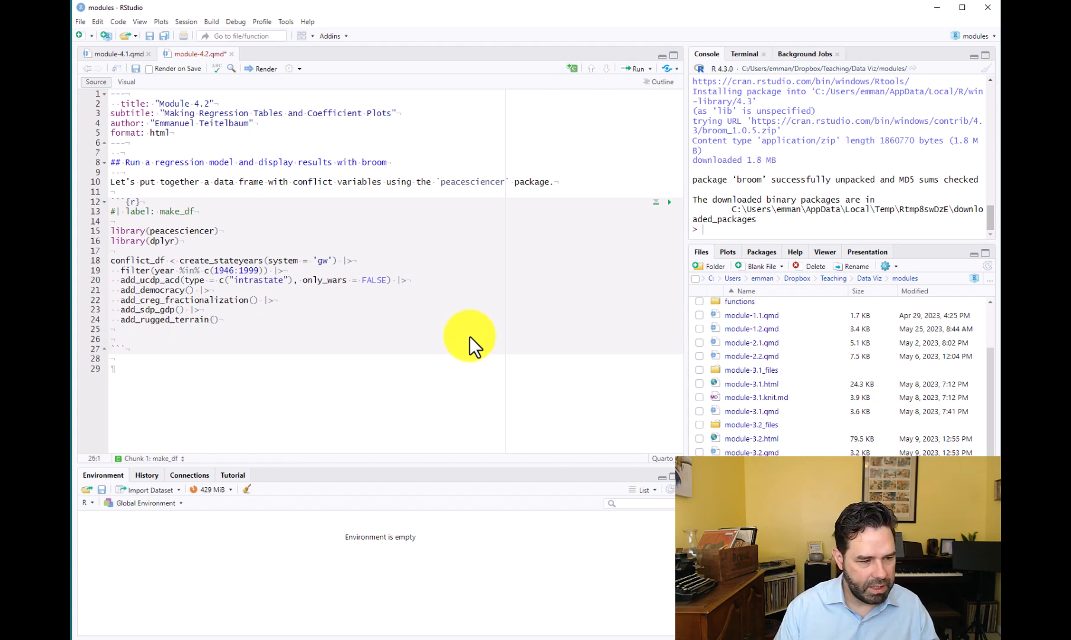
# Add glimpse(conflict_df) below the pipeline.
pyautogui.write('glimpse(conlifc')
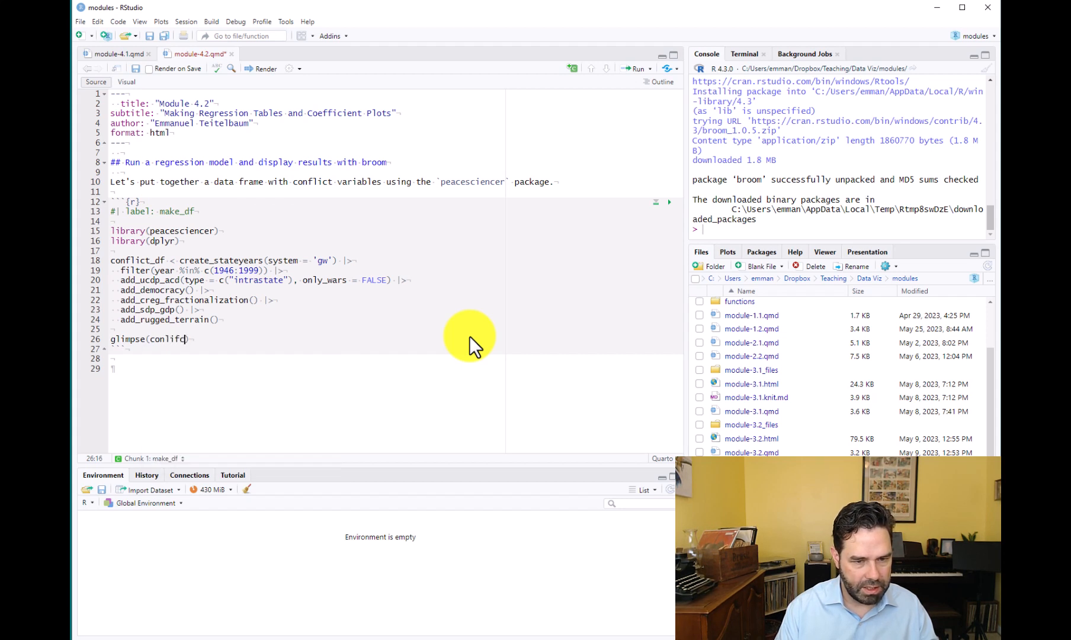
pyautogui.press('backspace')
pyautogui.write('flict_d')
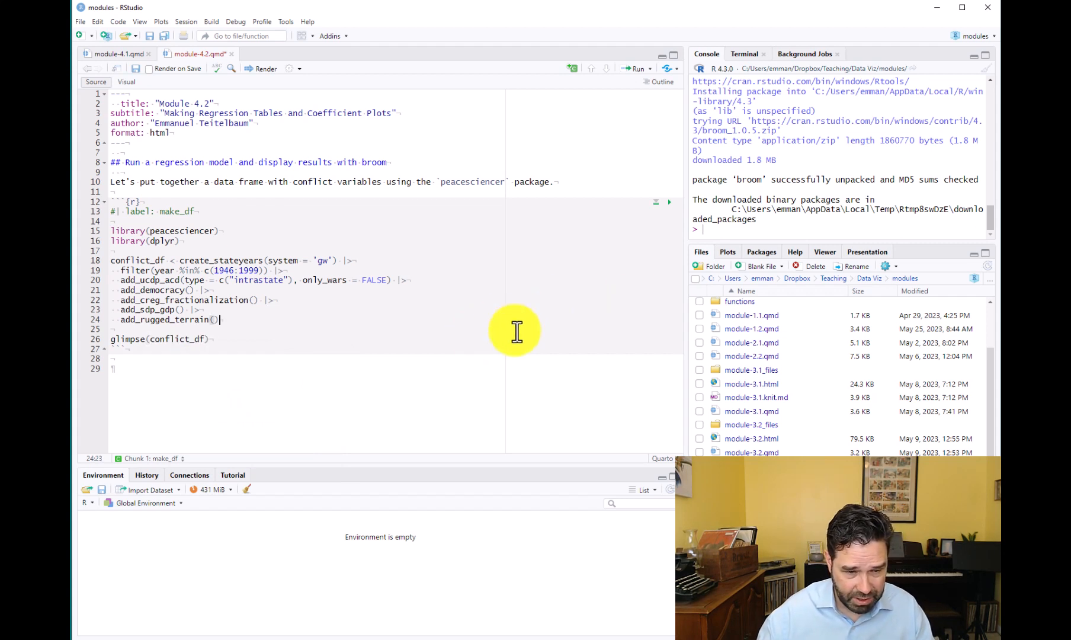
pyautogui.moveTo(639, 211)
pyautogui.write('-')
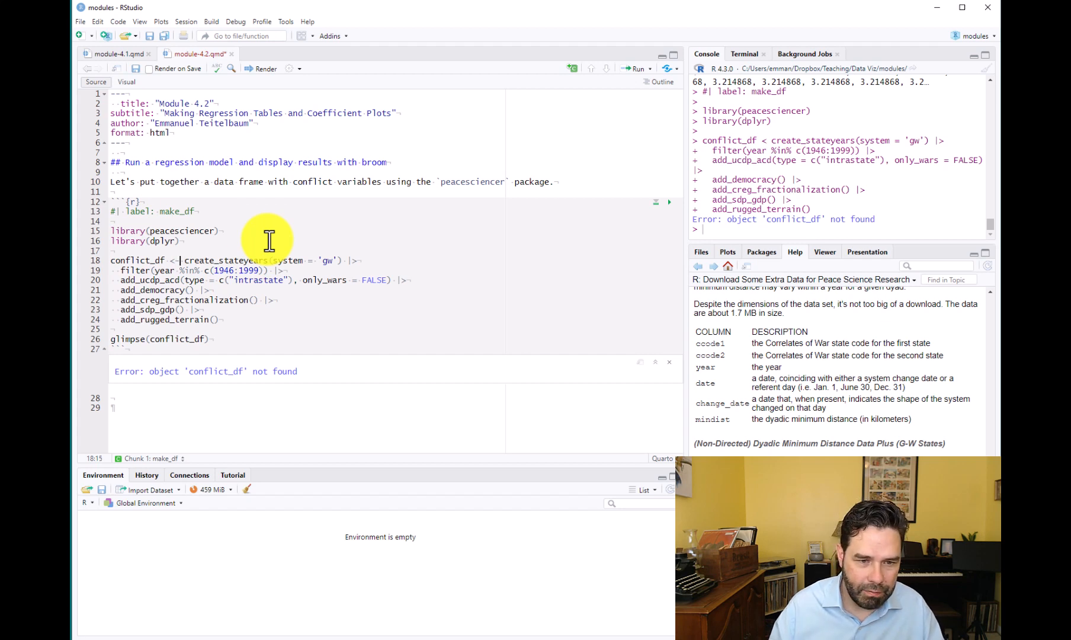
# Fix the blank line above the pipeline, re-run the chunk, and move below the glimpse output.
pyautogui.click(112, 251)
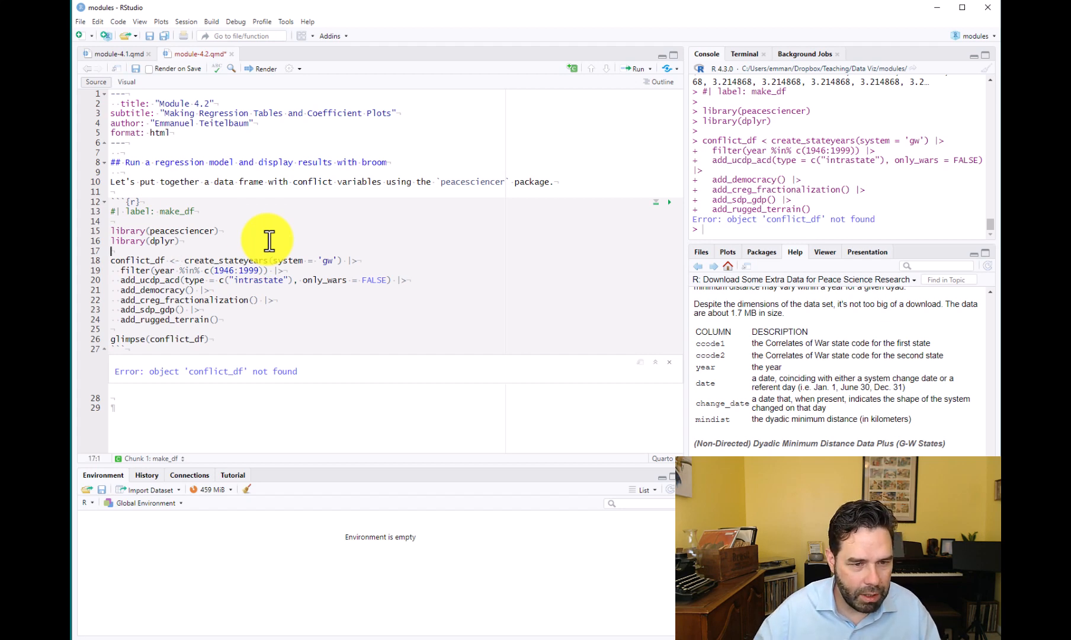
pyautogui.moveTo(669, 205)
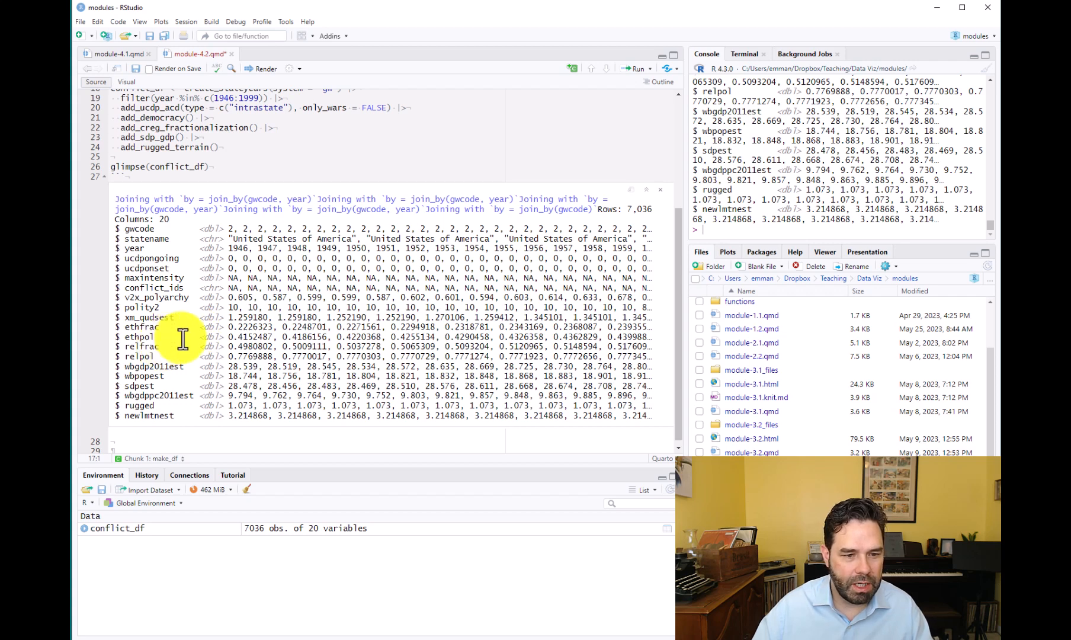
pyautogui.moveTo(193, 368)
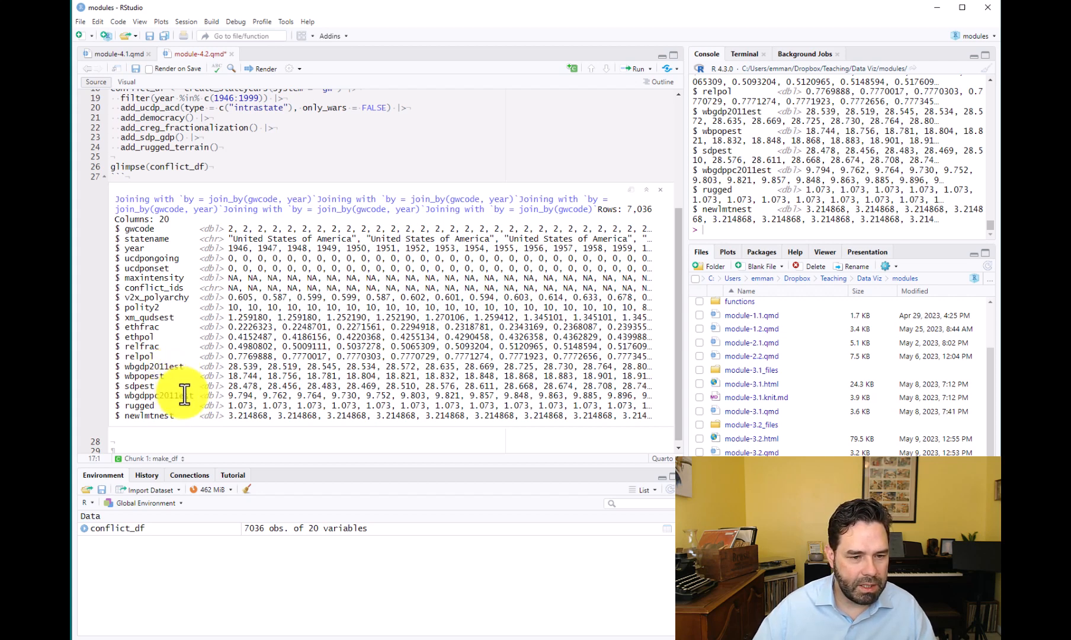
pyautogui.moveTo(112, 407)
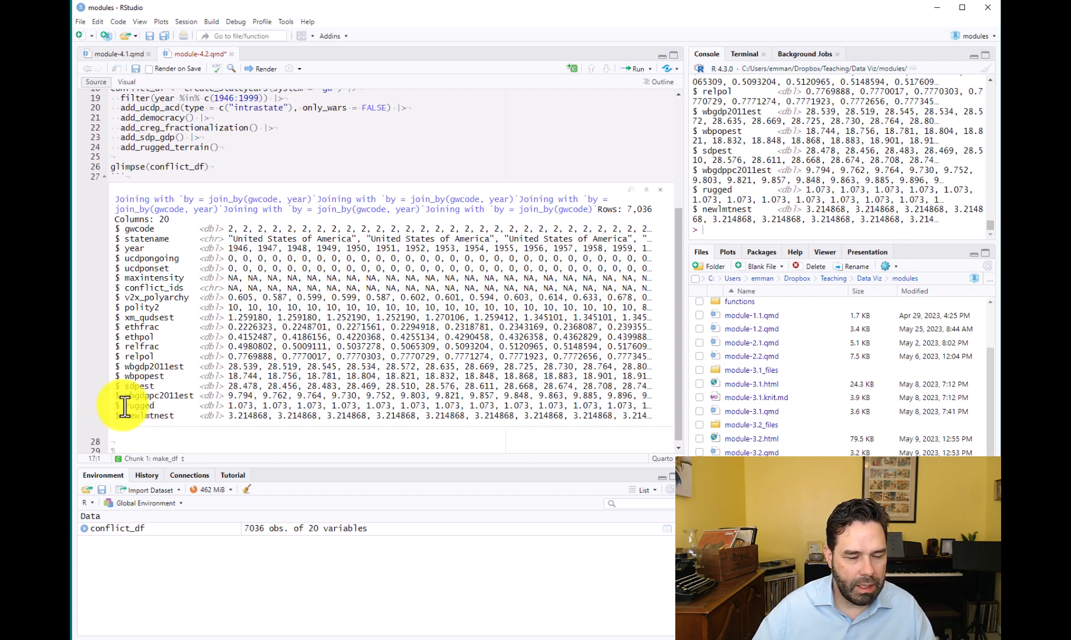
pyautogui.moveTo(152, 441)
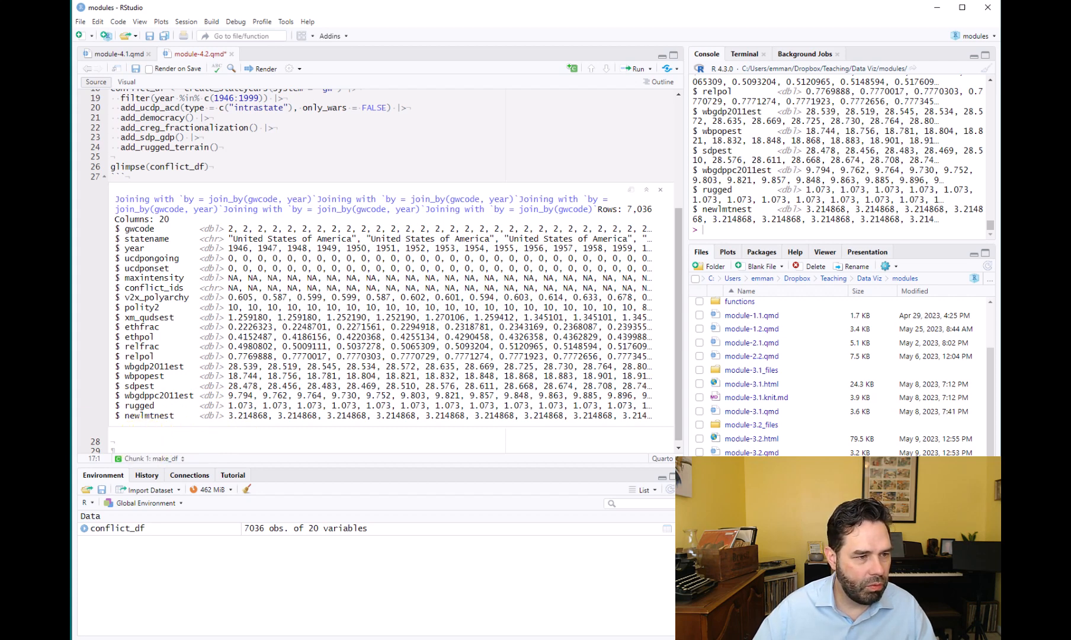
pyautogui.click(113, 441)
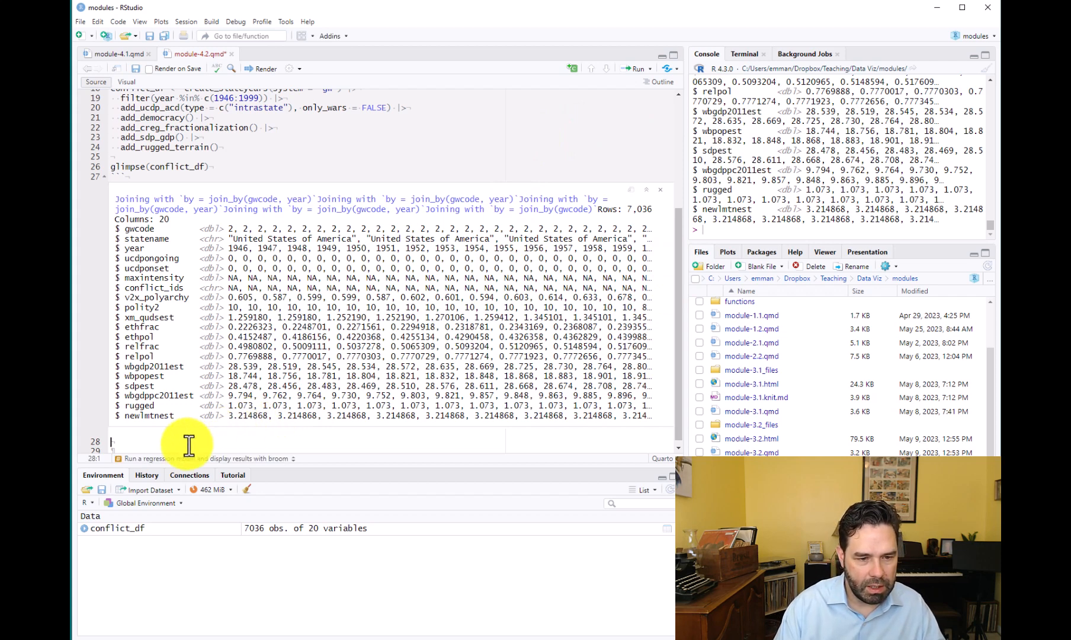
# Write "Let's run our regression analysis" and start an R chunk labelled regression.
pyautogui.write("Let's run our regression analysis")
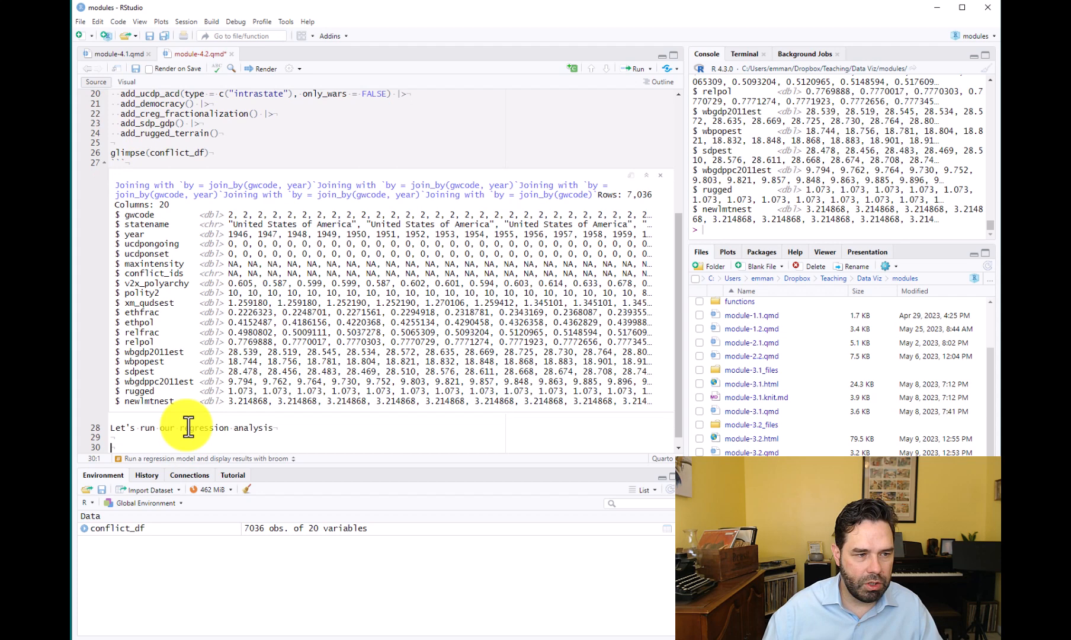
pyautogui.moveTo(574, 68)
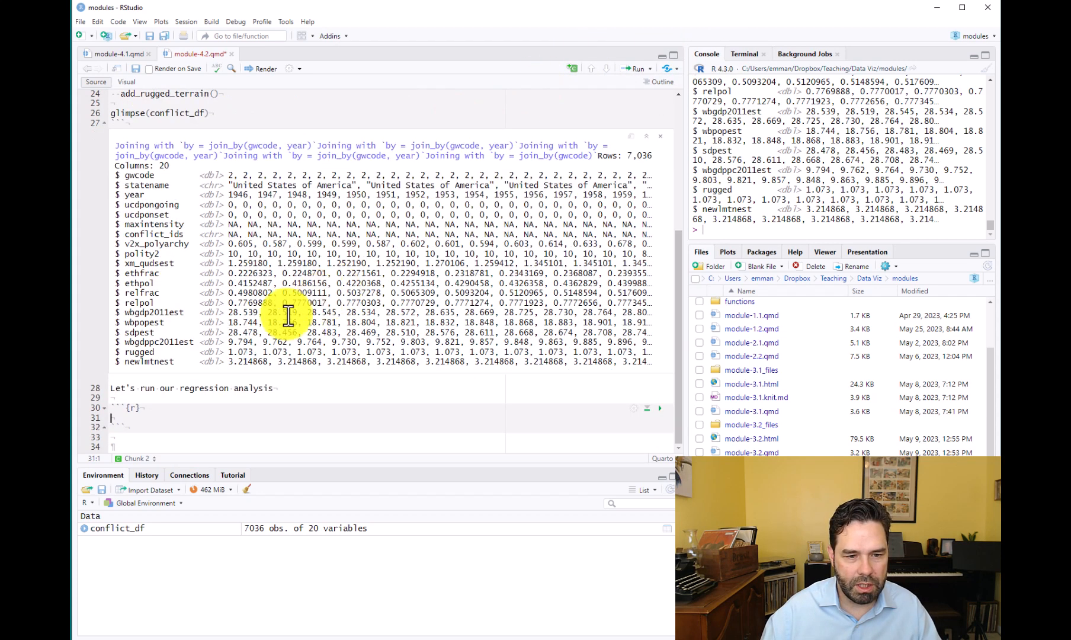
pyautogui.moveTo(300, 436)
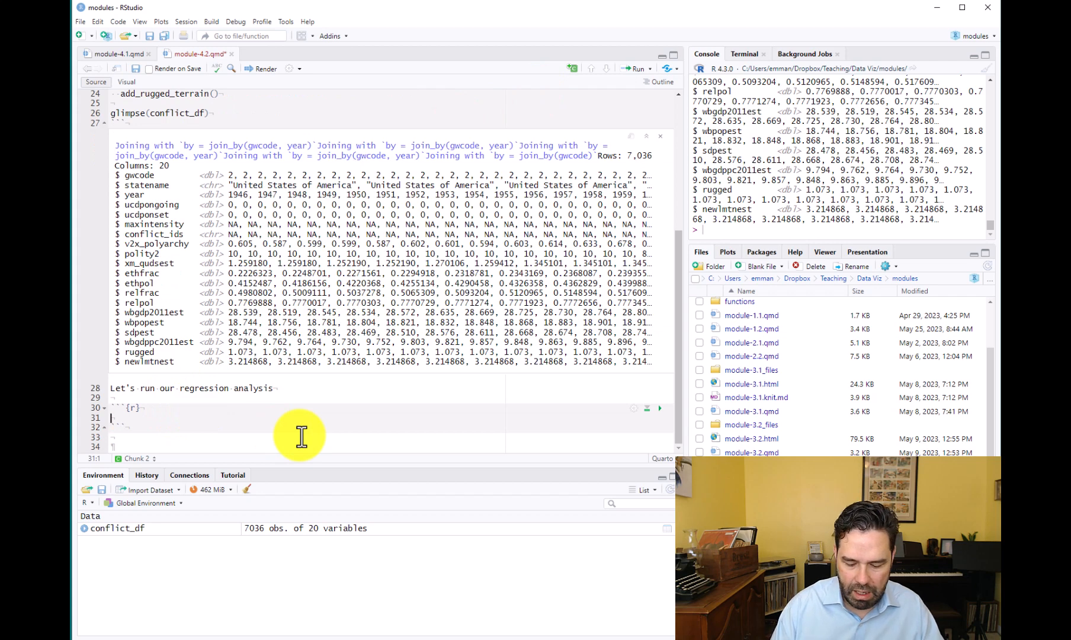
pyautogui.write('#| label:')
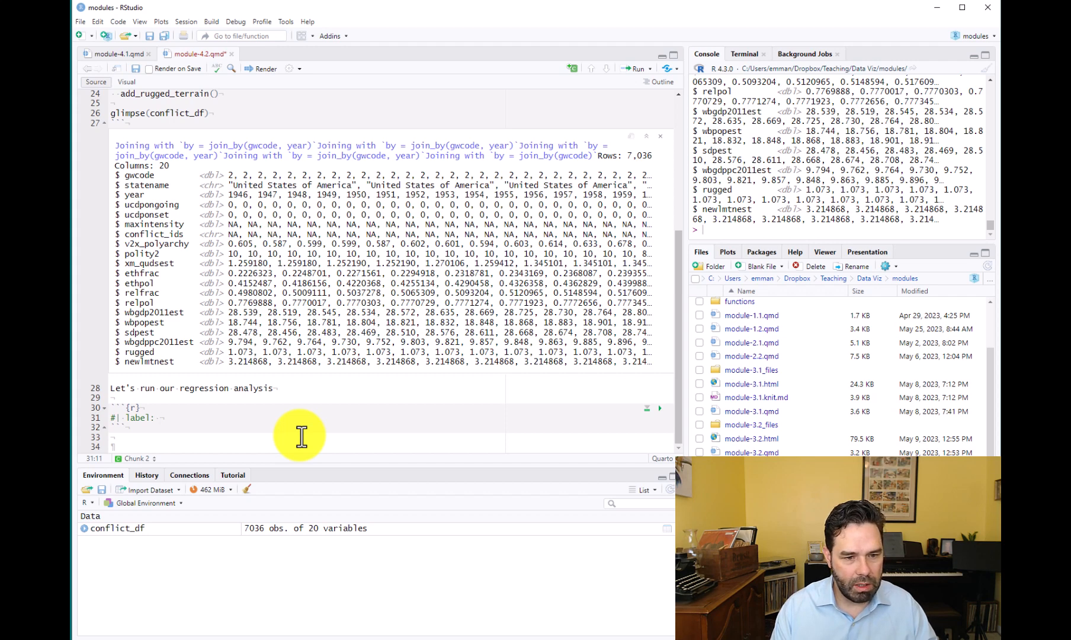
pyautogui.write('regression')
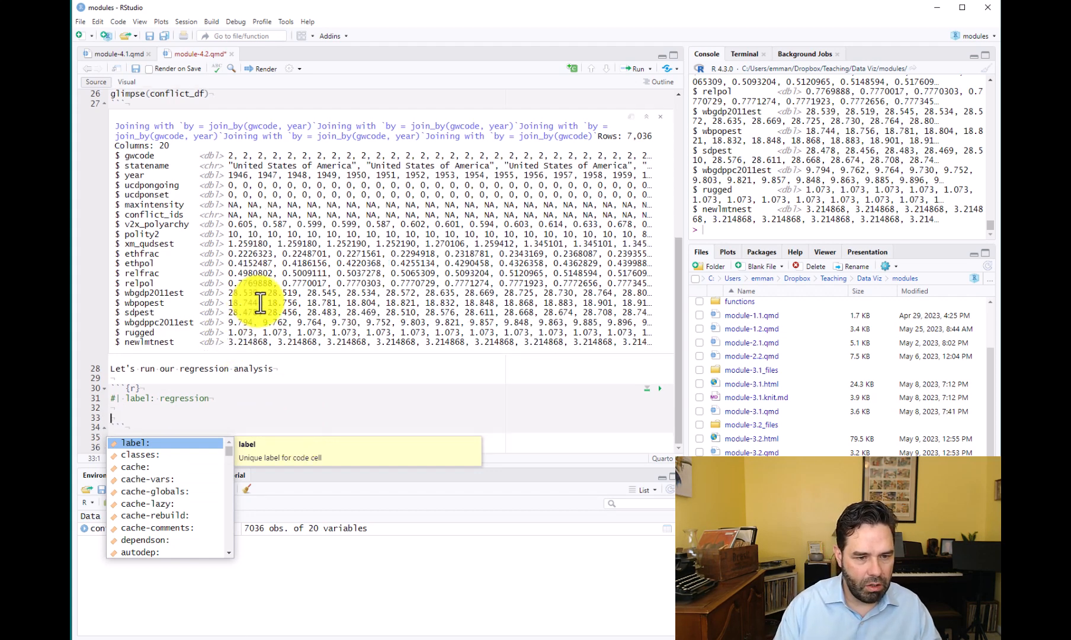
# Load broom and begin conflict_model <- glm(ucdponset ~ ...).
pyautogui.write('library')
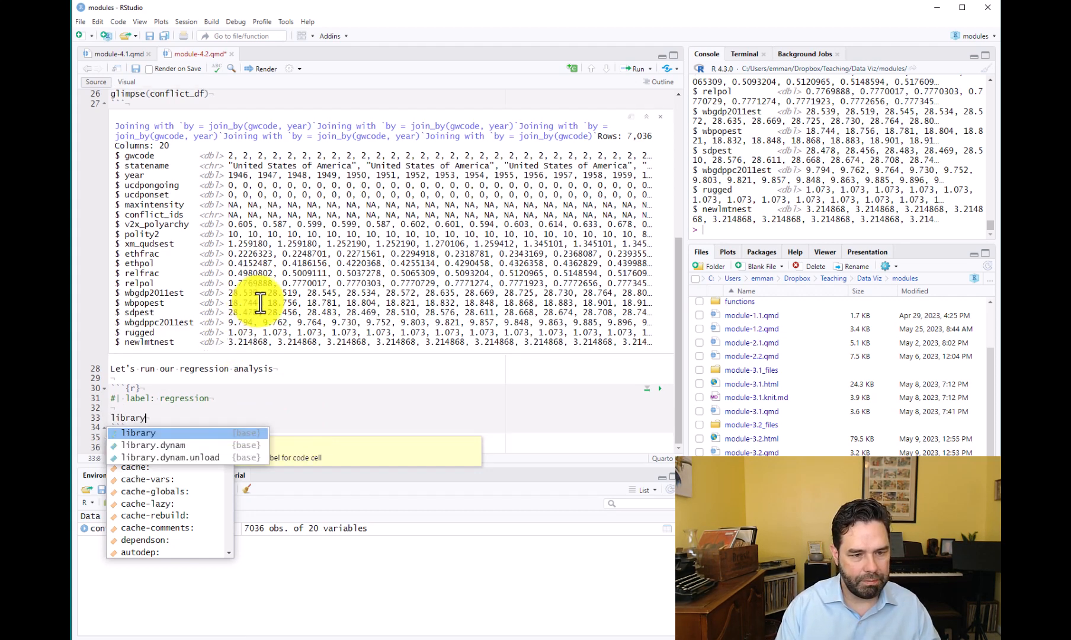
pyautogui.write('(broom)')
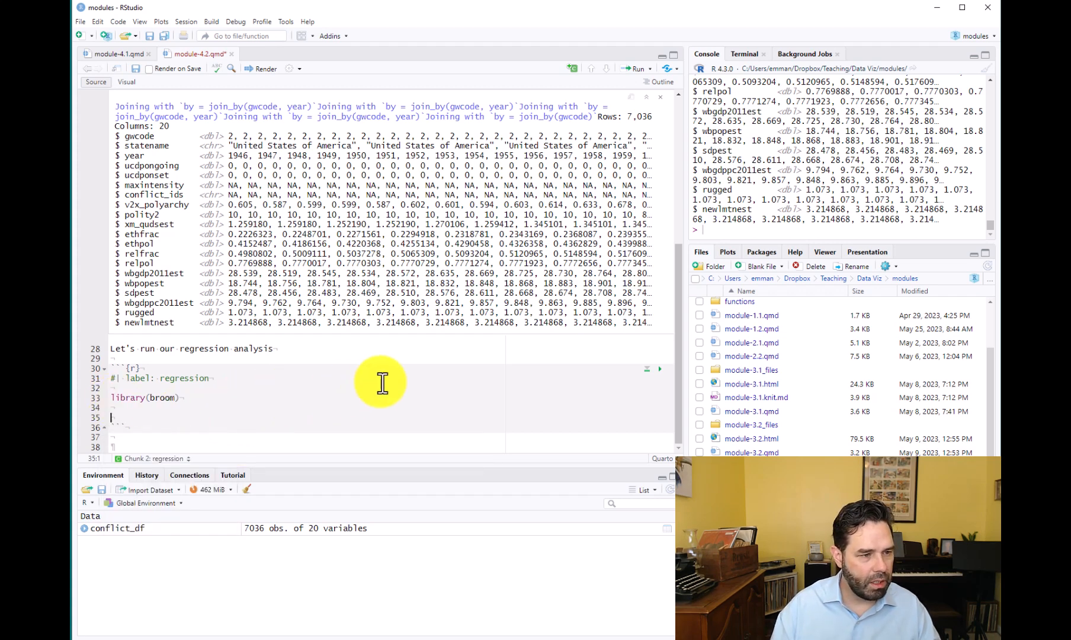
pyautogui.write('conflict_')
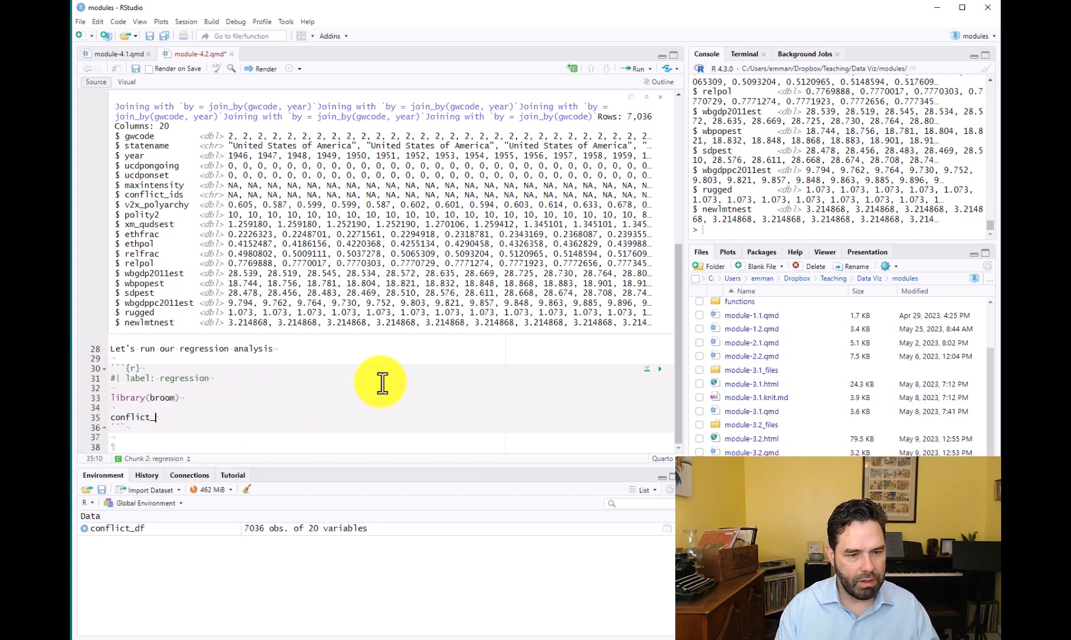
pyautogui.write('model <-')
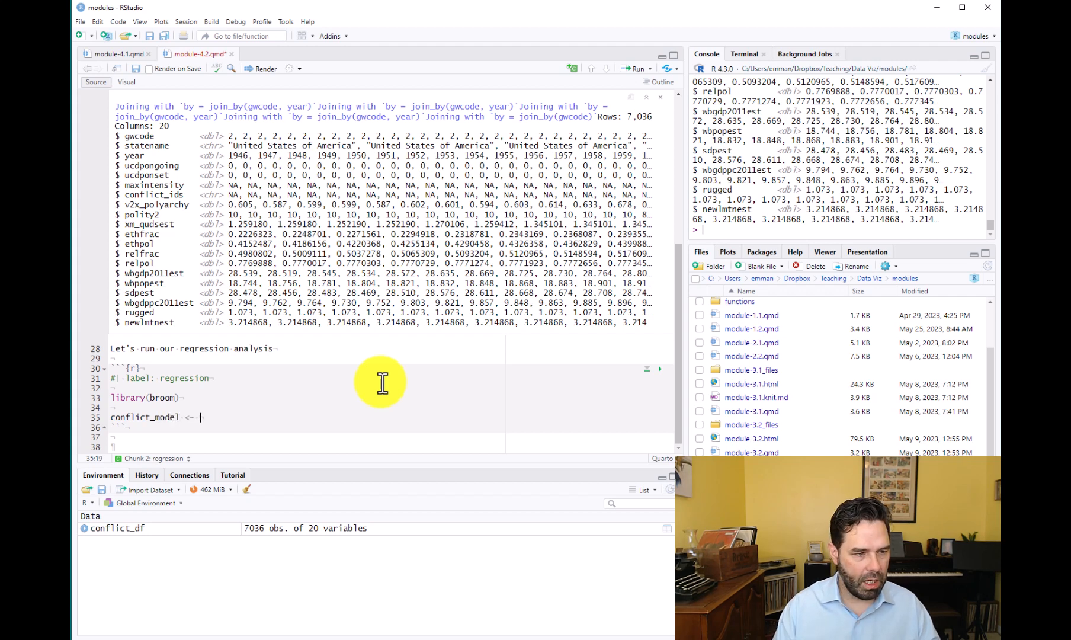
pyautogui.write('glm(ucdponset')
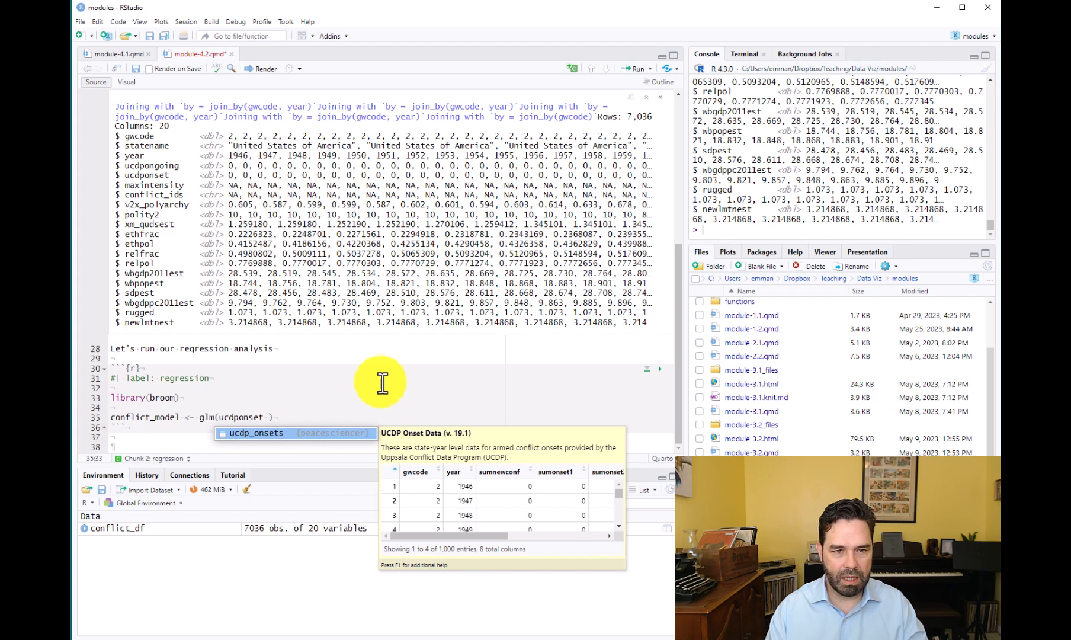
pyautogui.moveTo(395, 177)
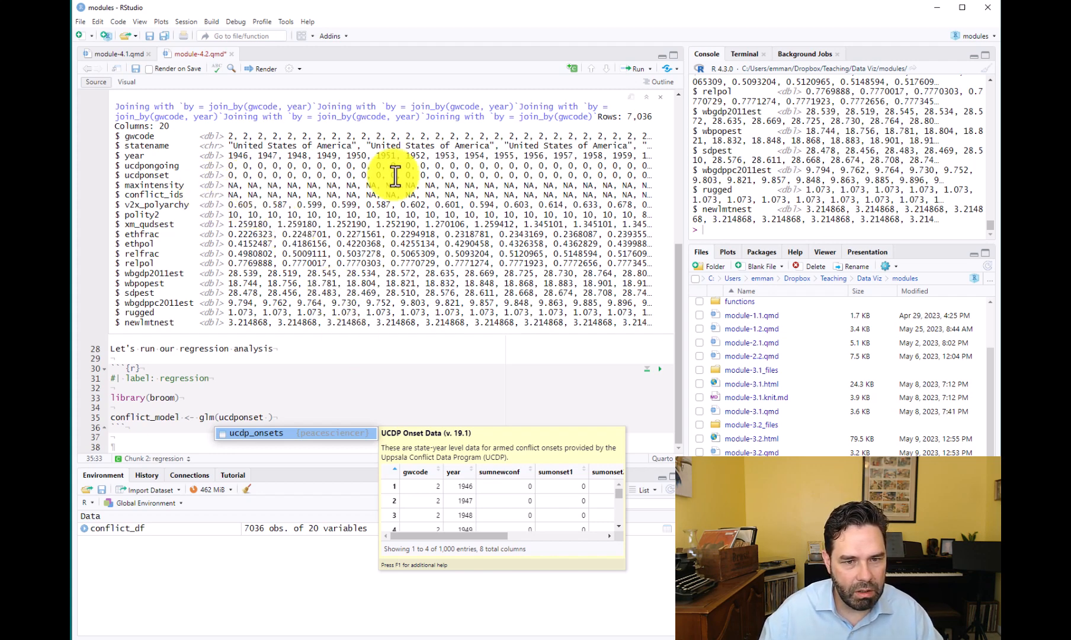
pyautogui.moveTo(479, 258)
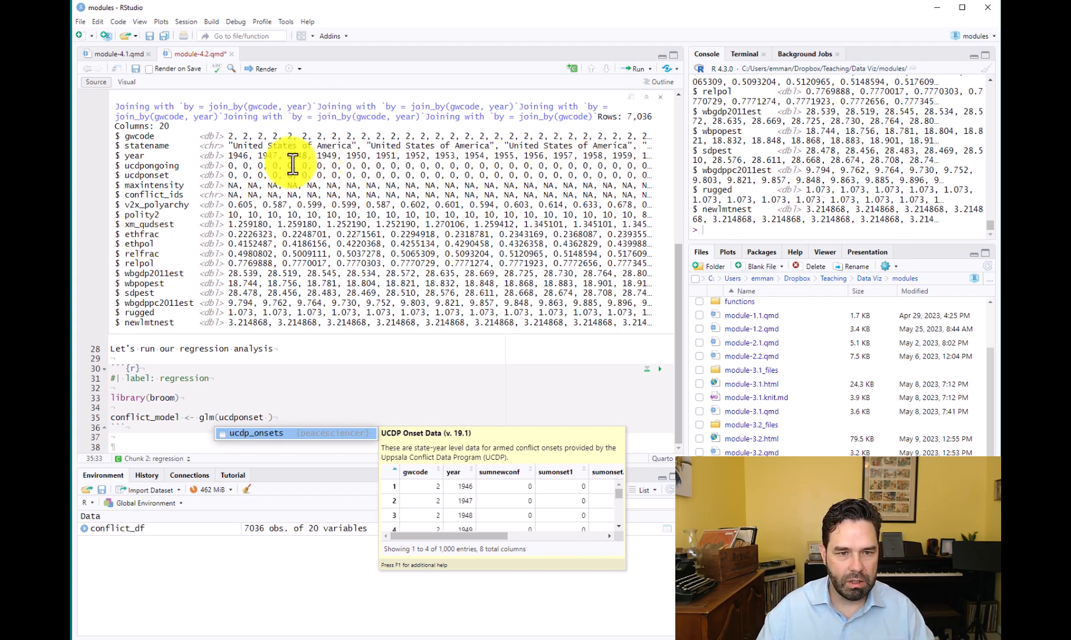
pyautogui.moveTo(552, 154)
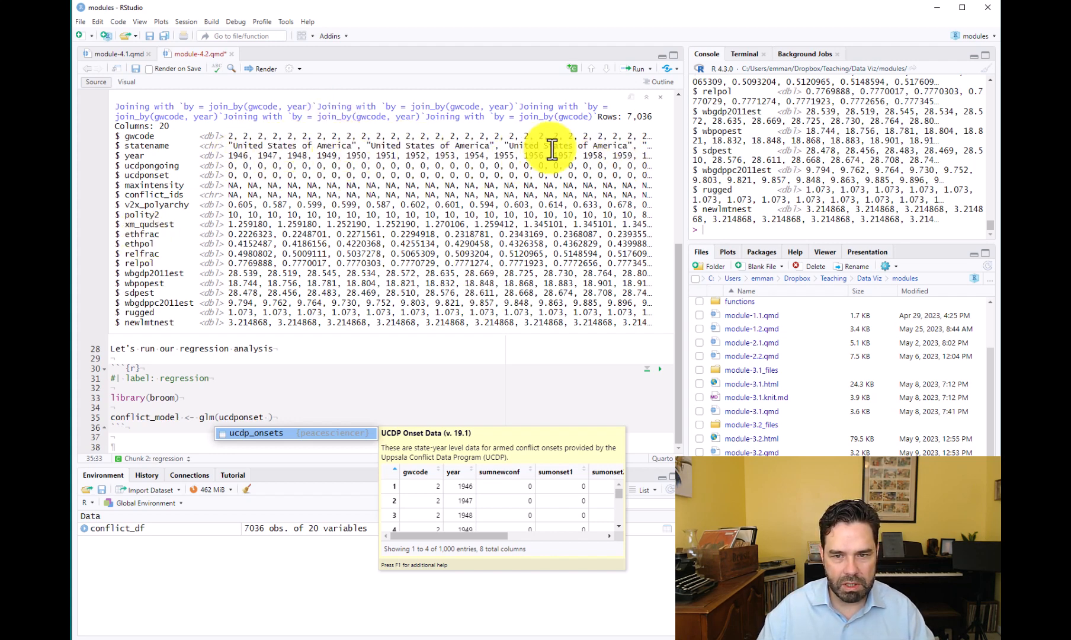
pyautogui.moveTo(645, 160)
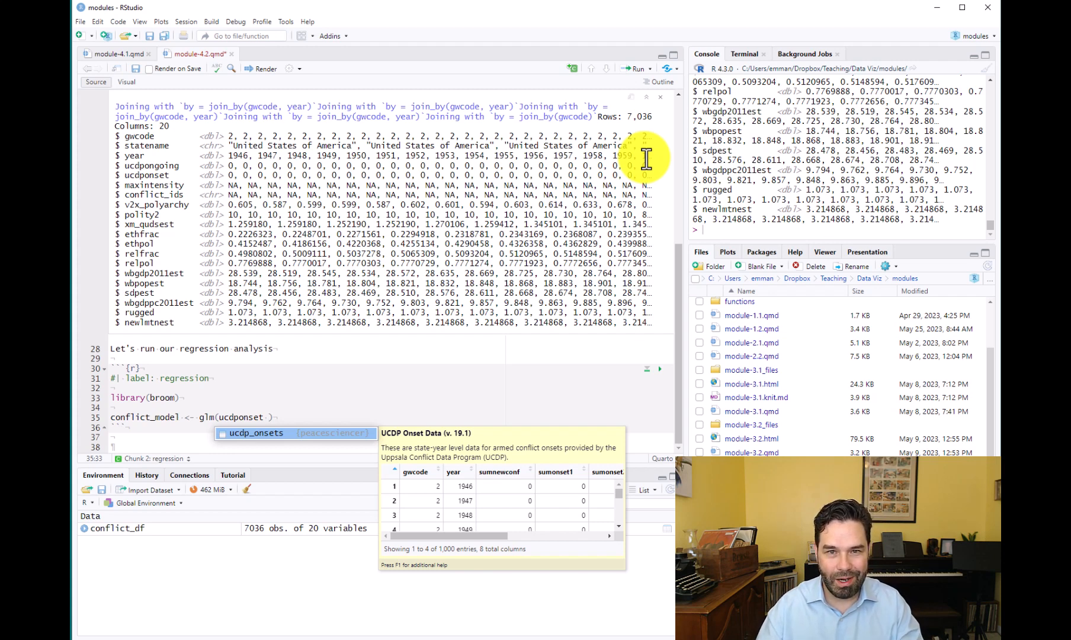
pyautogui.moveTo(407, 156)
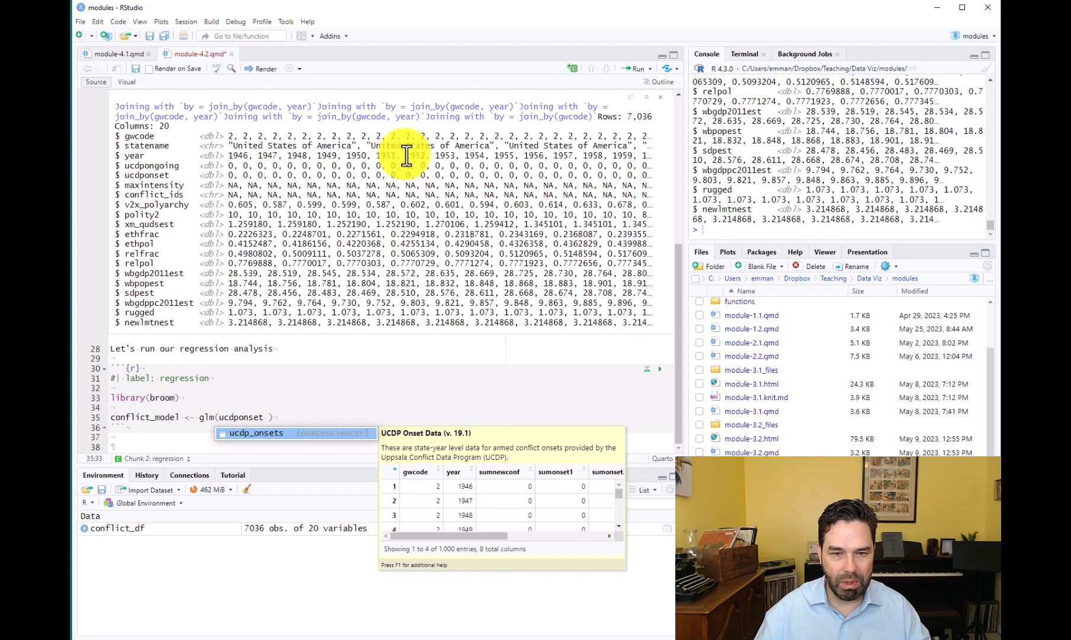
pyautogui.moveTo(488, 321)
pyautogui.write('~ ')
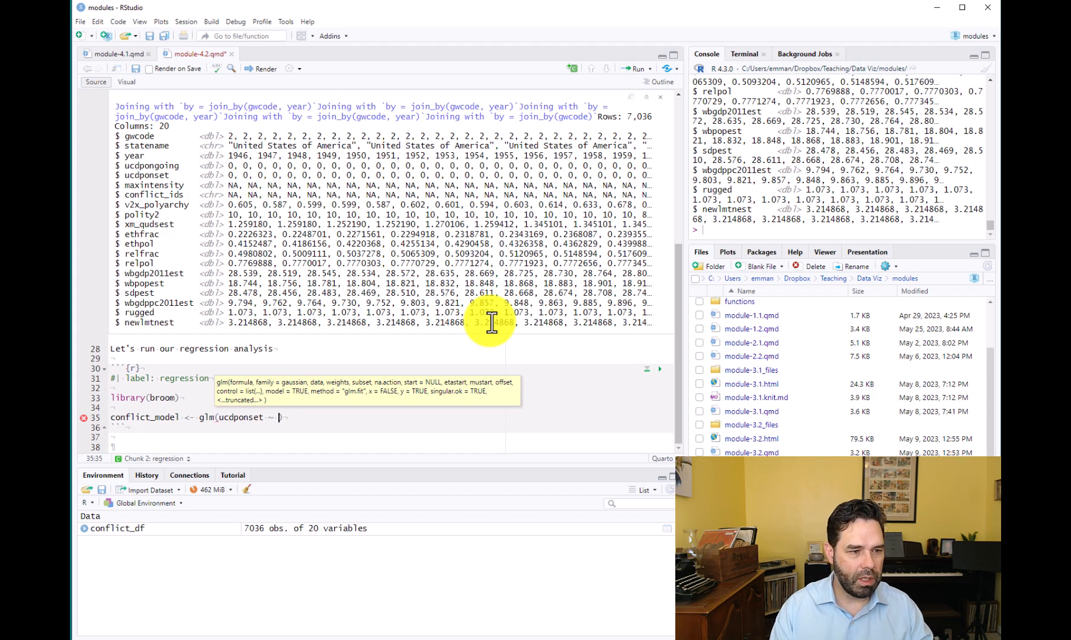
# Add the predictors ethfrac + relfrac + v2x_polyarchy + to the glm formula for ucdponset.
pyautogui.write('ethfrac')
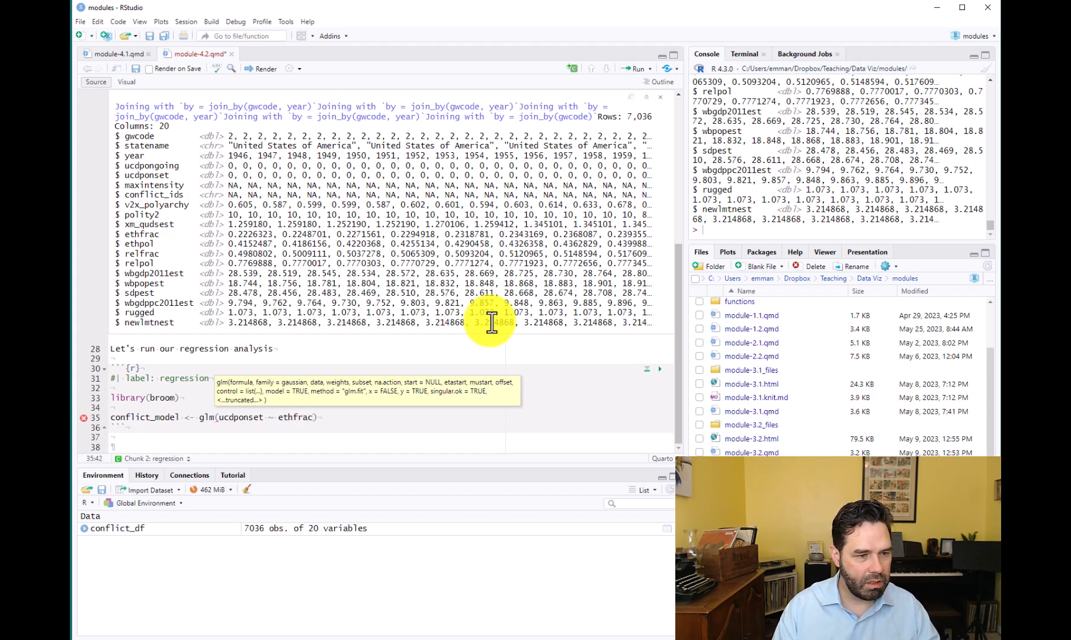
pyautogui.write('+ rel')
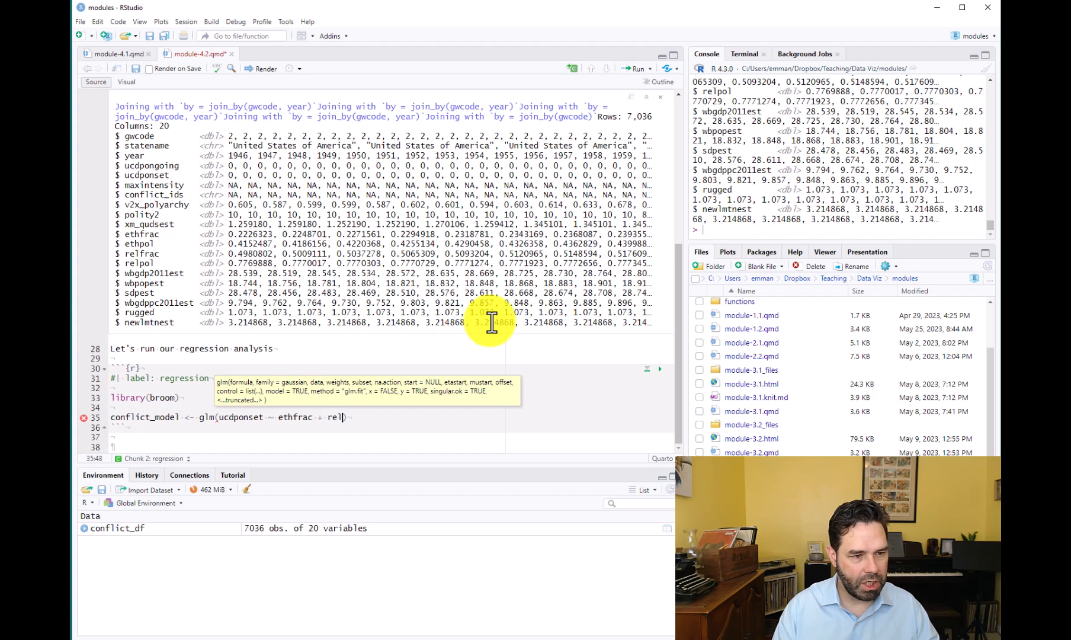
pyautogui.write('frac +')
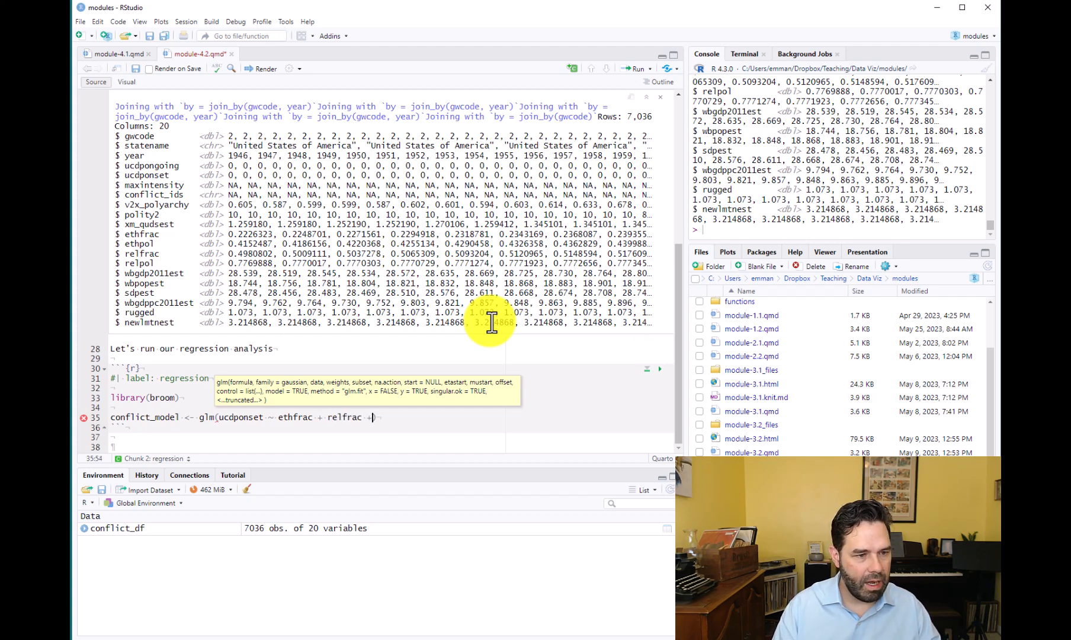
pyautogui.write('v2x')
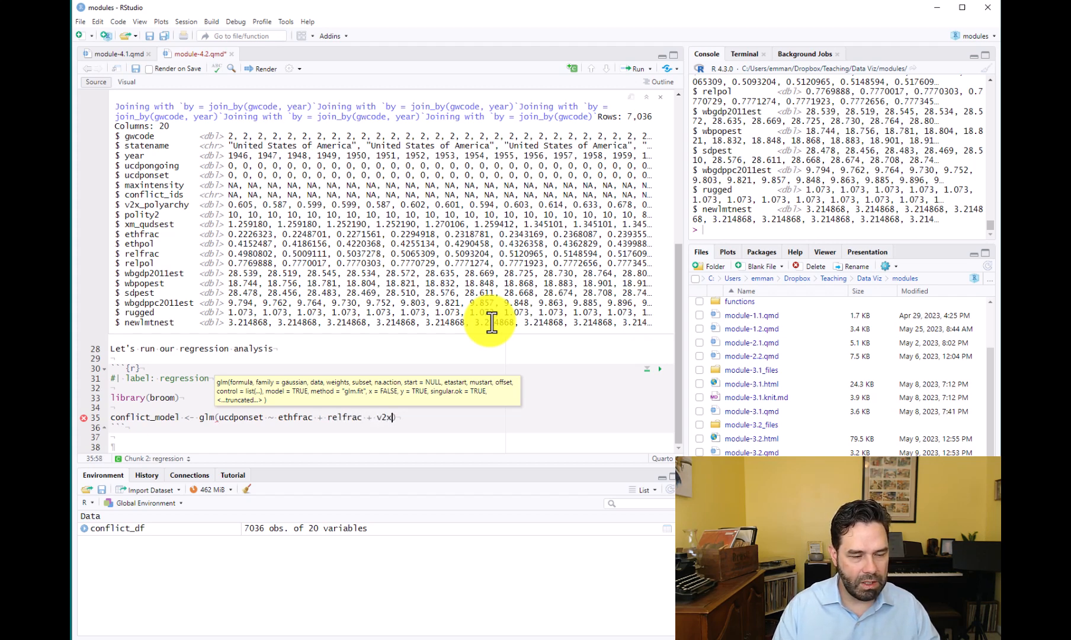
pyautogui.write('_poly')
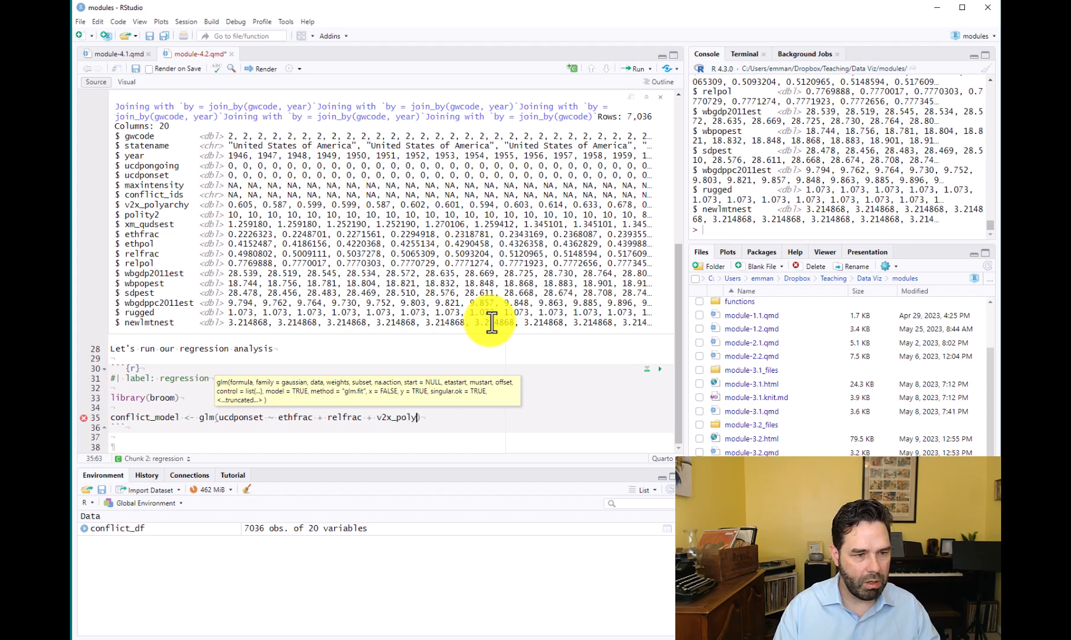
pyautogui.write('archy )')
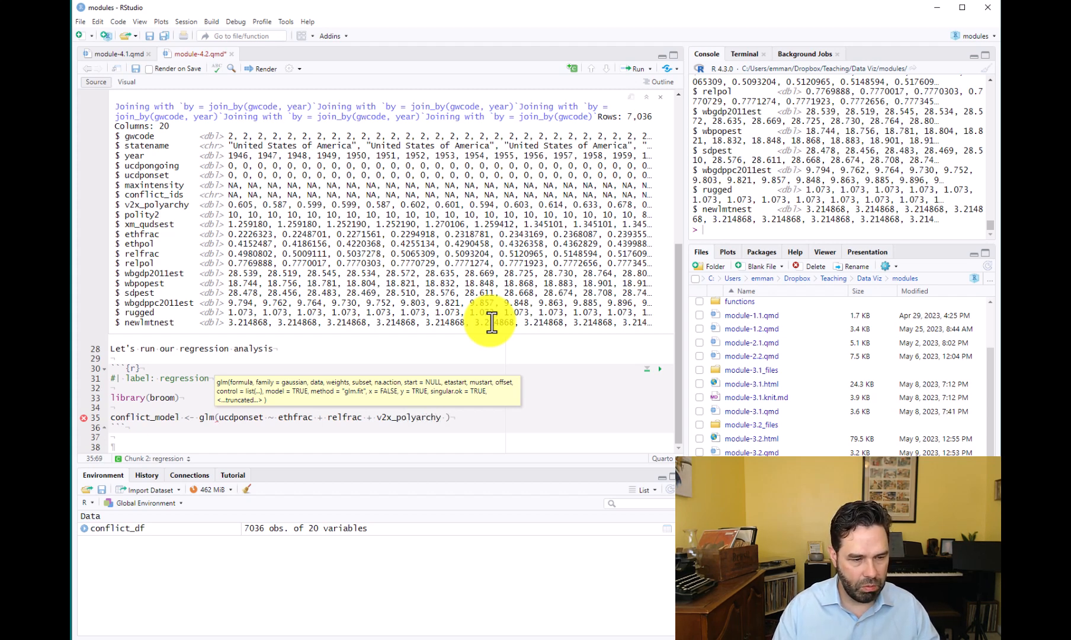
pyautogui.write('+')
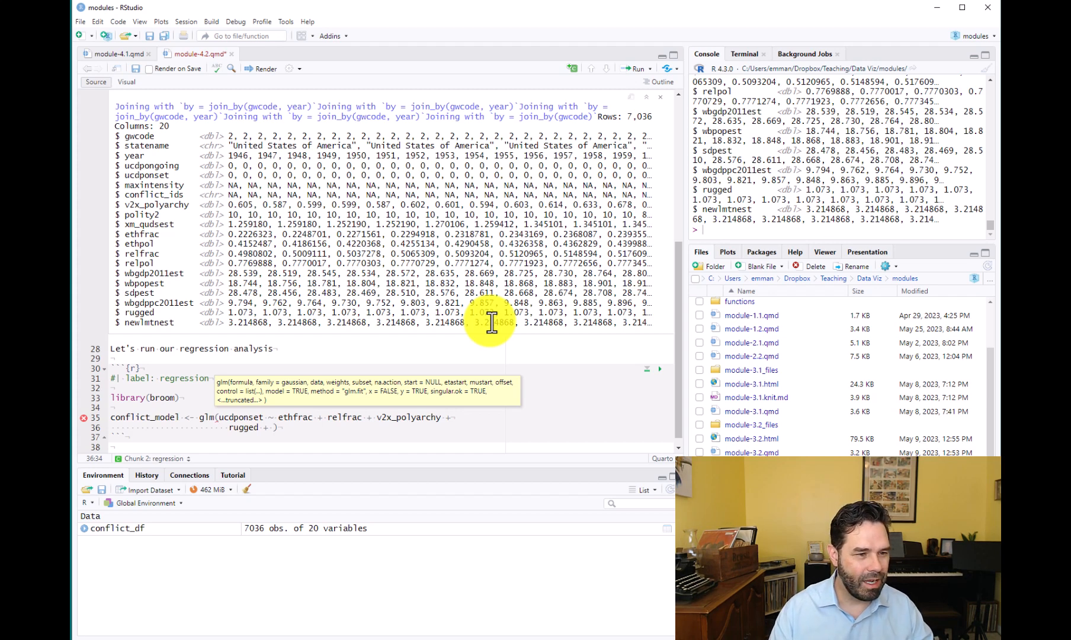
# Continue the formula on a new line with rugged + wbgdp2011est + wbpopest.
pyautogui.write('w')
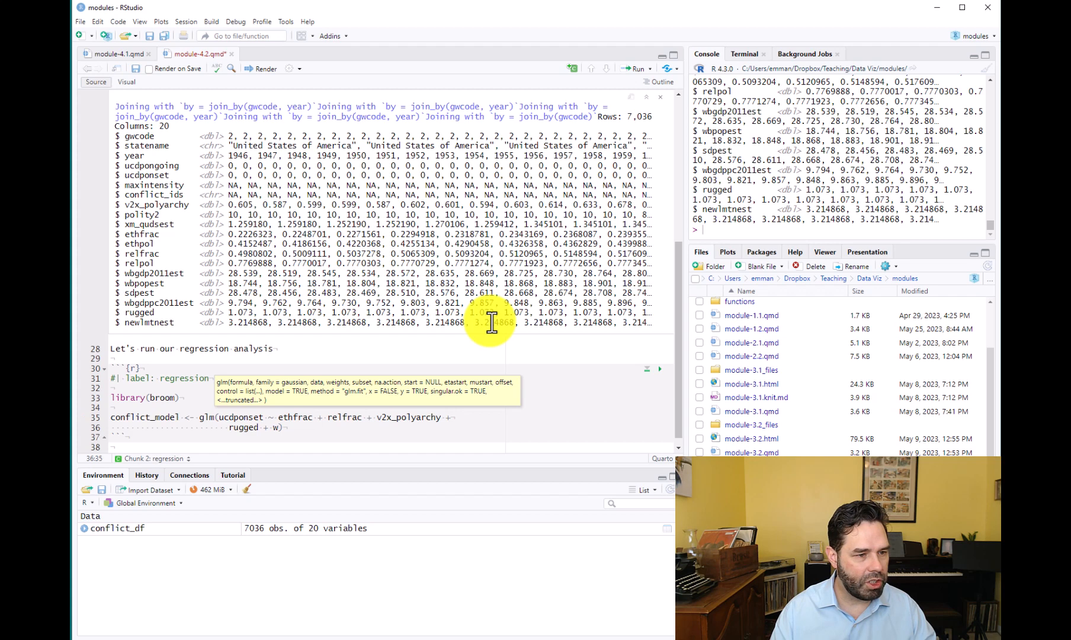
pyautogui.write('wbg')
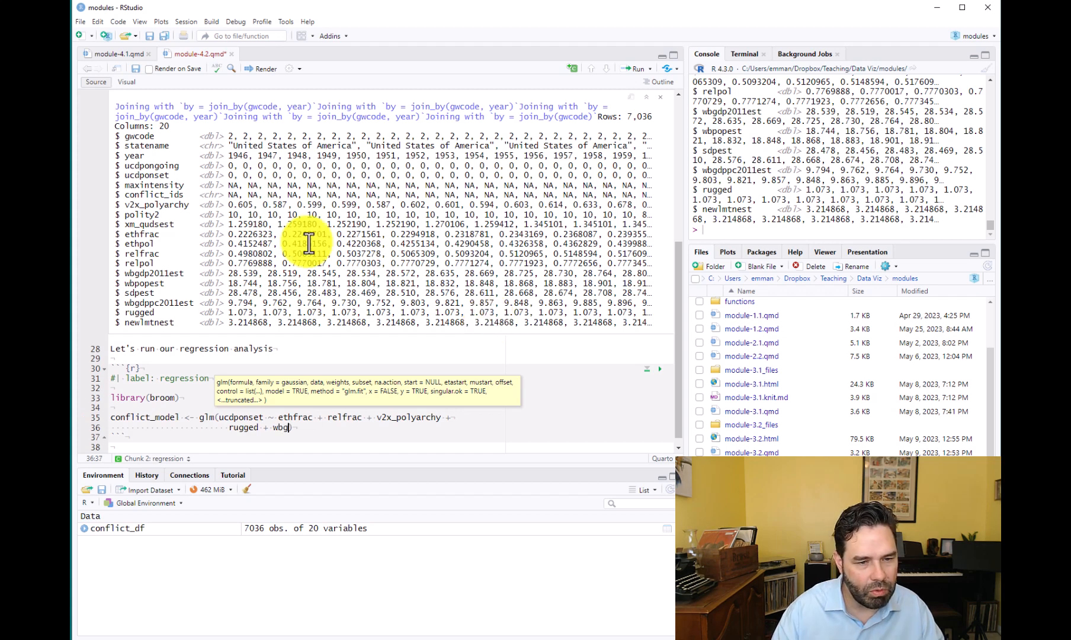
pyautogui.write('dp')
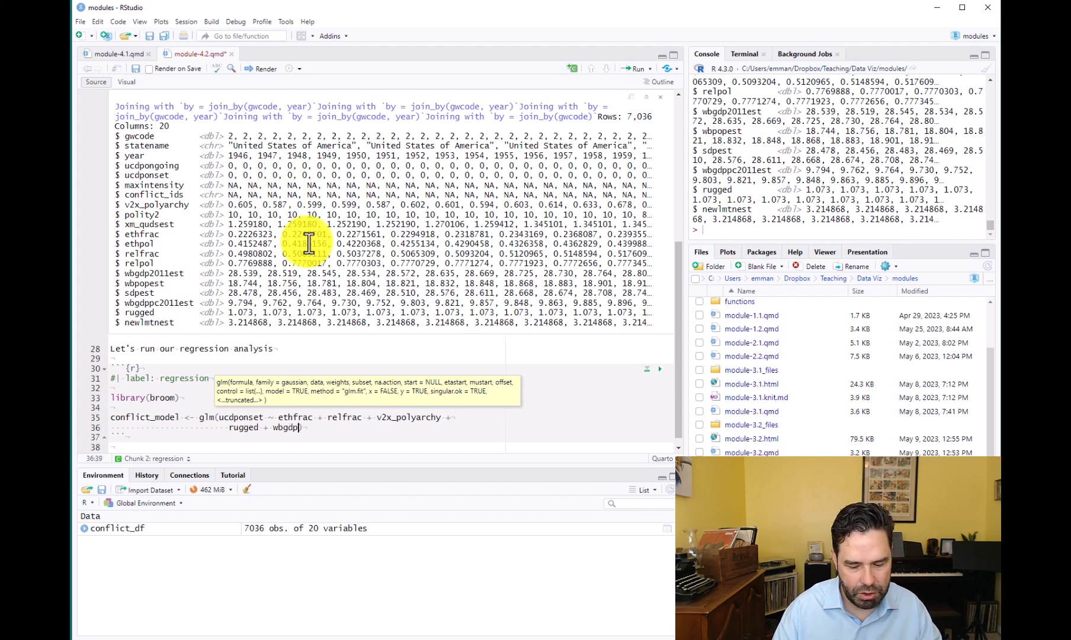
pyautogui.write('2011est')
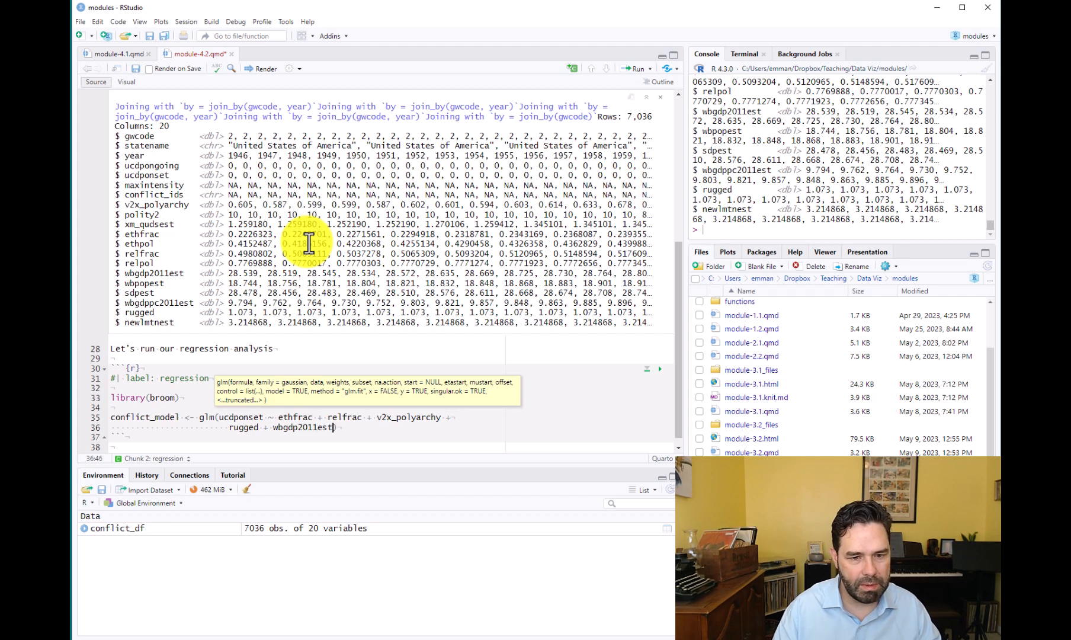
pyautogui.write('+ wbpopest,')
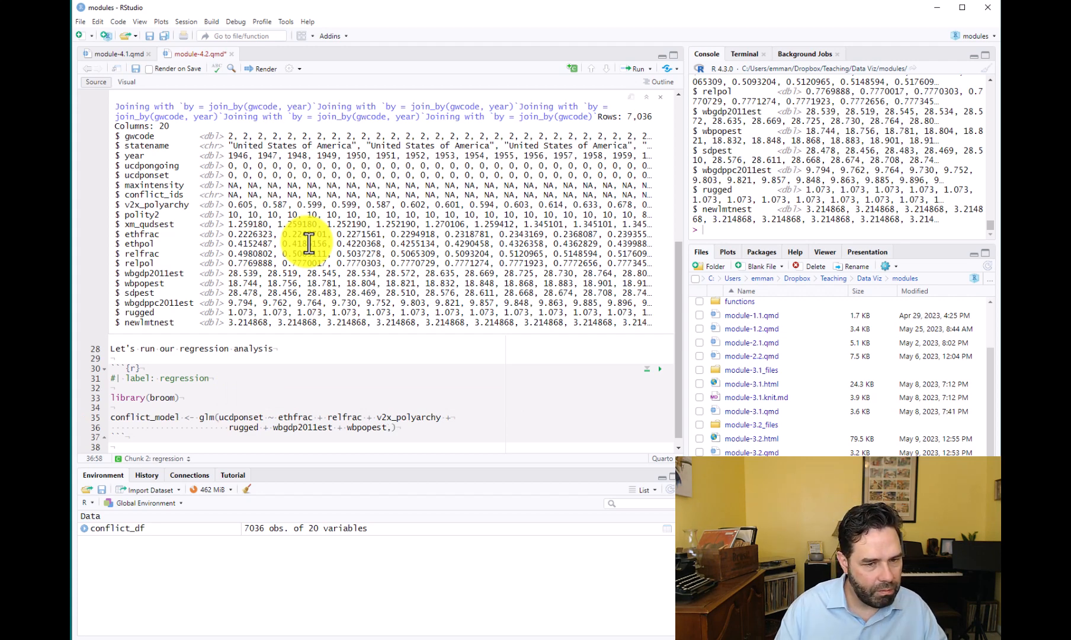
# Supply data = conflict_df to the glm call.
pyautogui.write('data = )')
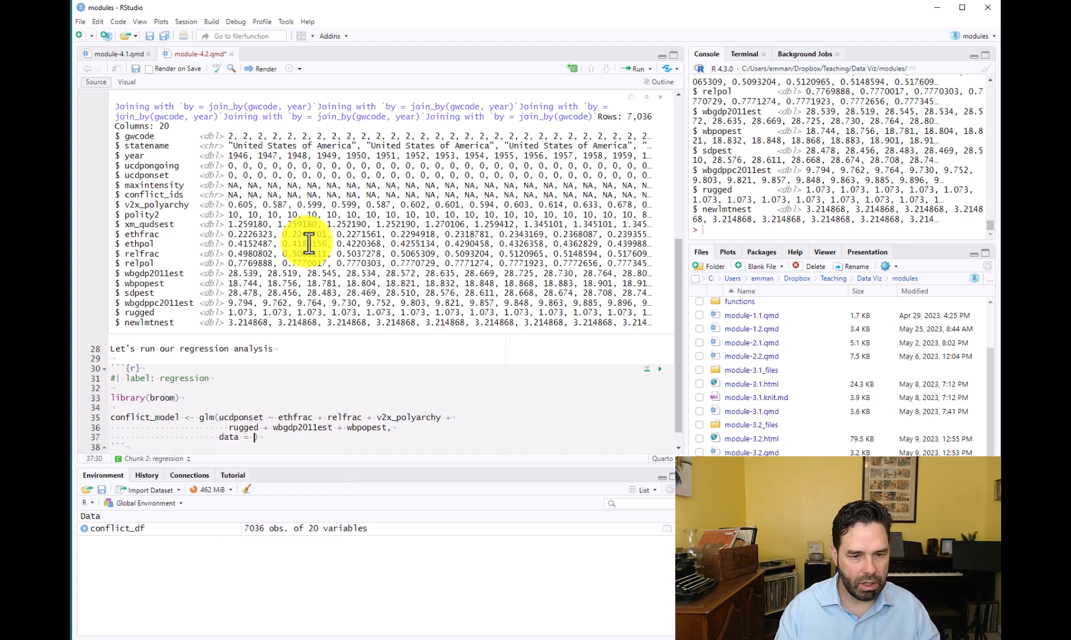
pyautogui.write('conflic')
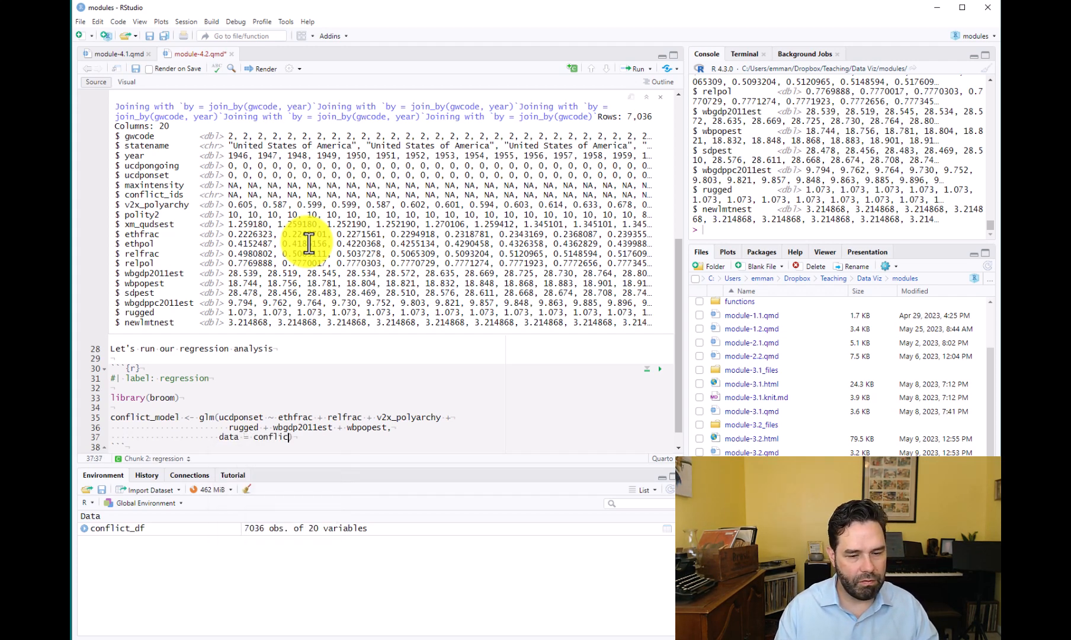
pyautogui.write('dd')
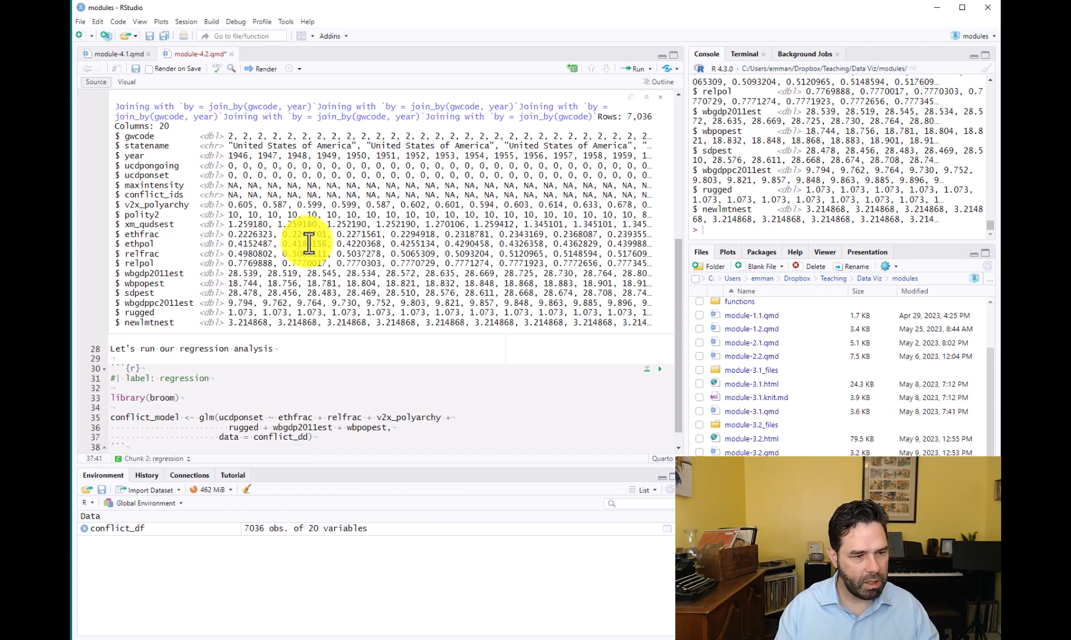
pyautogui.write('f')
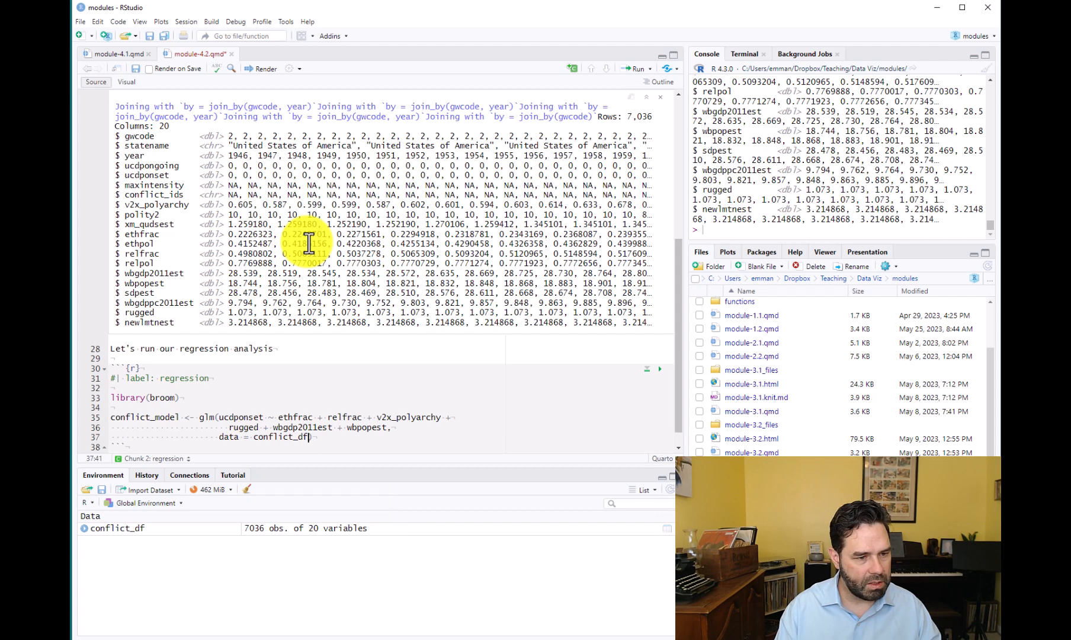
# Set family = binomial(link = "logit") and run the chunk, giving a model with AIC 1140.7.
pyautogui.write('family =')
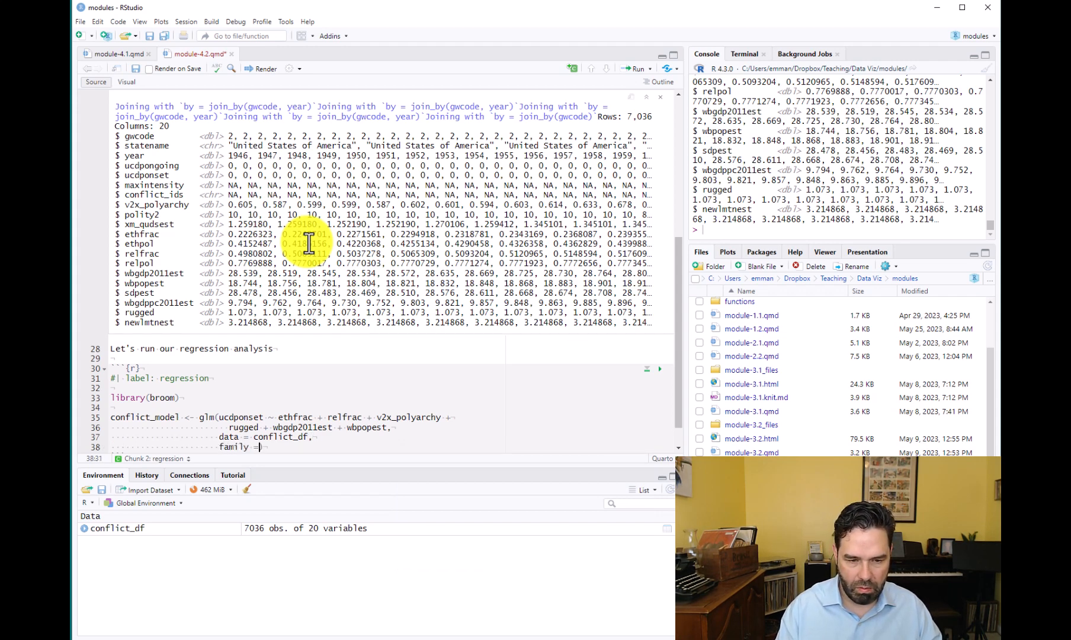
pyautogui.write(')')
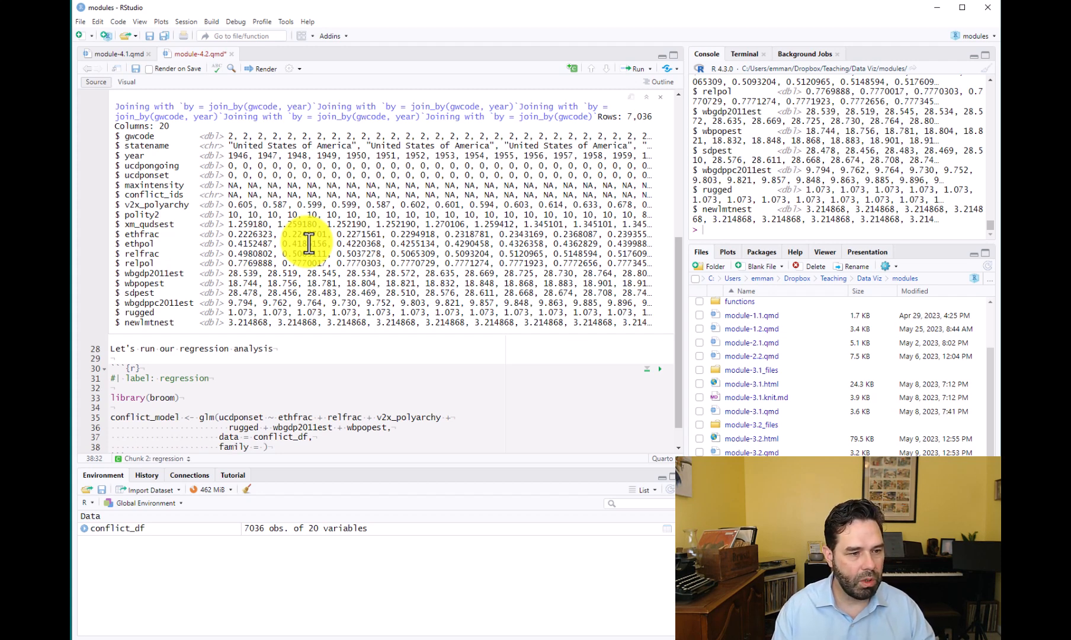
pyautogui.write('binomia')
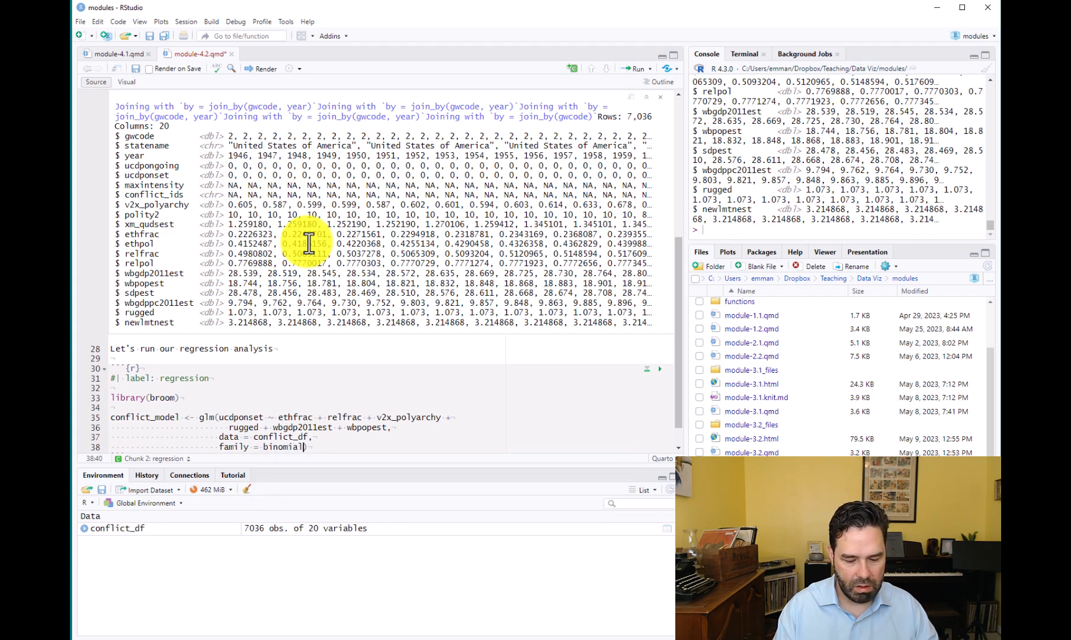
pyautogui.write('link = "logit')
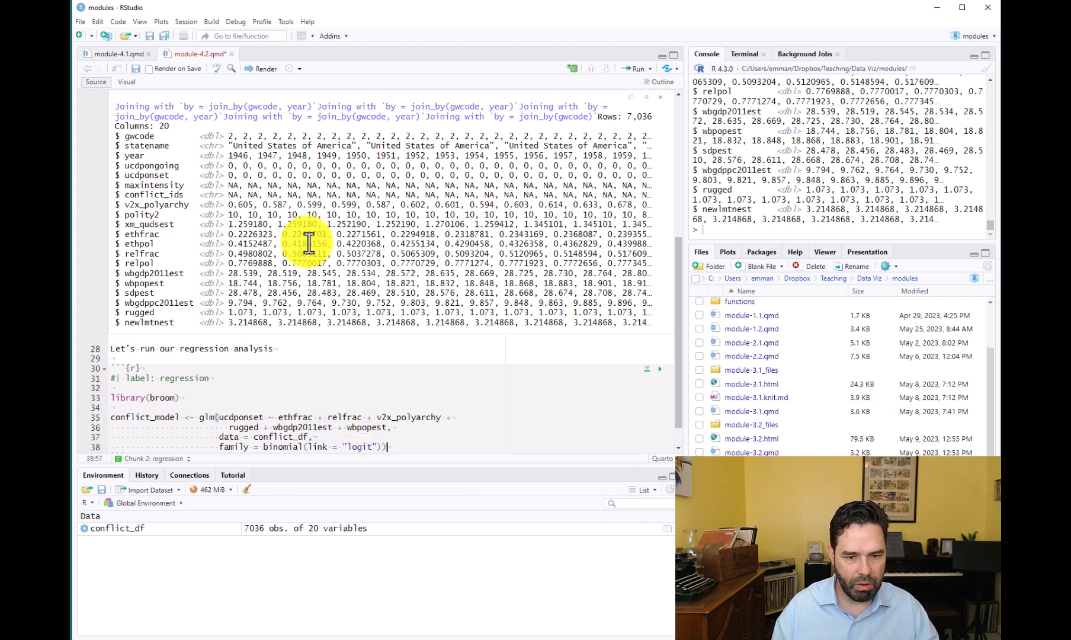
pyautogui.scroll(3)
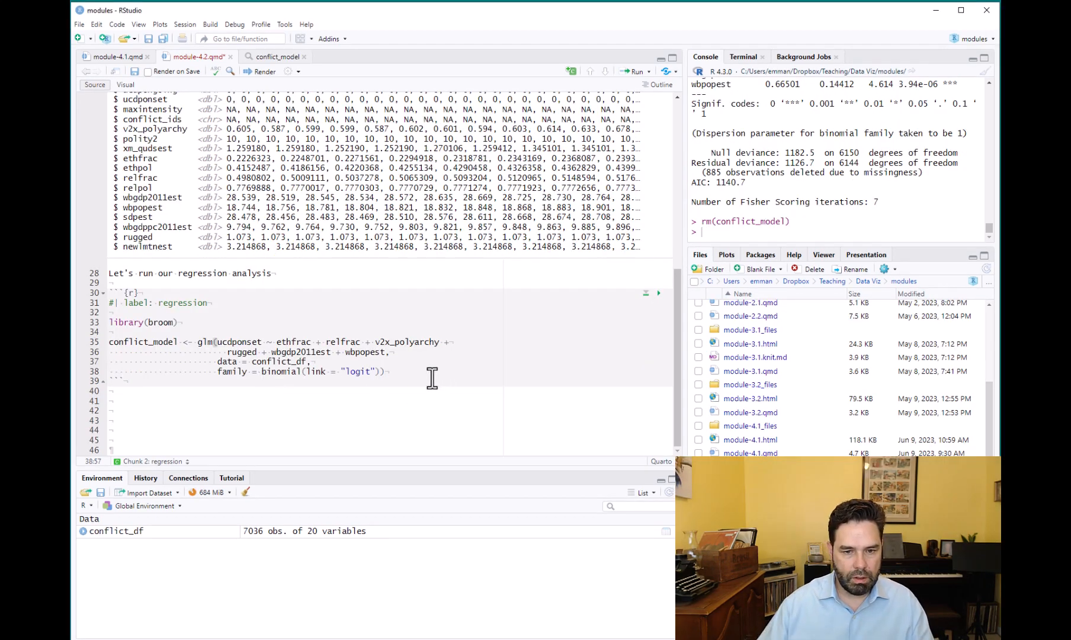
# Add summary(conflict_model) on line 40 via autocomplete and run it to show the coefficient table.
pyautogui.write('s')
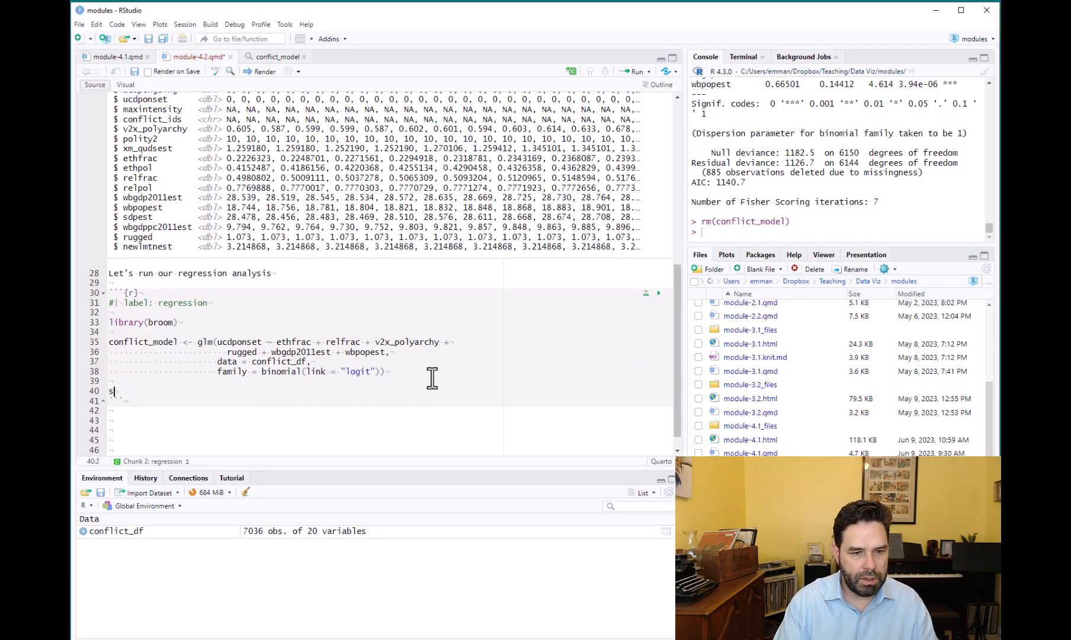
pyautogui.write('ummary(')
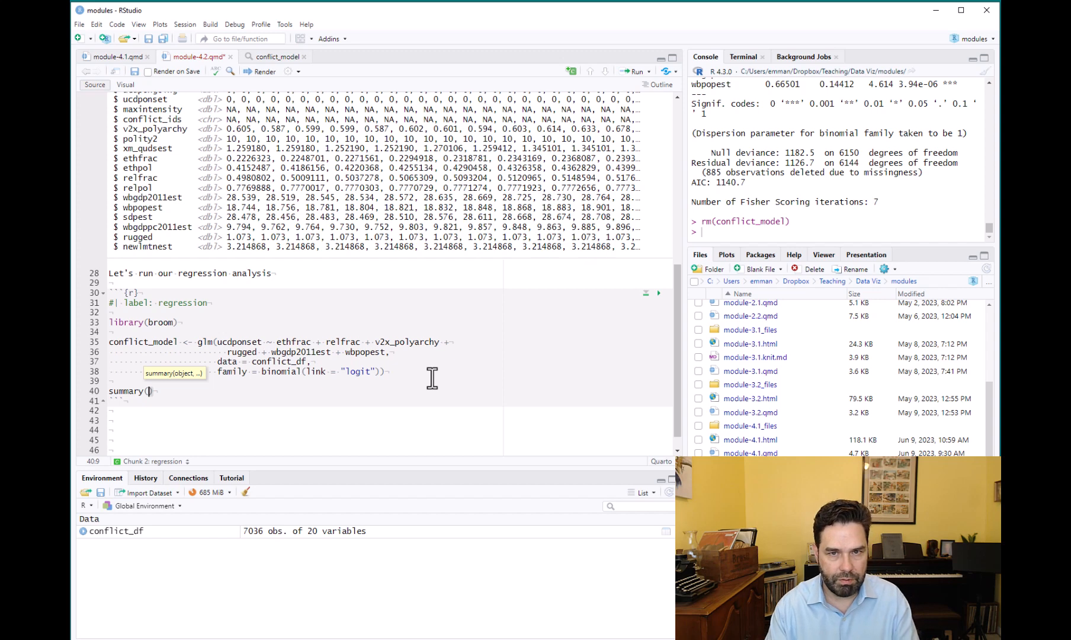
pyautogui.write('c')
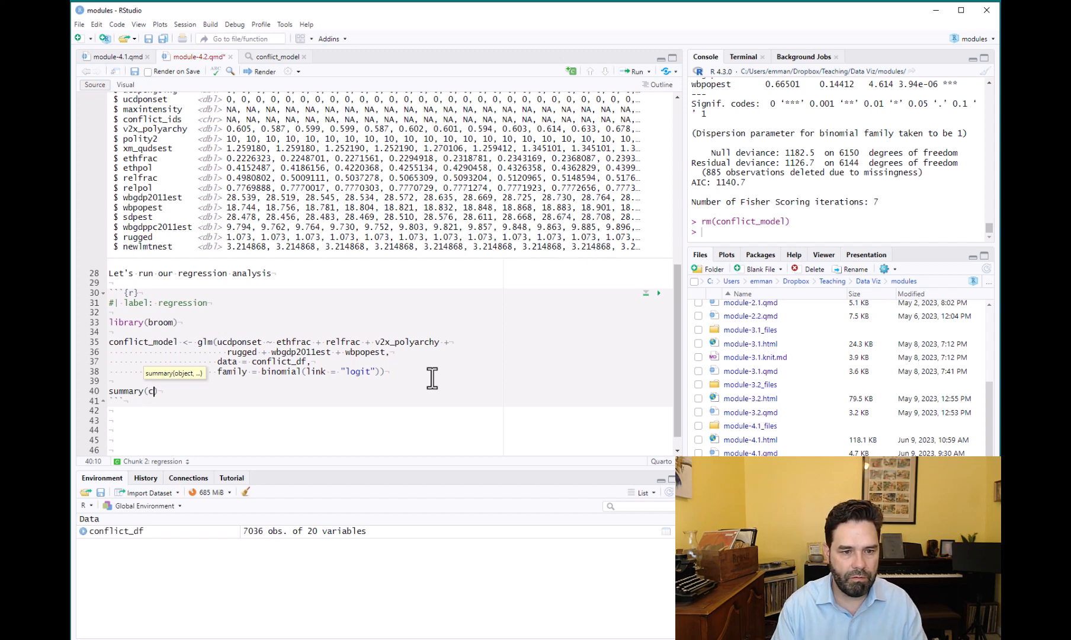
pyautogui.write('onflict_model')
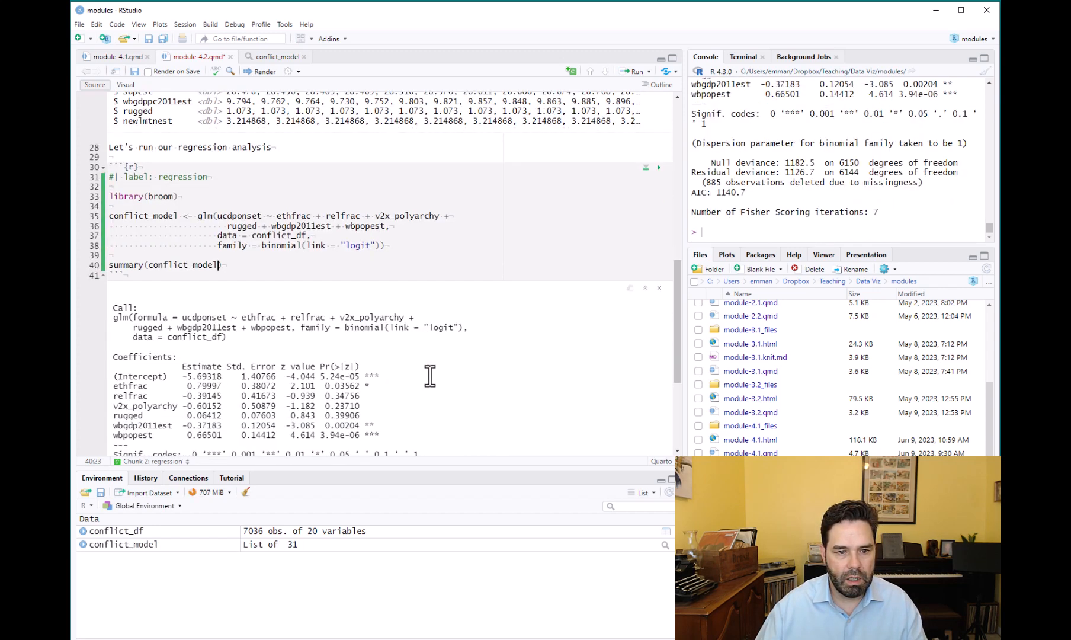
# Scroll through the inline summary output showing significance codes and the dispersion note.
pyautogui.scroll(3)
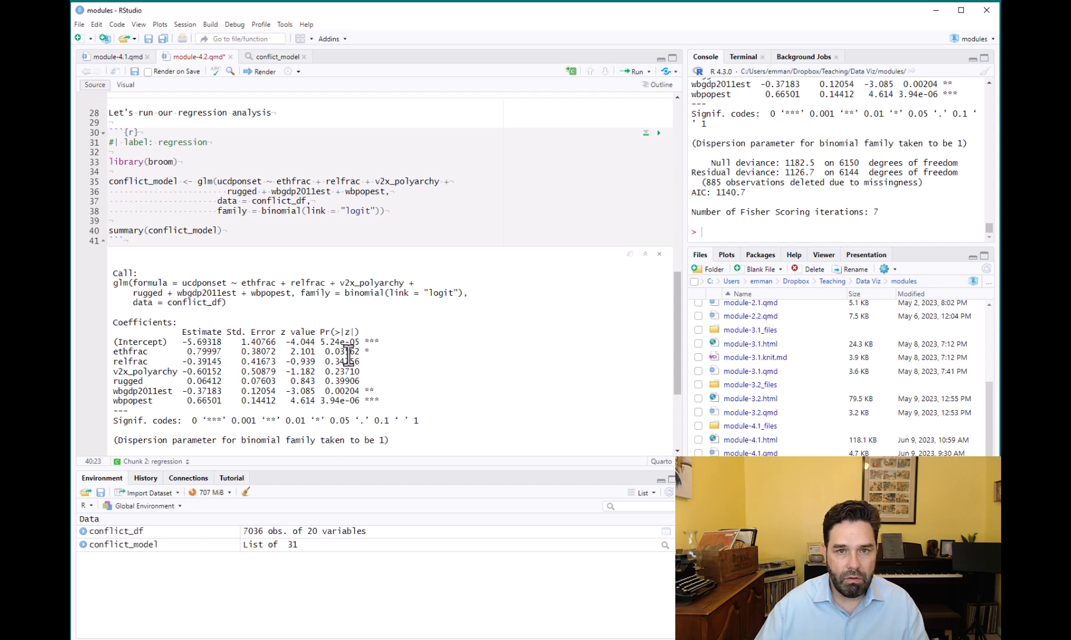
pyautogui.moveTo(375, 352)
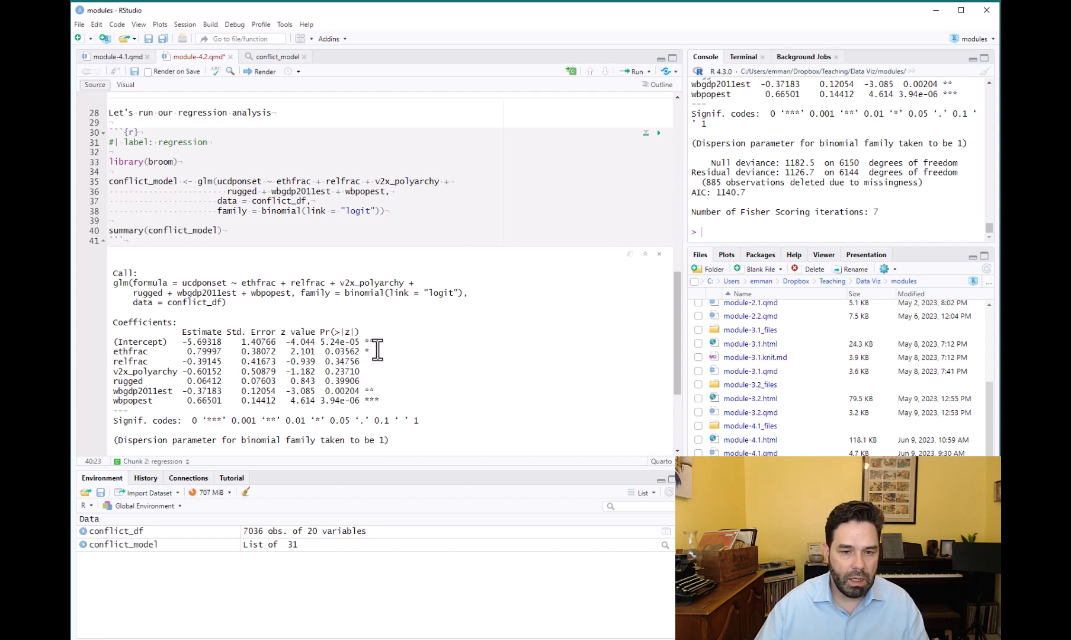
pyautogui.moveTo(393, 352)
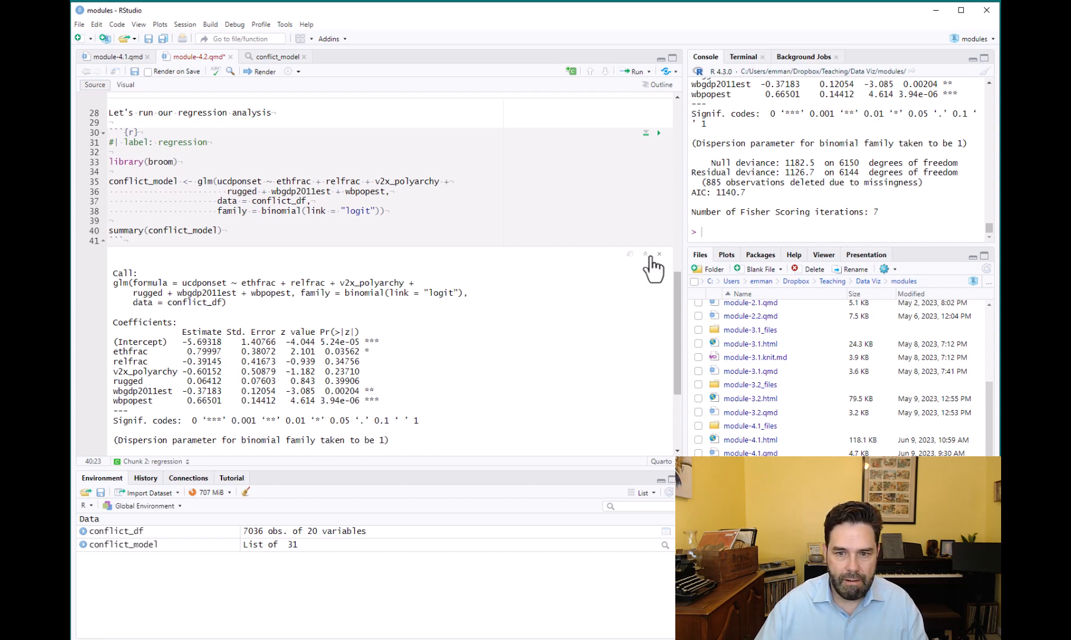
pyautogui.moveTo(659, 263)
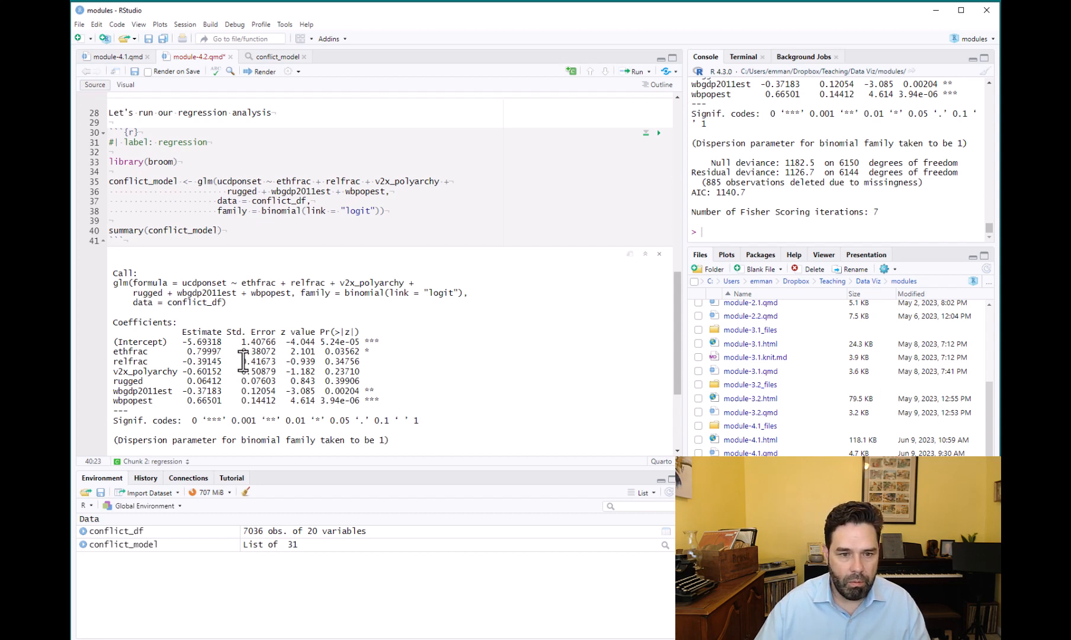
pyautogui.moveTo(619, 213)
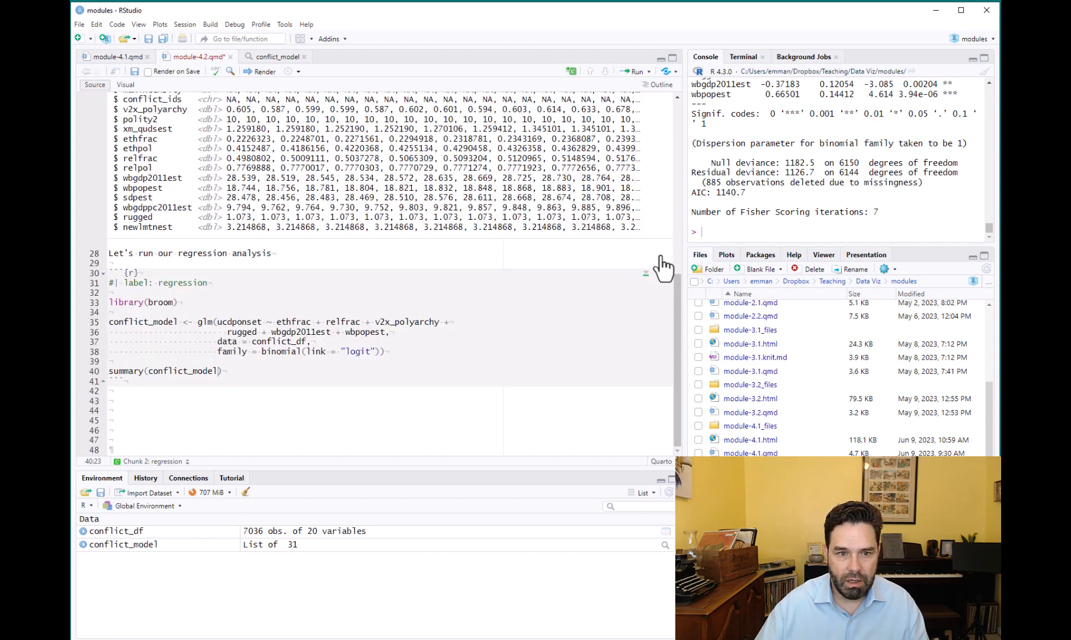
pyautogui.moveTo(123, 553)
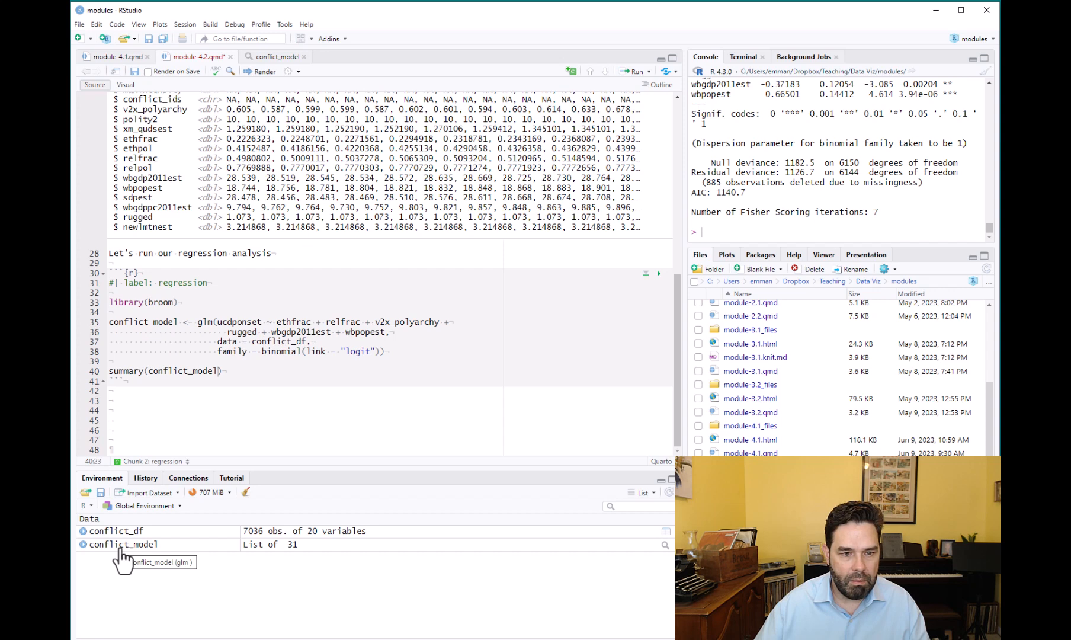
pyautogui.click(123, 543)
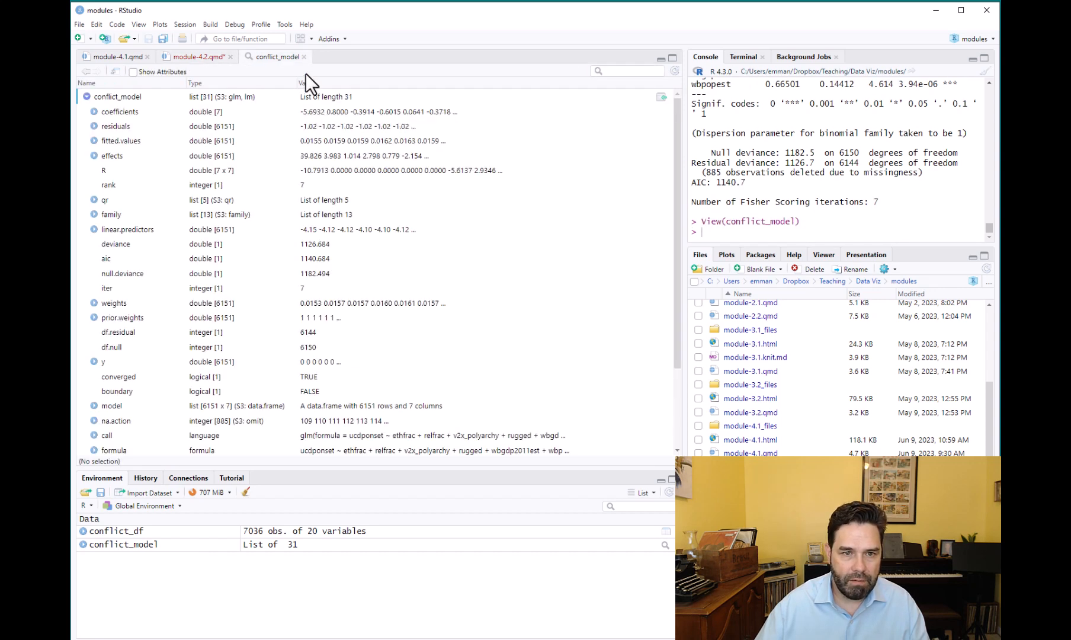
pyautogui.moveTo(131, 176)
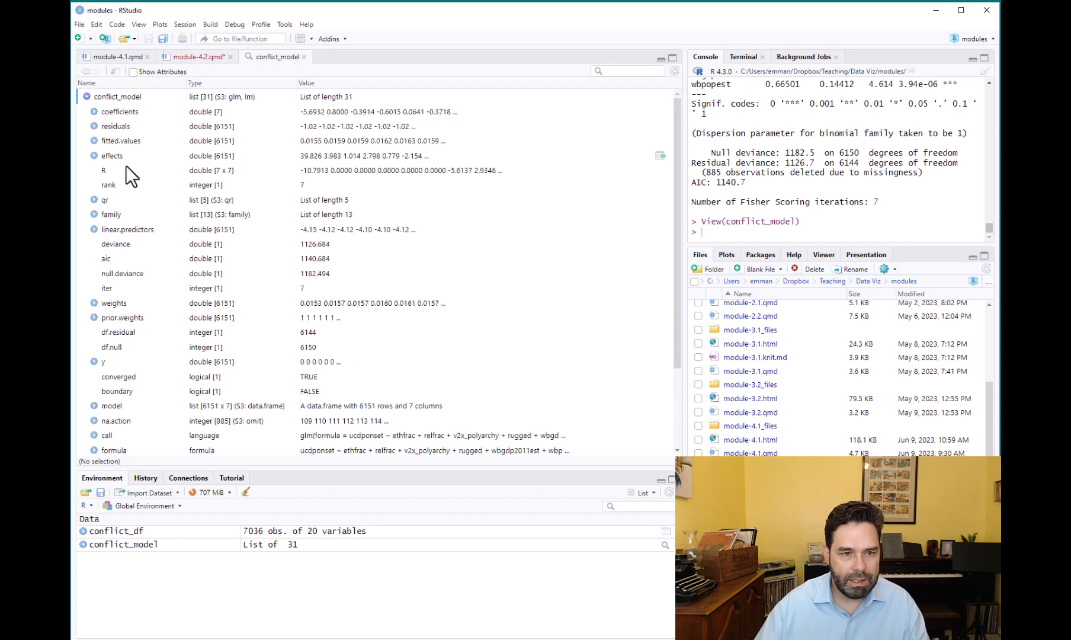
pyautogui.moveTo(102, 116)
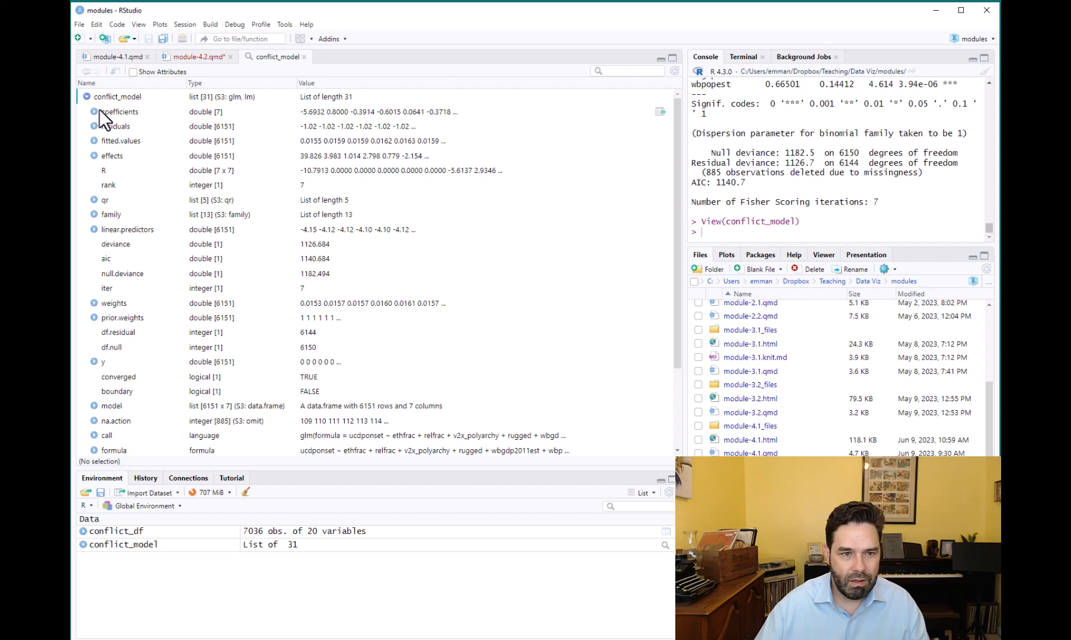
pyautogui.click(92, 111)
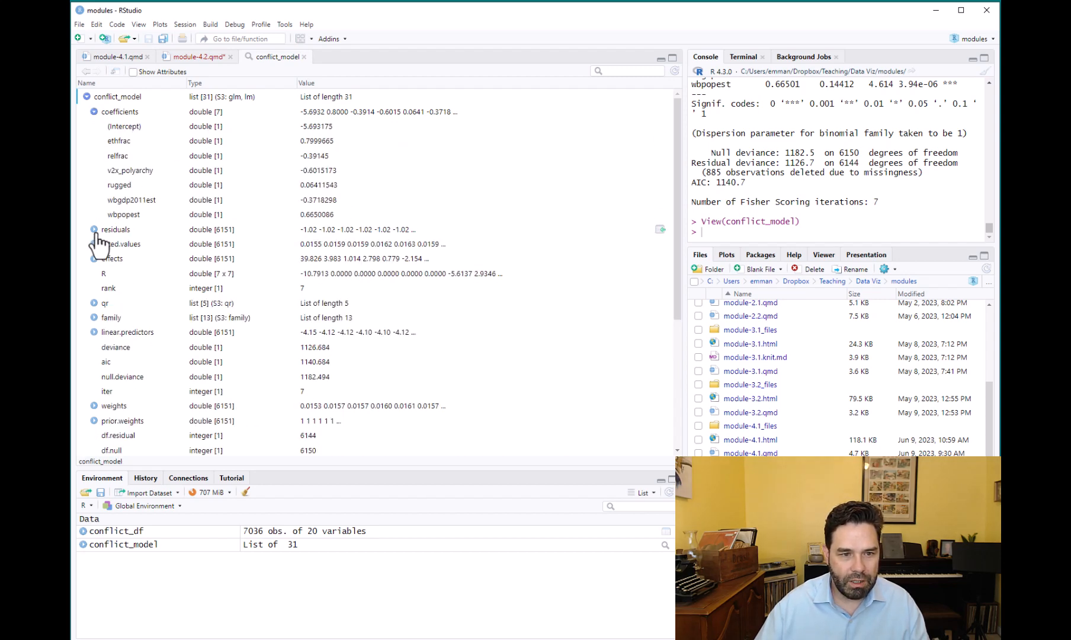
pyautogui.moveTo(130, 285)
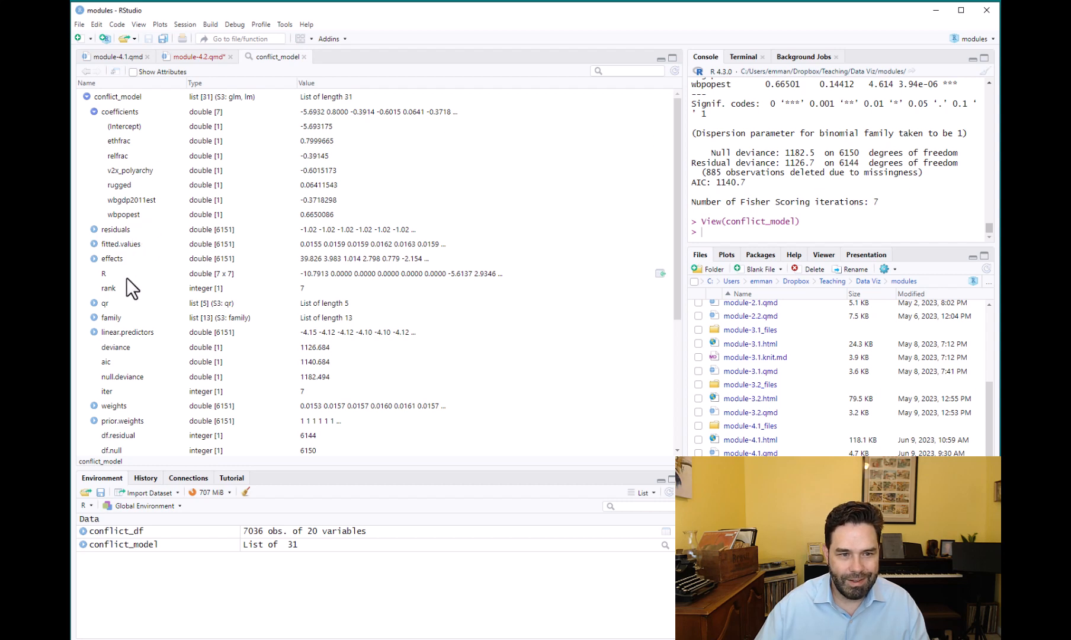
pyautogui.click(93, 229)
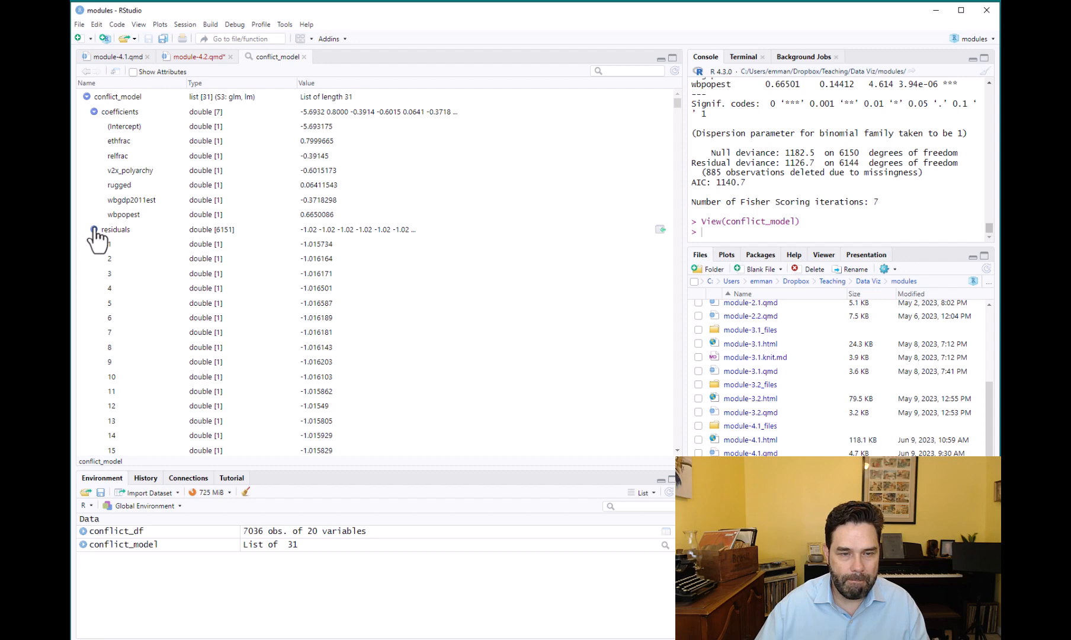
pyautogui.click(92, 228)
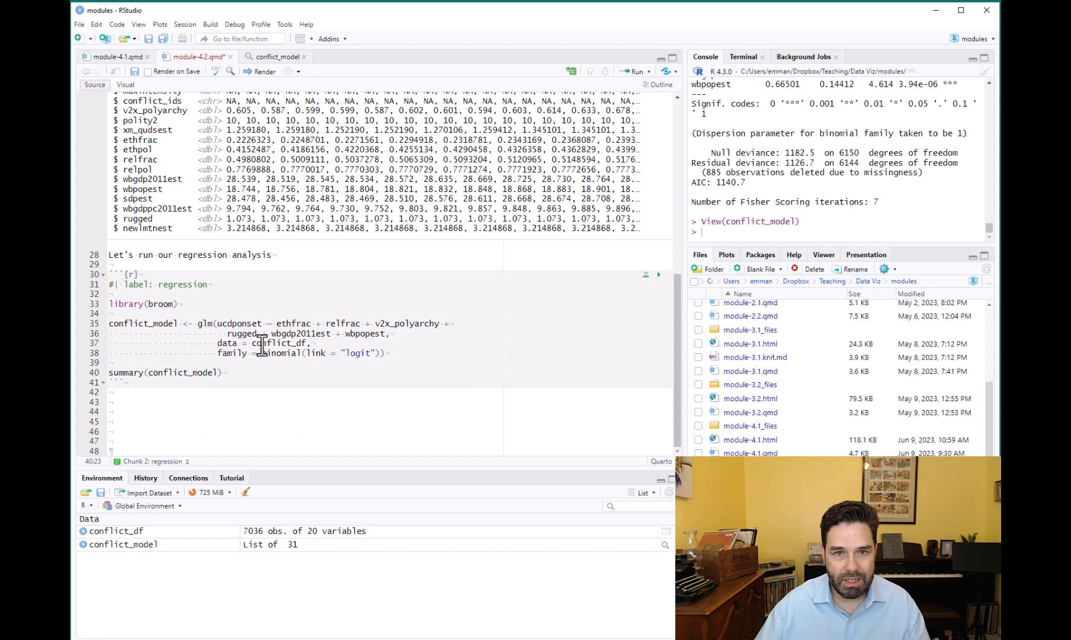
pyautogui.moveTo(244, 351)
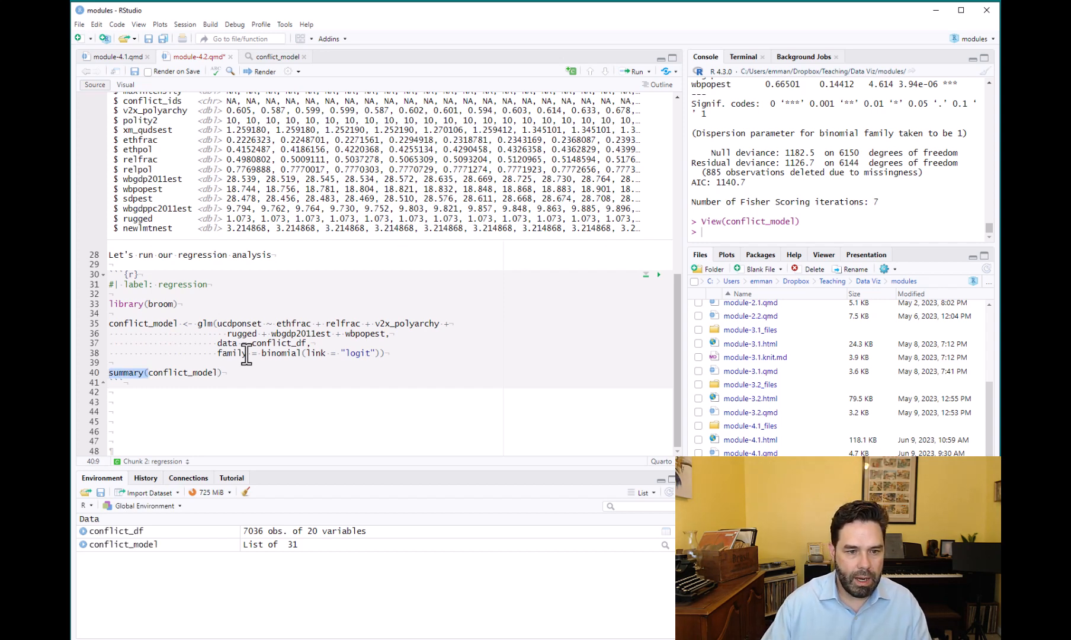
# Write tidy_model <- conflict_model |> tidy() and run it to get the 7-row coefficient tibble.
pyautogui.write('conflict_model |>')
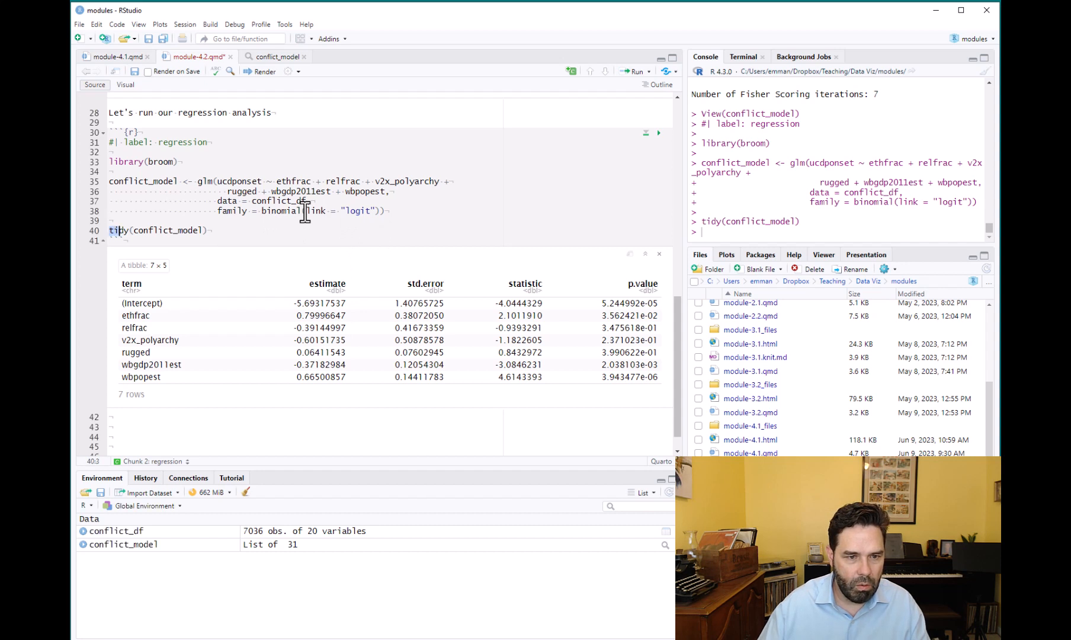
pyautogui.write('_model <-')
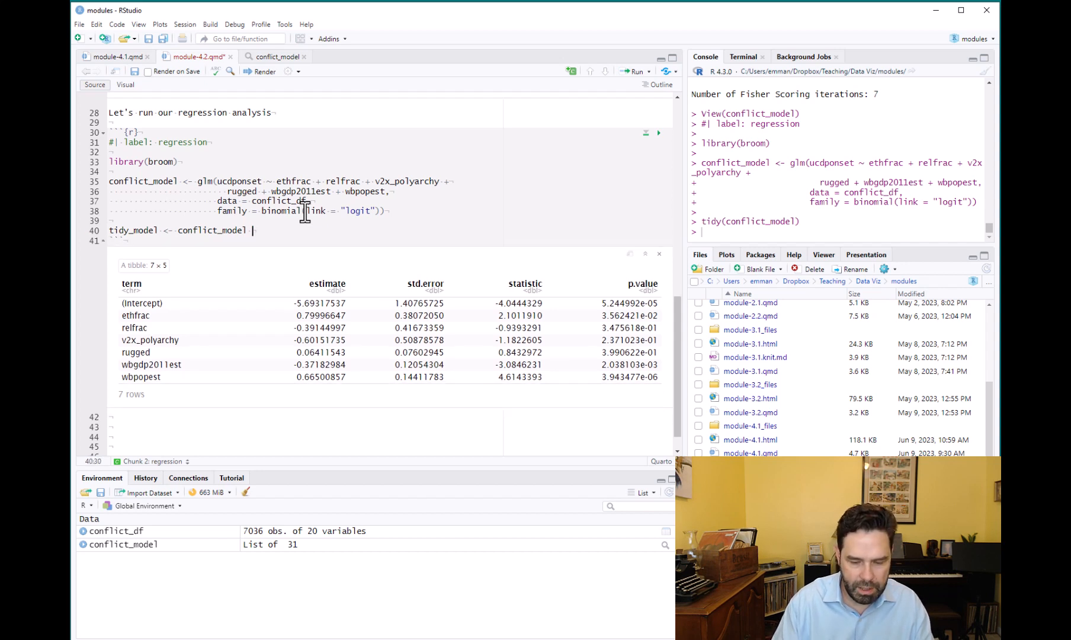
pyautogui.write('tid')
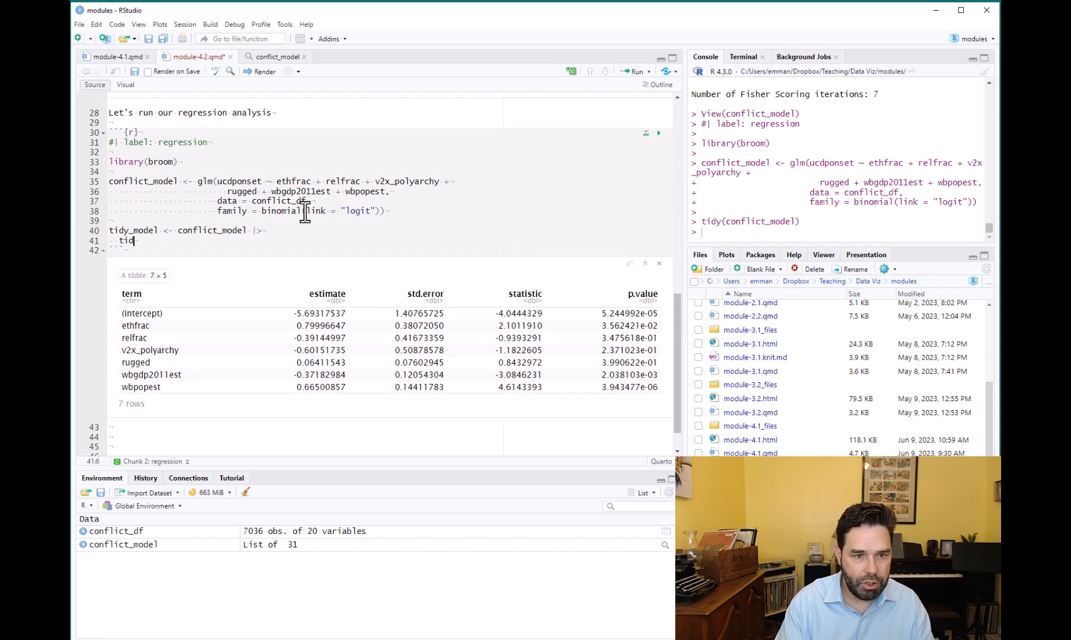
pyautogui.write('y(')
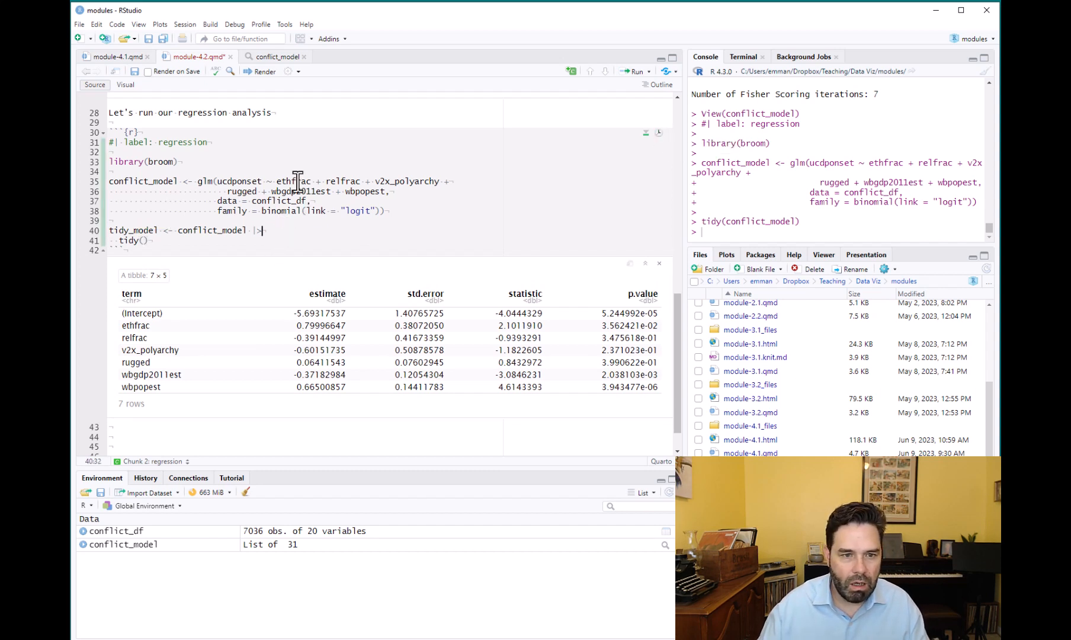
pyautogui.click(632, 71)
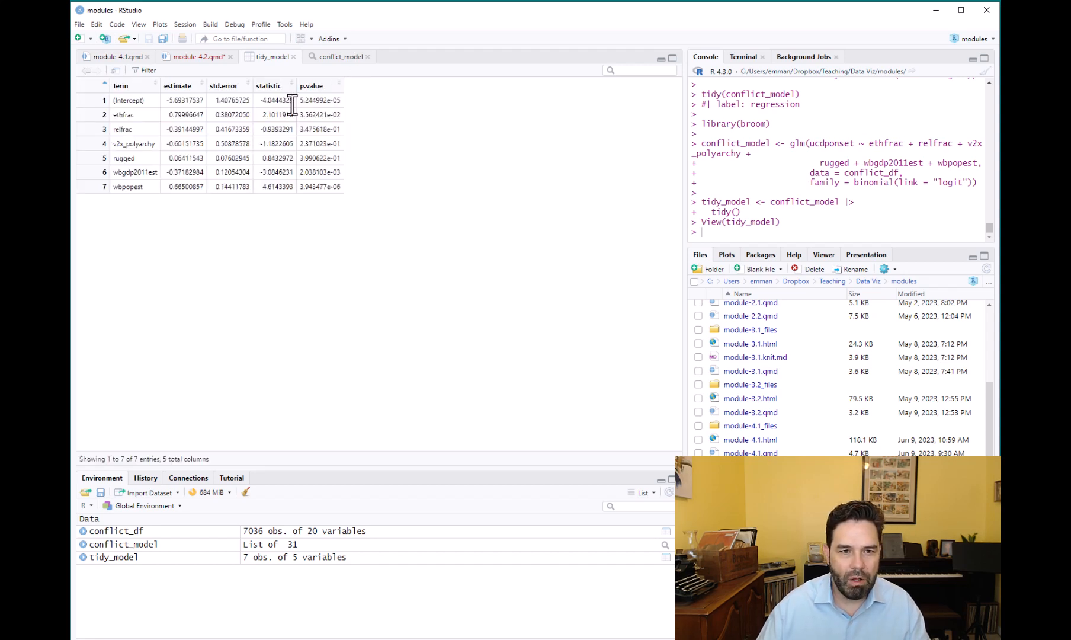
pyautogui.moveTo(212, 123)
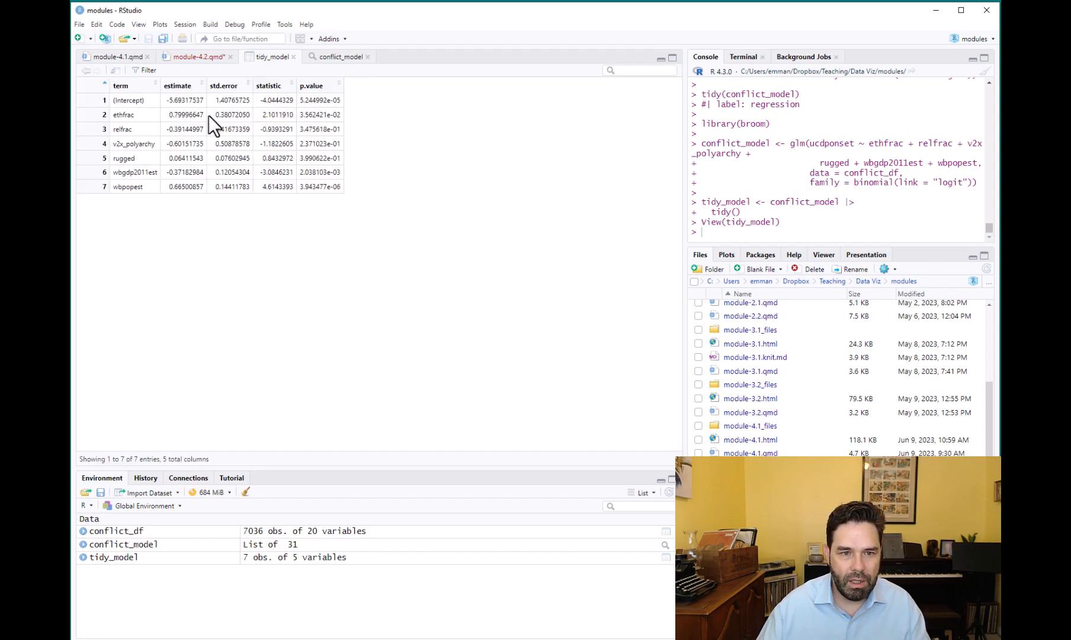
pyautogui.moveTo(345, 147)
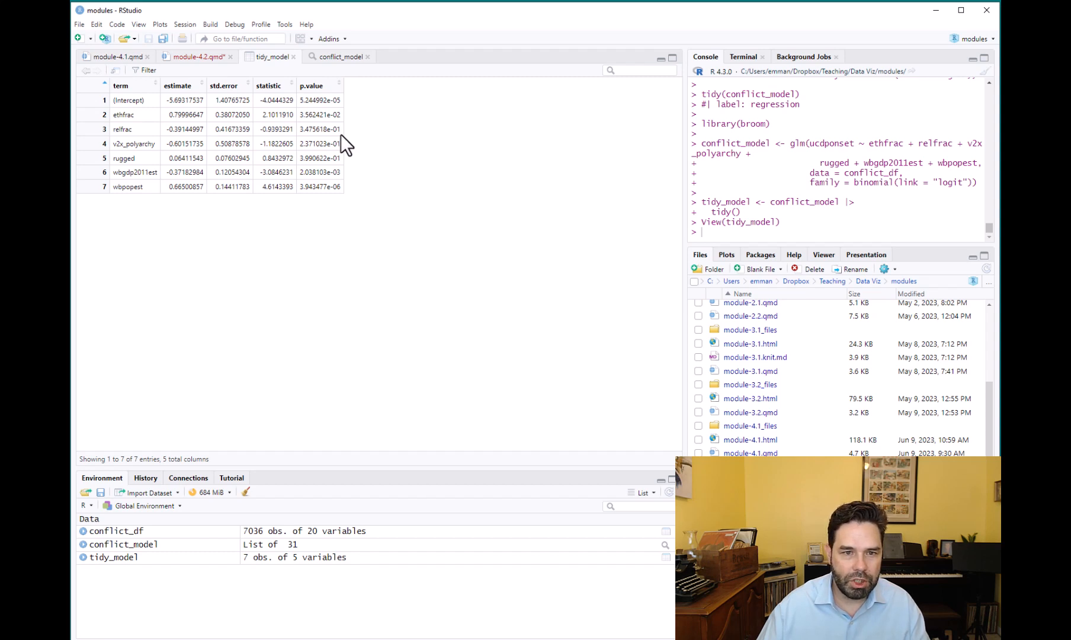
pyautogui.moveTo(298, 92)
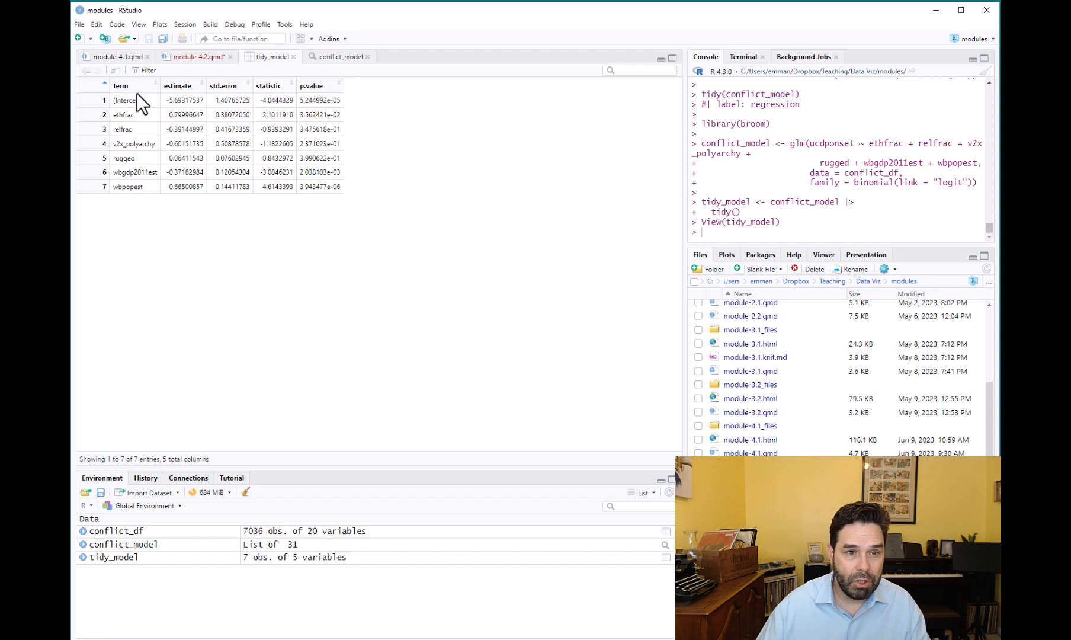
pyautogui.moveTo(185, 96)
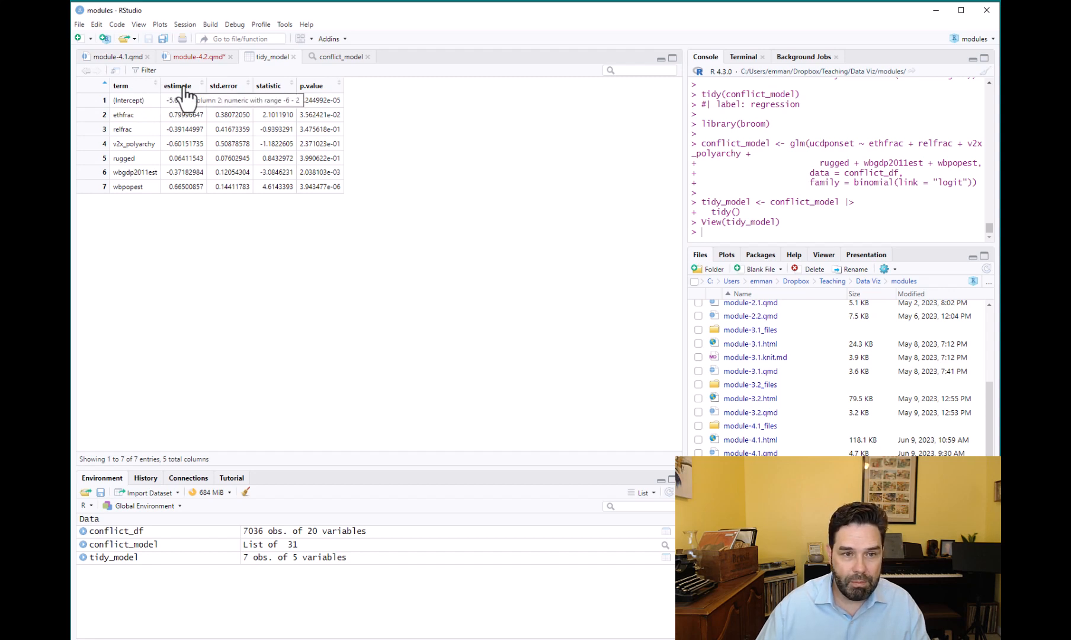
pyautogui.moveTo(287, 101)
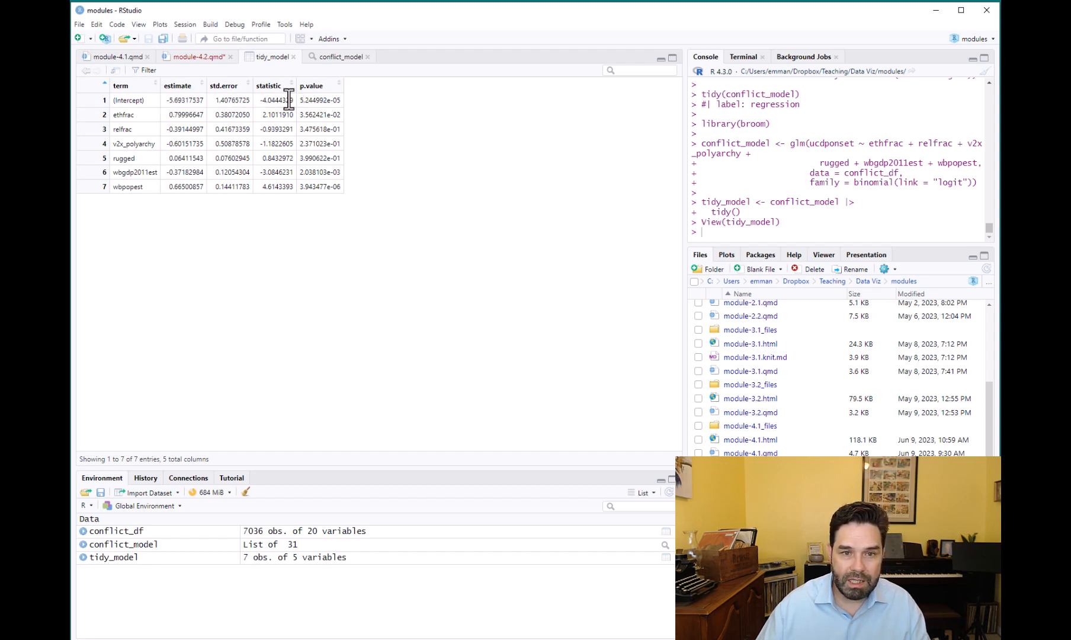
pyautogui.moveTo(209, 167)
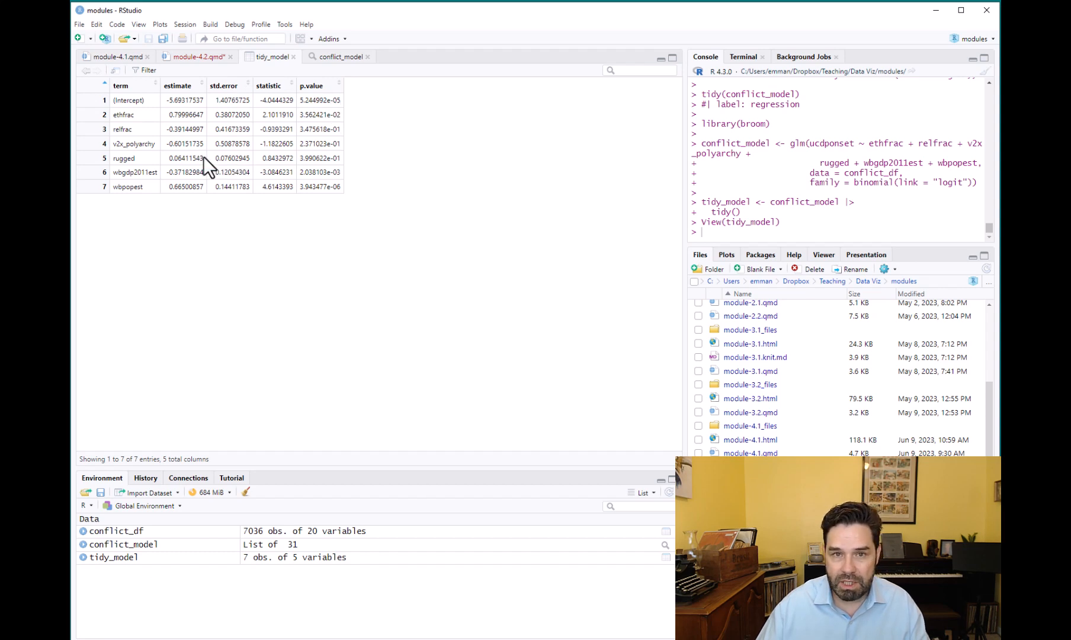
pyautogui.moveTo(300, 174)
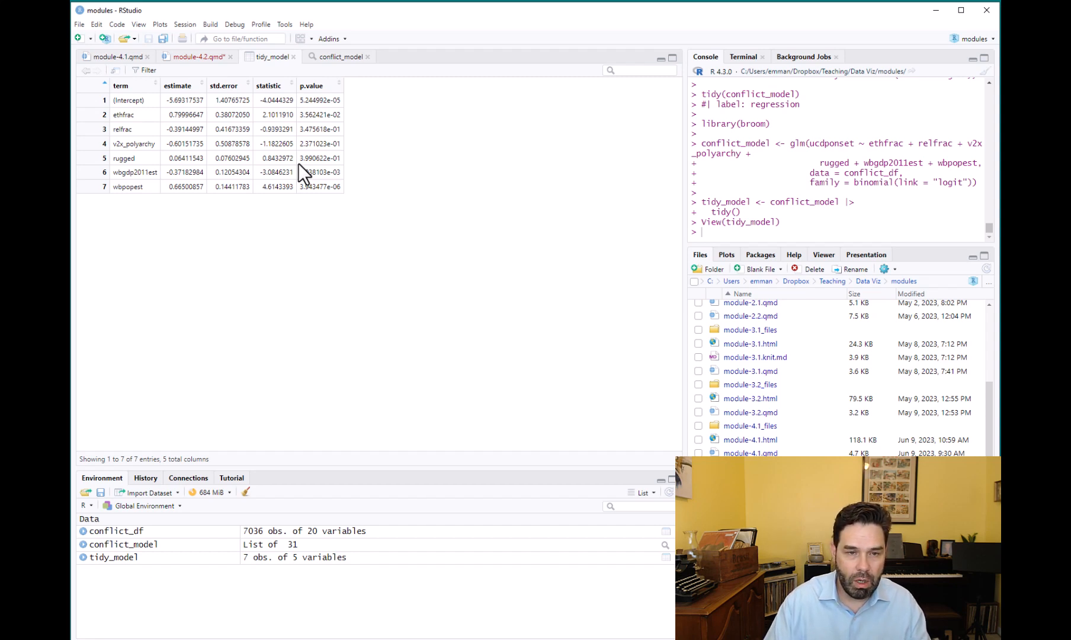
pyautogui.moveTo(273, 57)
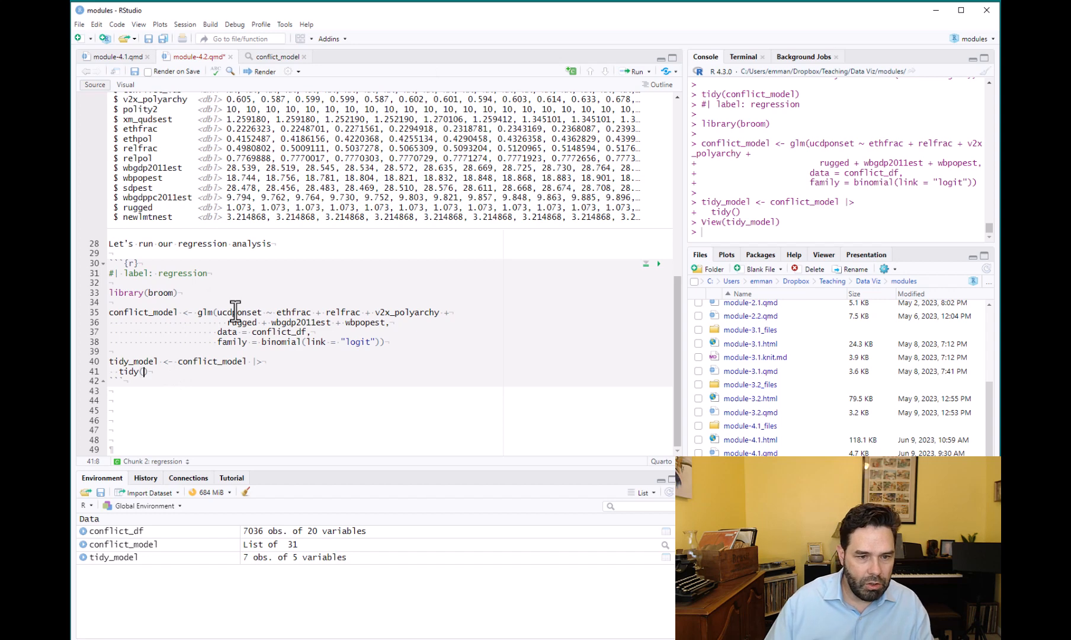
# Add conf.int = TRUE inside tidy() and run the regression chunk.
pyautogui.write('conf')
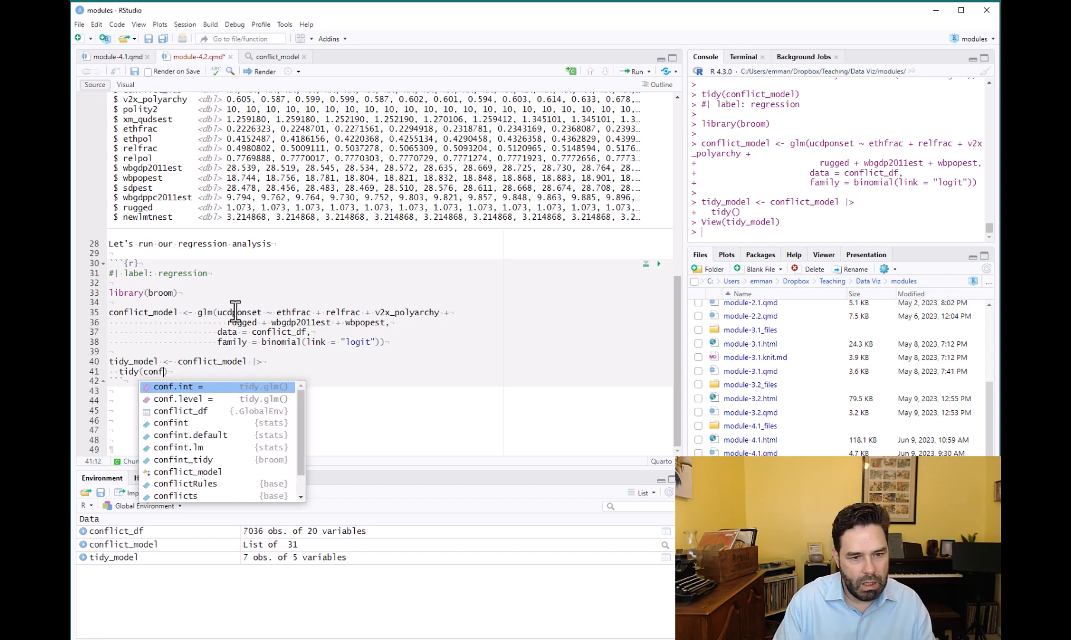
pyautogui.click(172, 386)
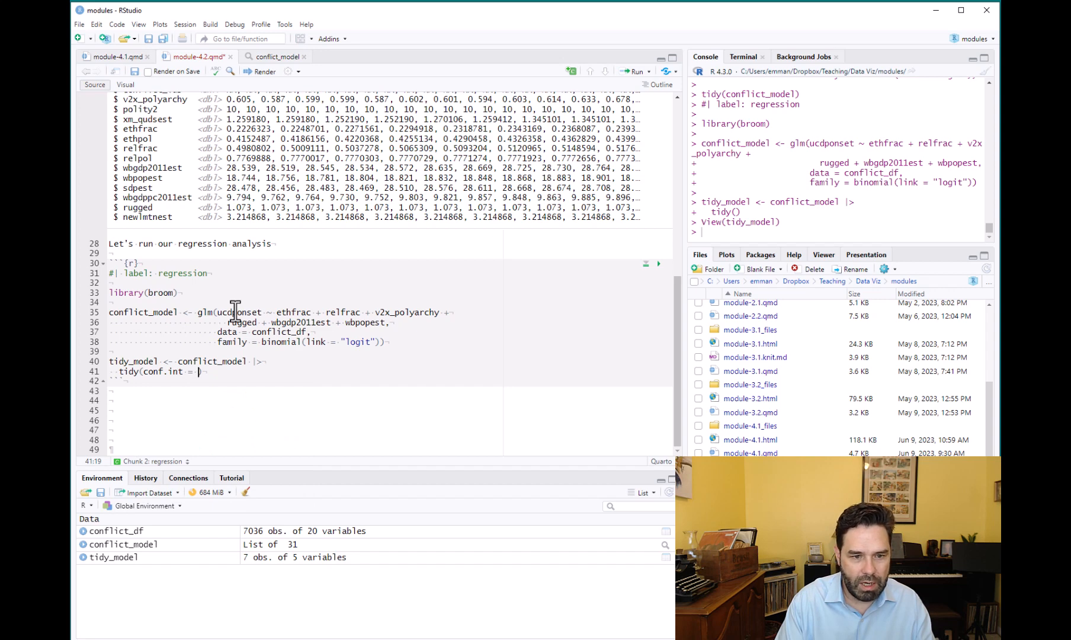
pyautogui.write('TRUE')
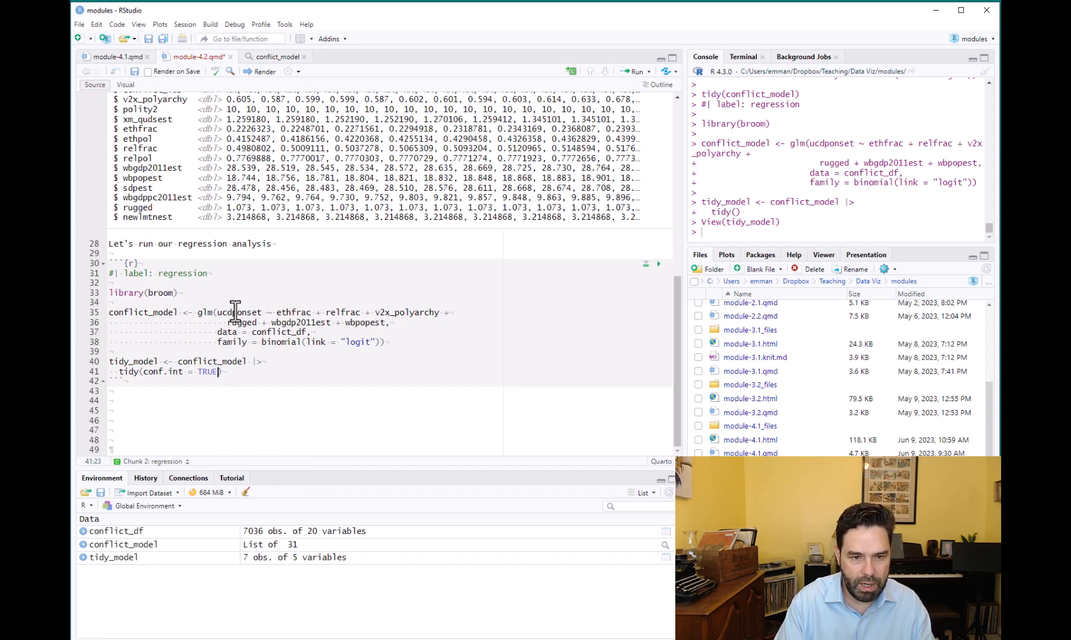
pyautogui.moveTo(647, 265)
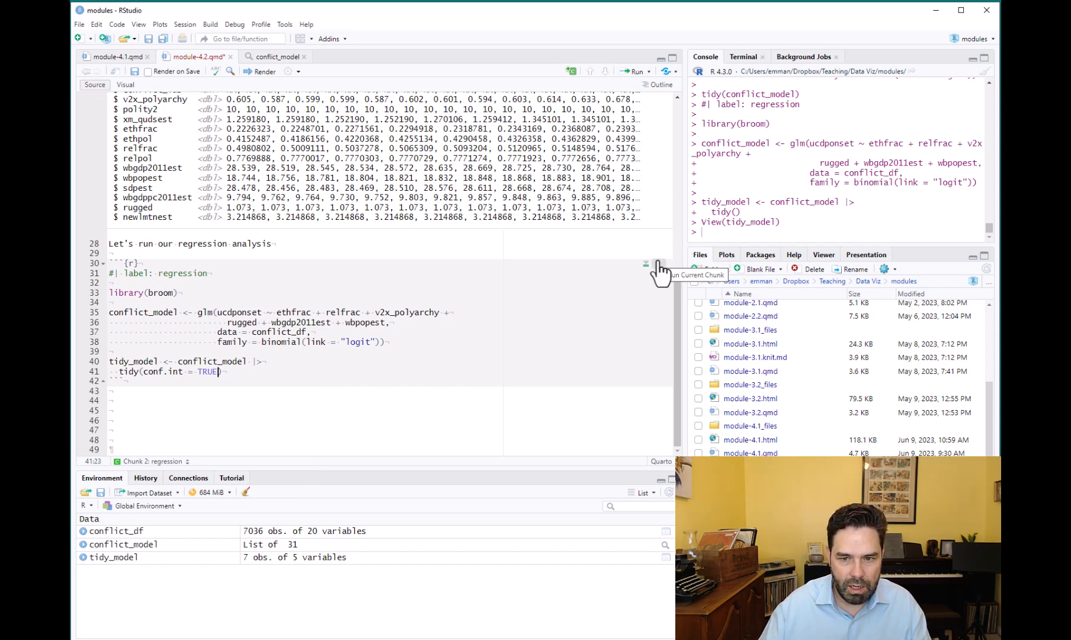
pyautogui.click(647, 263)
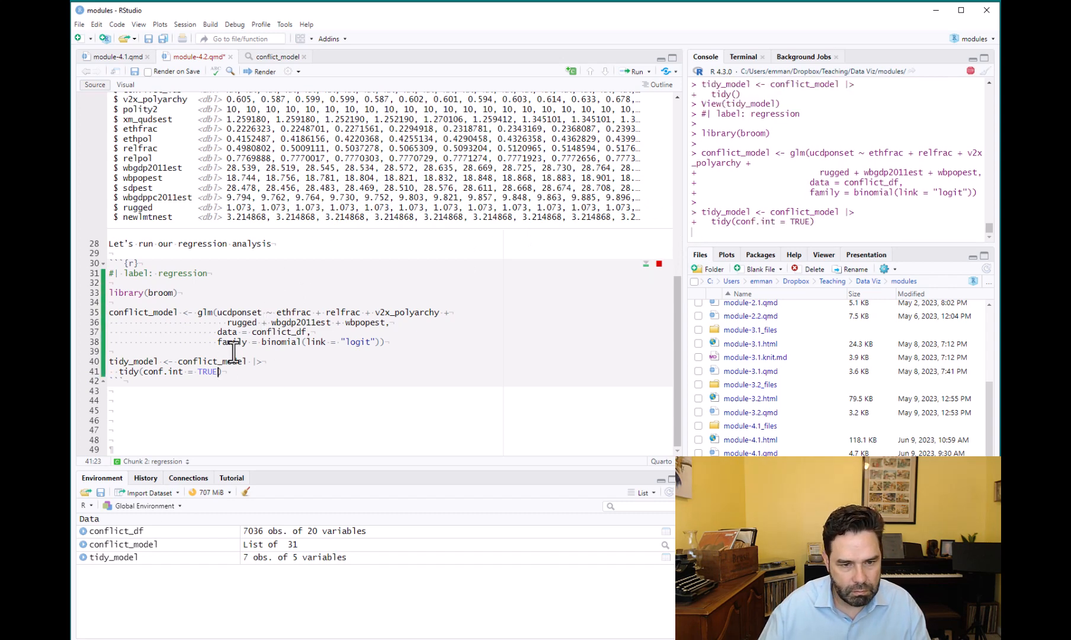
# Print tidy_model on a new line and run the chunk, showing a 7×7 tibble with conf.low and conf.high.
pyautogui.click(646, 263)
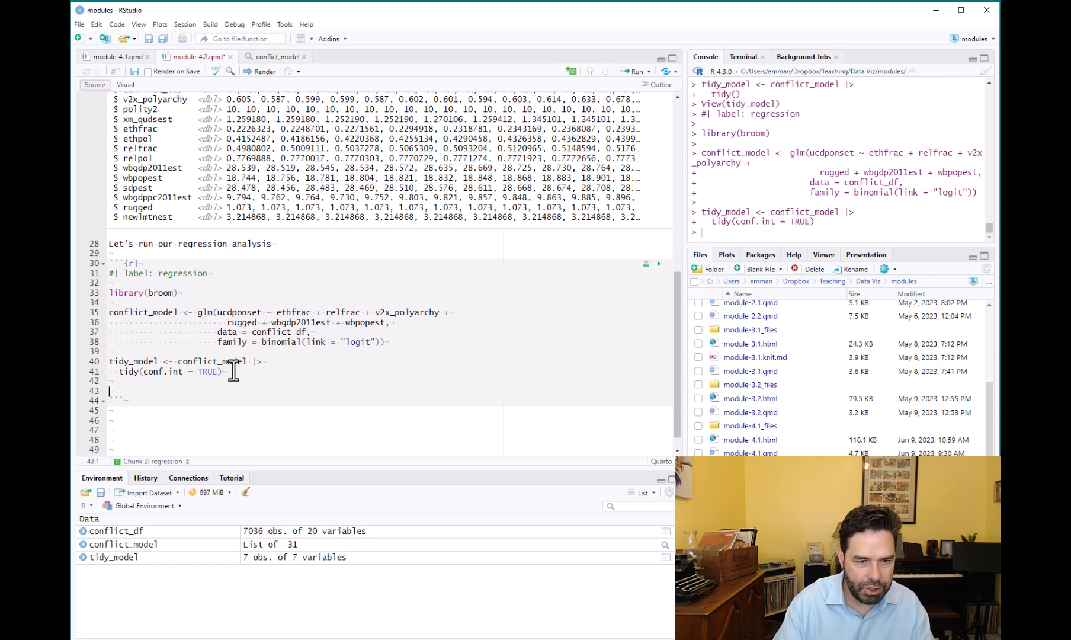
pyautogui.write('tidy')
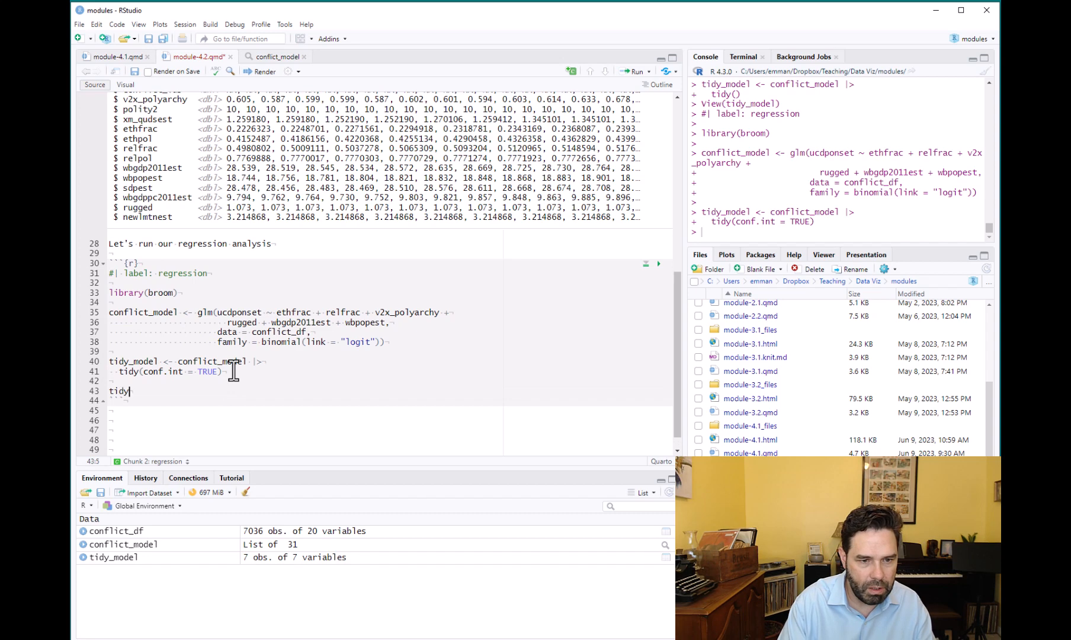
pyautogui.write('_model')
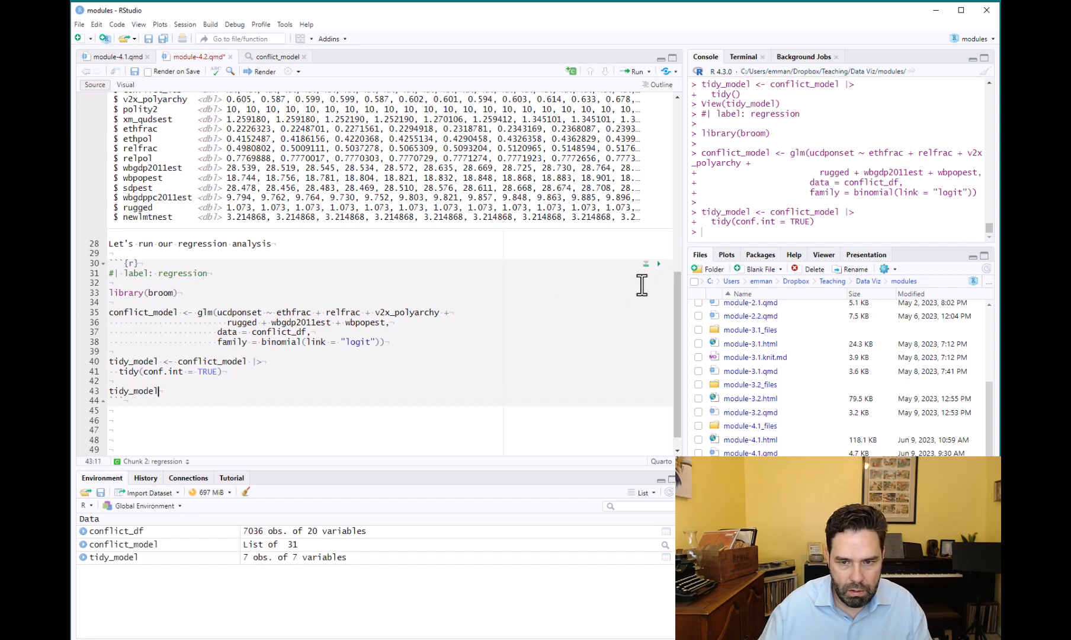
pyautogui.click(644, 263)
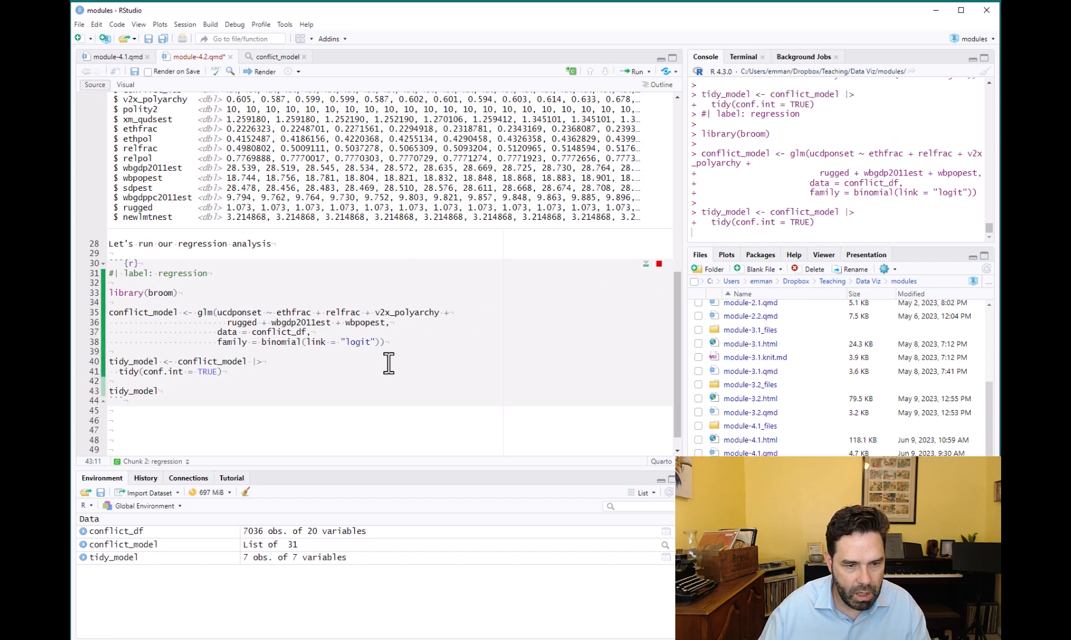
pyautogui.click(657, 133)
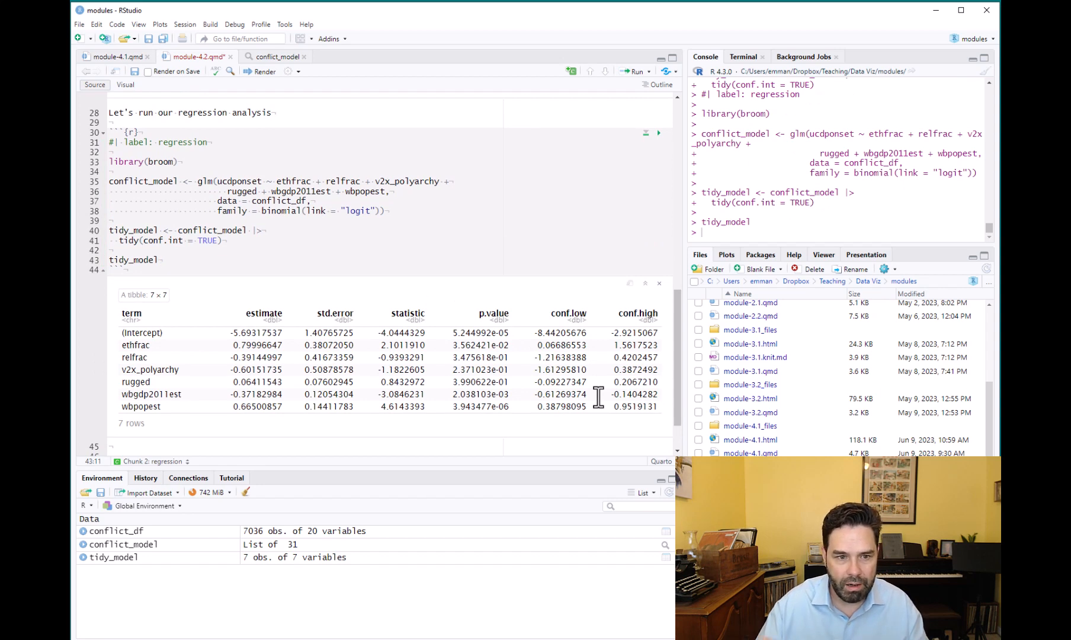
pyautogui.click(160, 259)
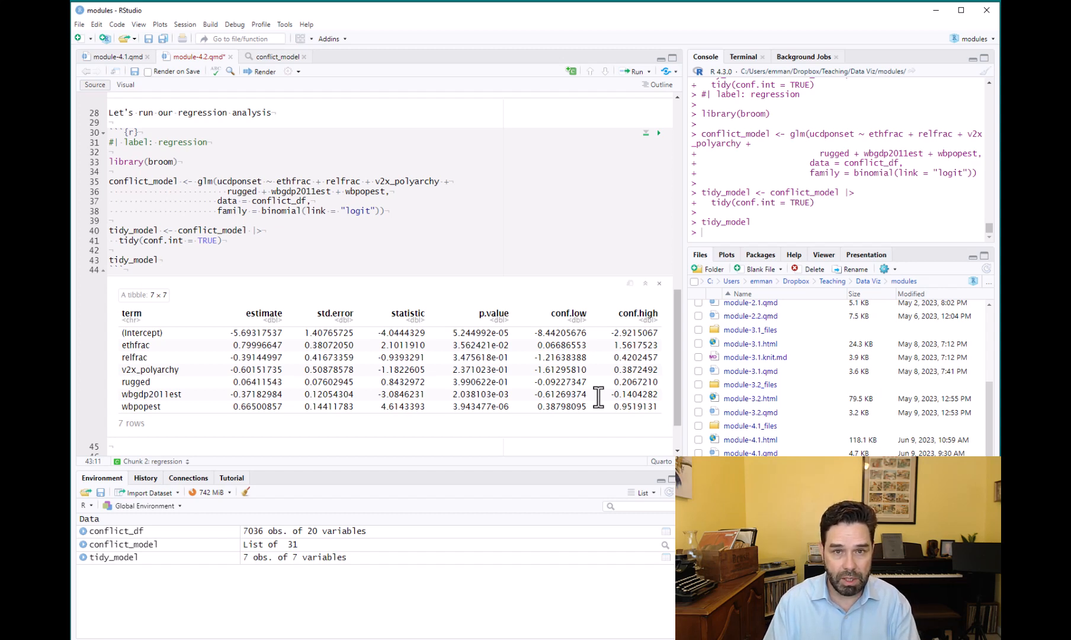
pyautogui.click(160, 260)
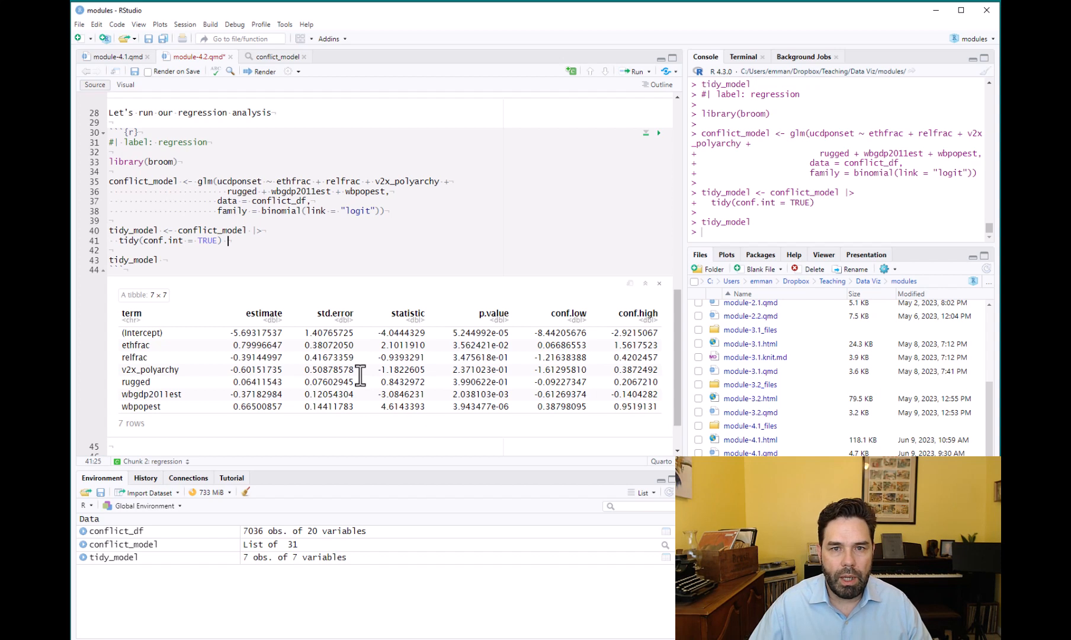
pyautogui.moveTo(511, 318)
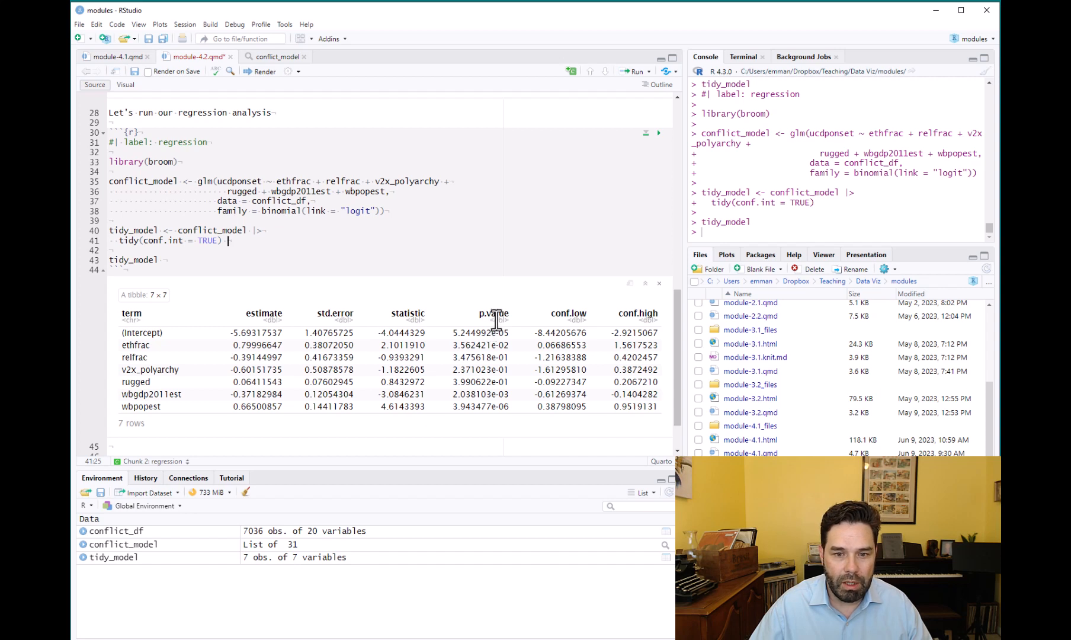
pyautogui.moveTo(491, 337)
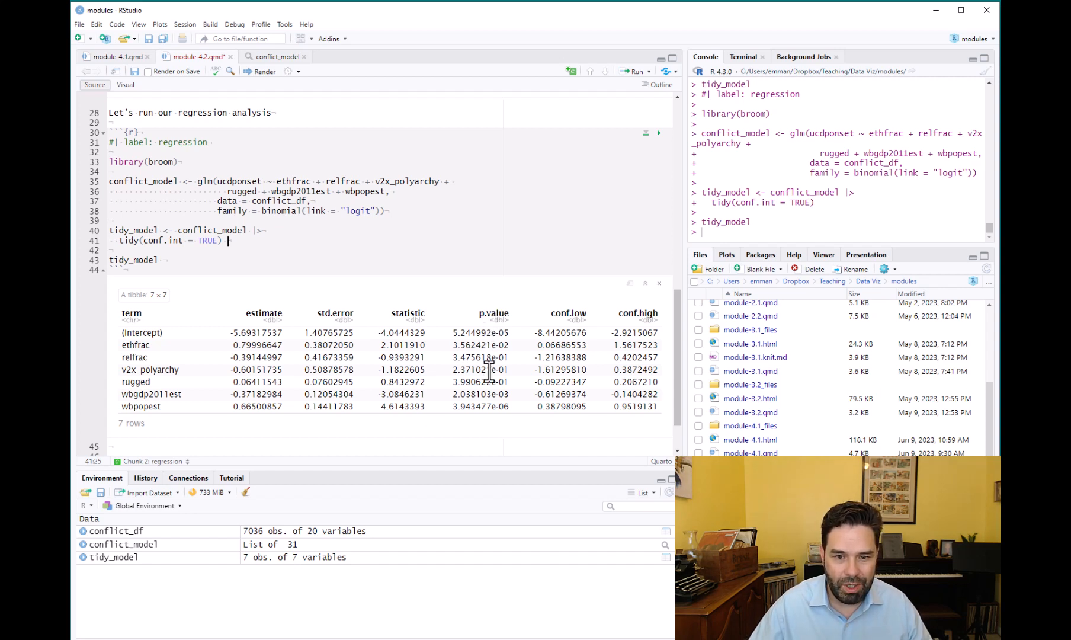
pyautogui.moveTo(519, 333)
pyautogui.write('m')
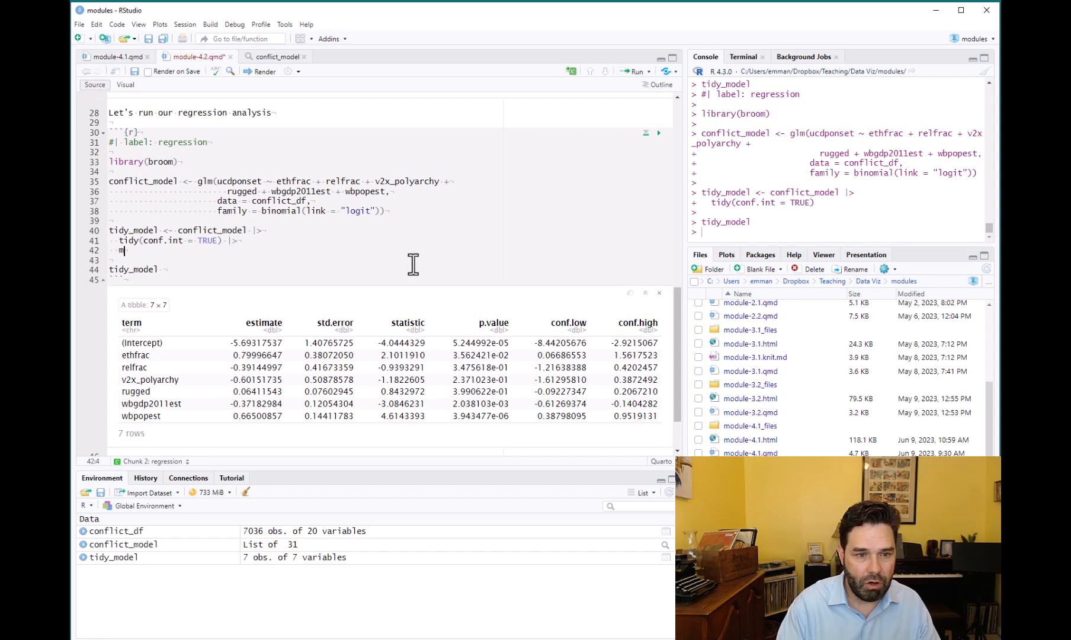
# Append |> mutate_if(is.numeric, round, 5) to the tidy pipeline and rerun for 5-decimal values.
pyautogui.write('utate_if')
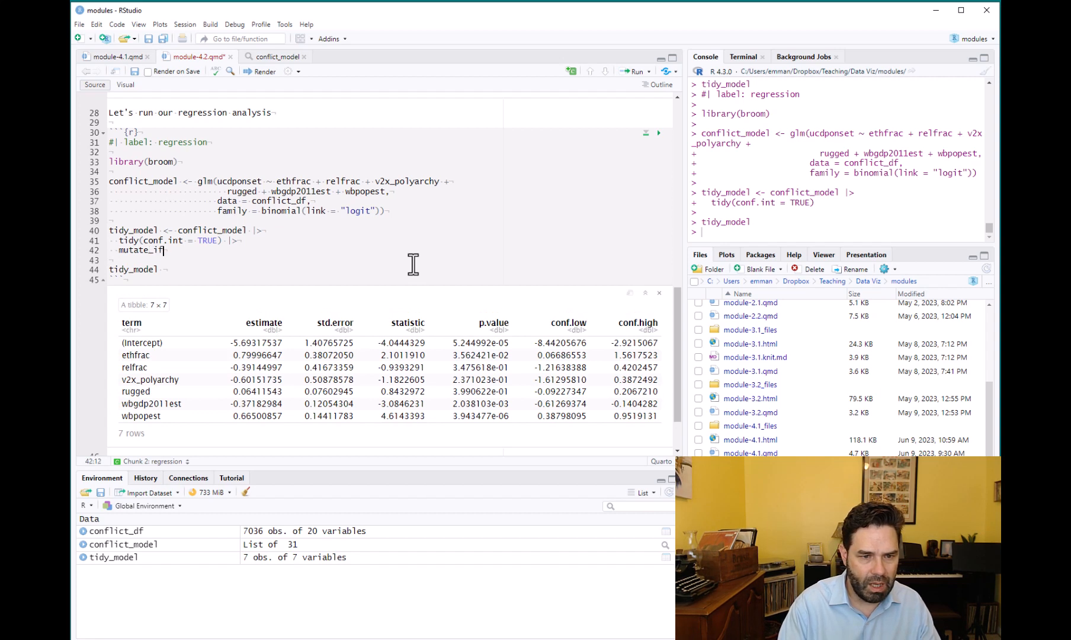
pyautogui.write('()')
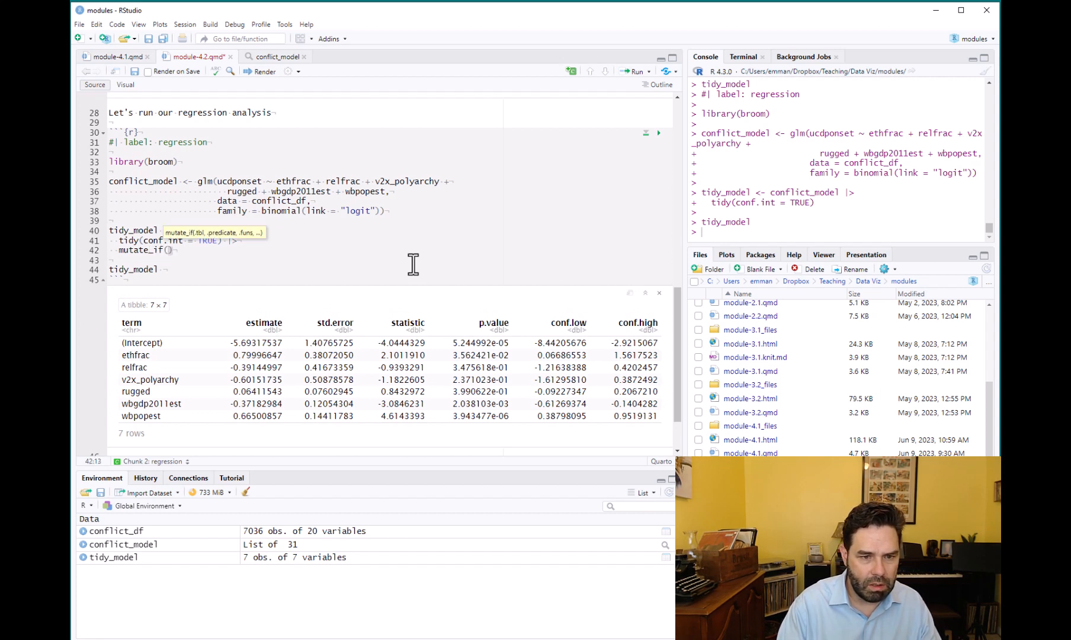
pyautogui.write('is.numeric, round,')
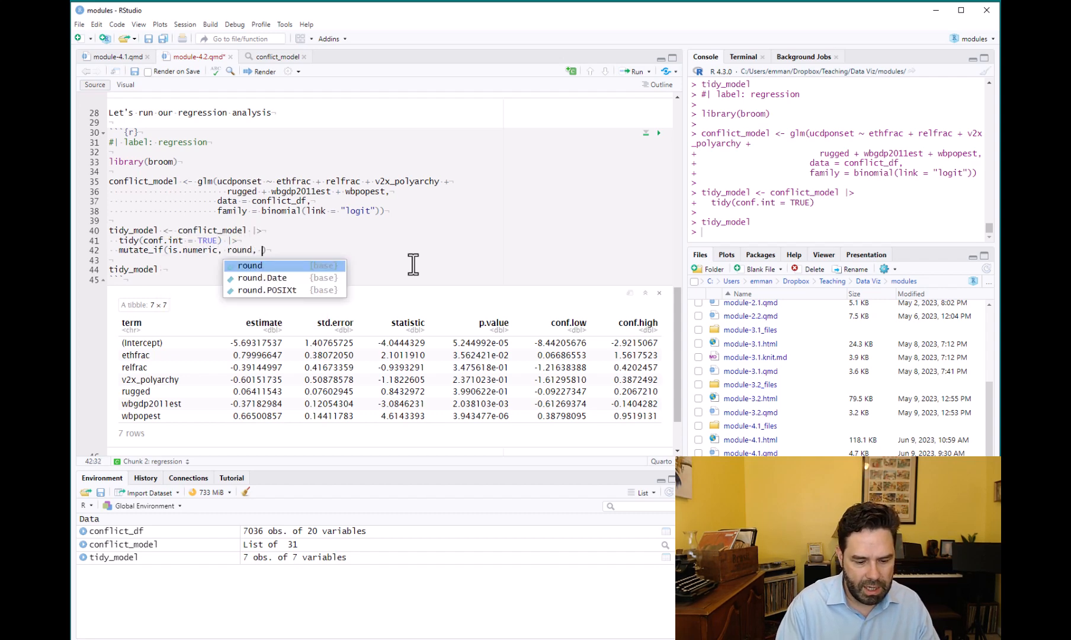
pyautogui.write('5')
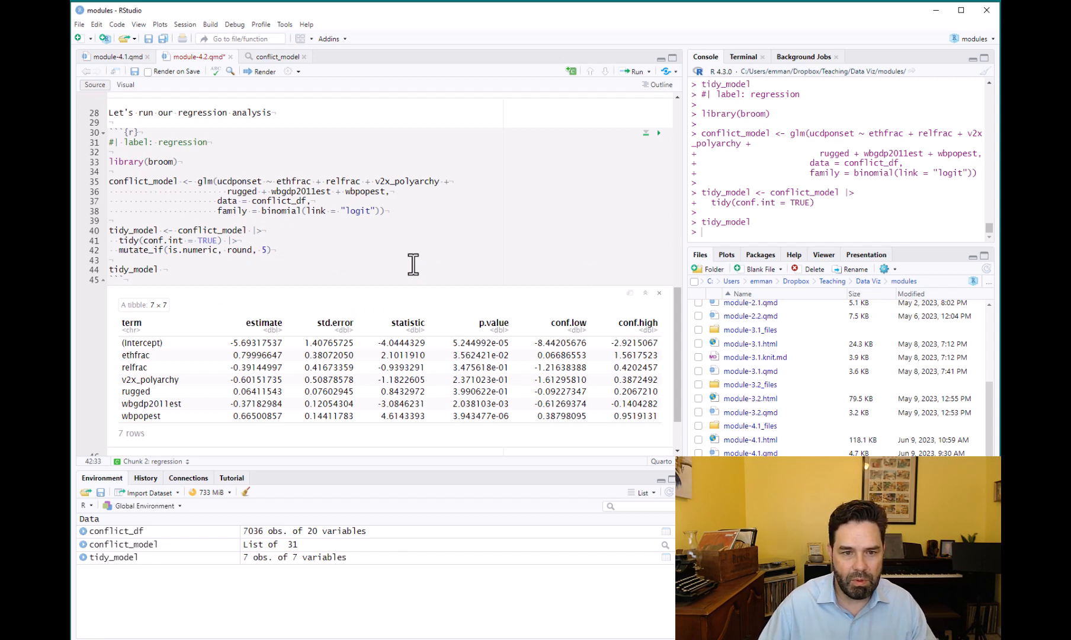
pyautogui.moveTo(440, 328)
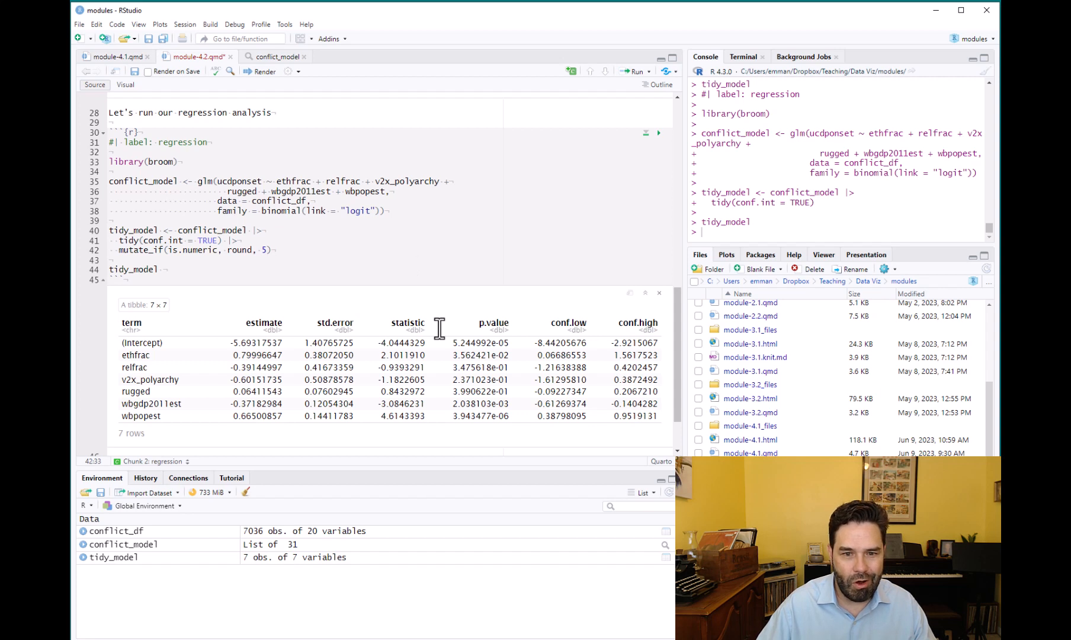
pyautogui.click(265, 250)
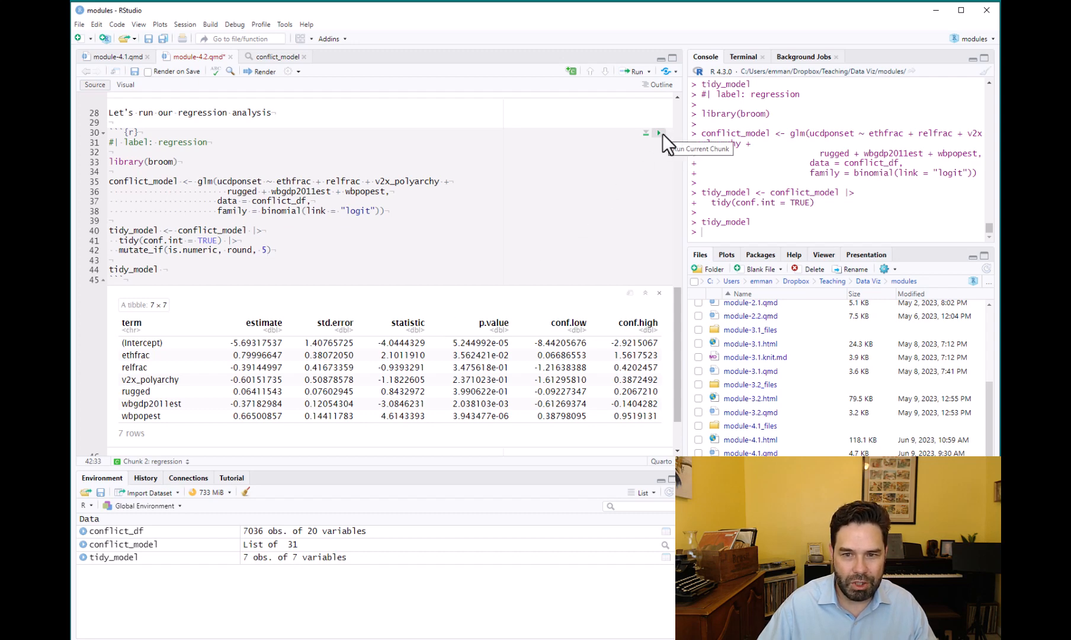
pyautogui.click(658, 132)
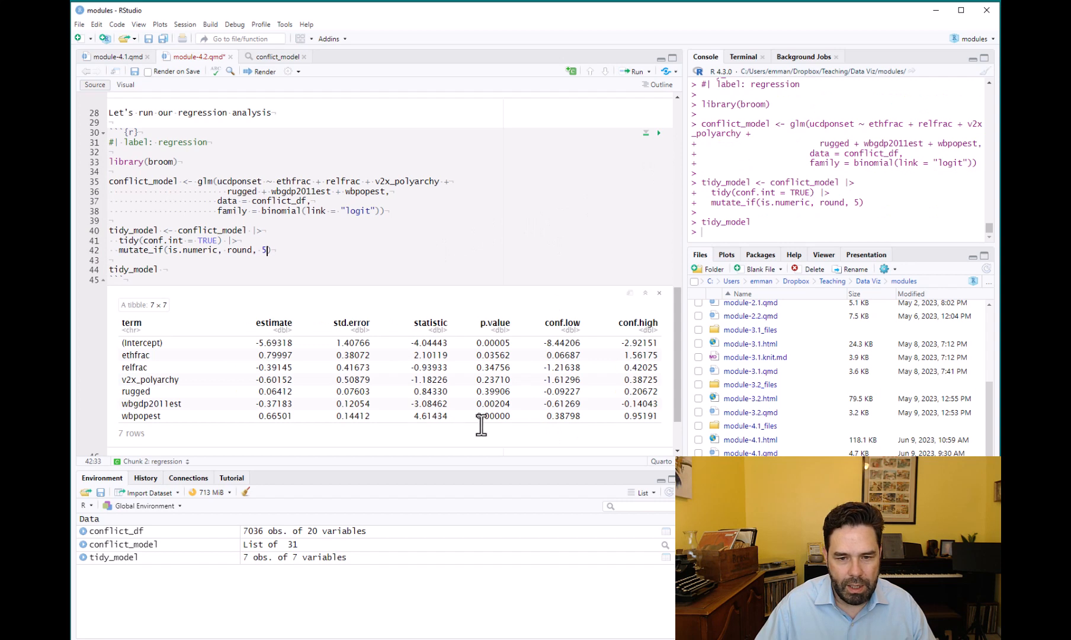
pyautogui.moveTo(498, 348)
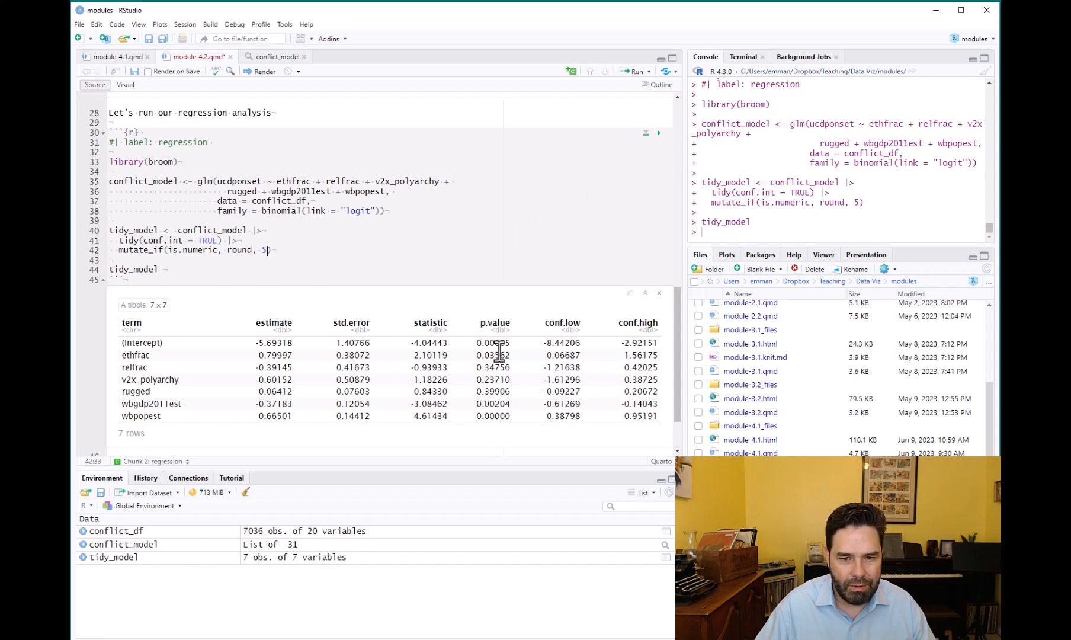